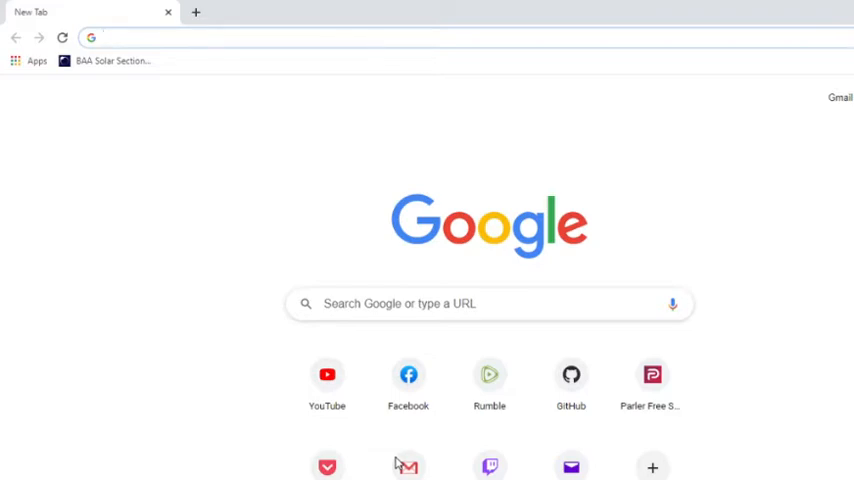
{"action": "mouse_move", "coordinate": [172, 430]}
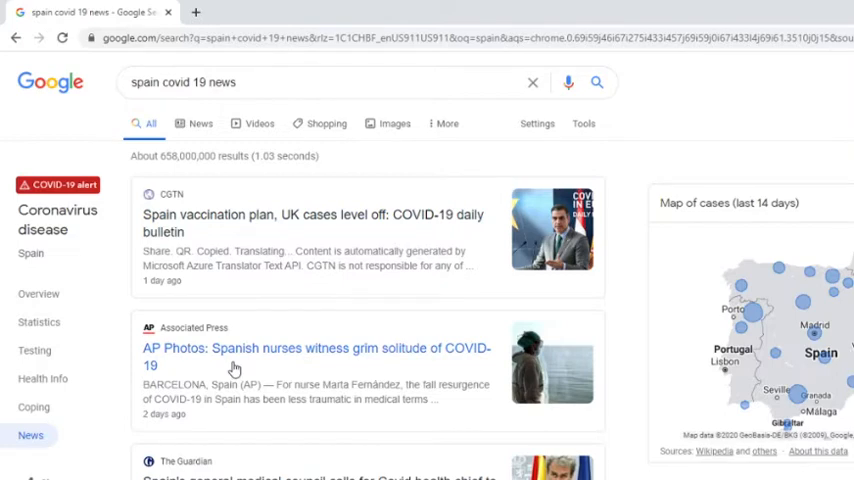
Read the AP article on Spanish nurses facing COVID-19's solitude, dismissing the Morning Wire newsletter offer.
{"action": "left_click", "coordinate": [316, 356]}
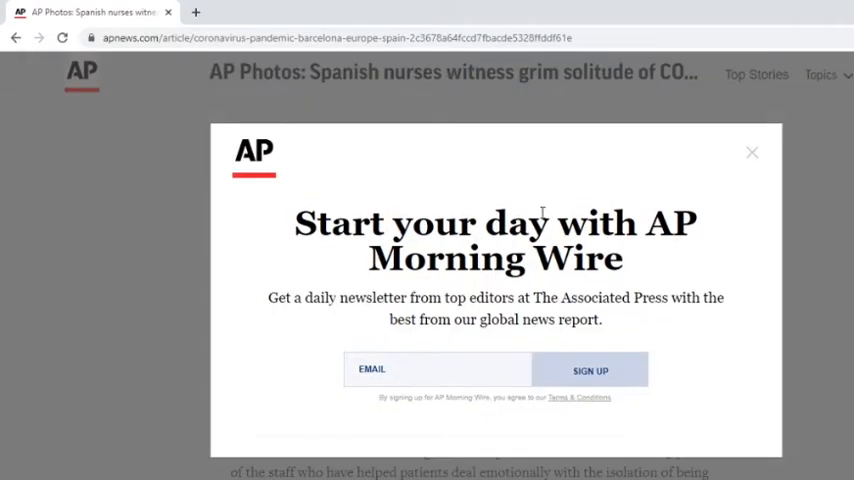
{"action": "left_click", "coordinate": [752, 152]}
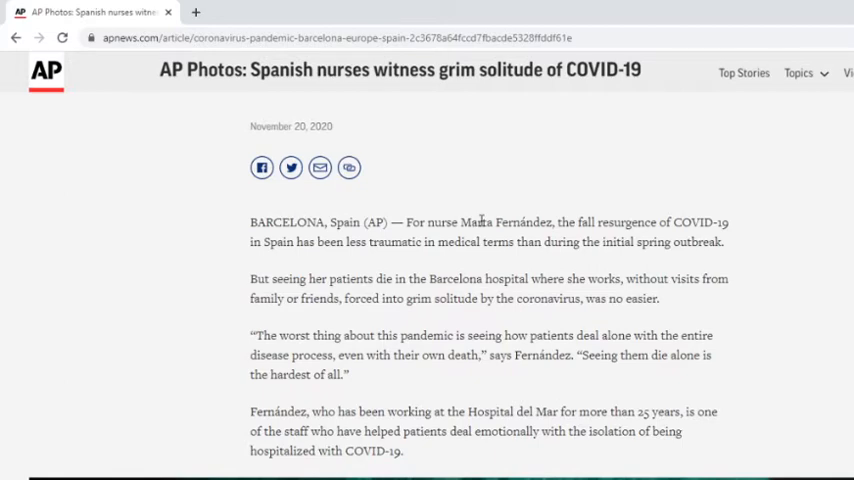
{"action": "mouse_move", "coordinate": [344, 268]}
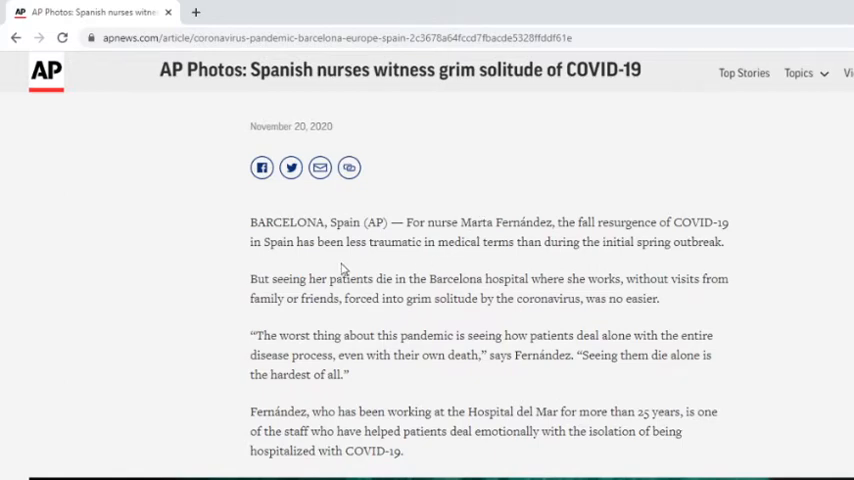
{"action": "mouse_move", "coordinate": [344, 260]}
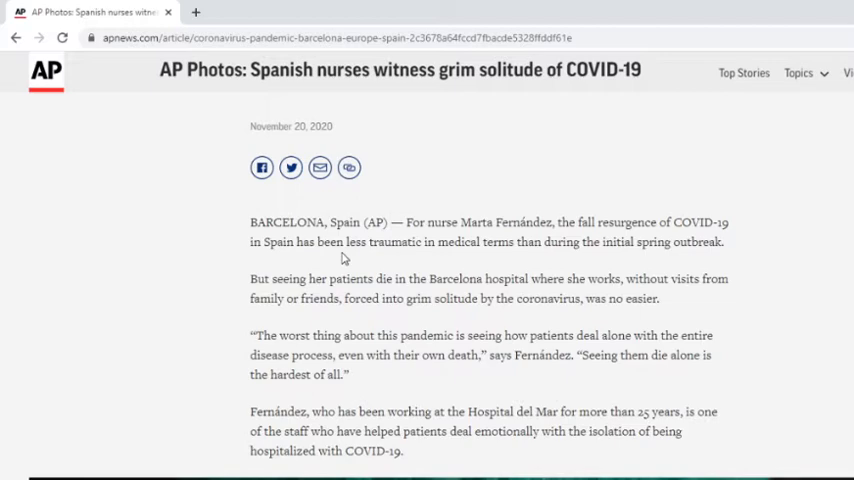
{"action": "mouse_move", "coordinate": [836, 8]}
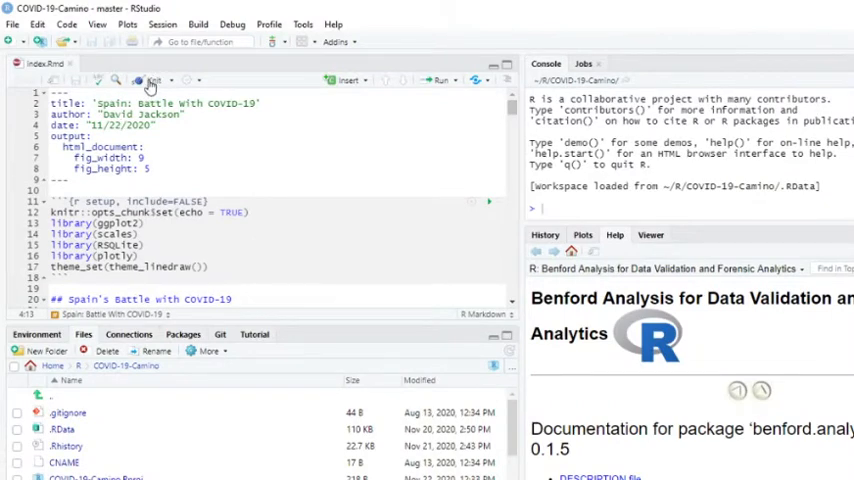
Knit index.Rmd to HTML and scroll the rendered Spain COVID-19 report preview.
{"action": "left_click", "coordinate": [150, 80]}
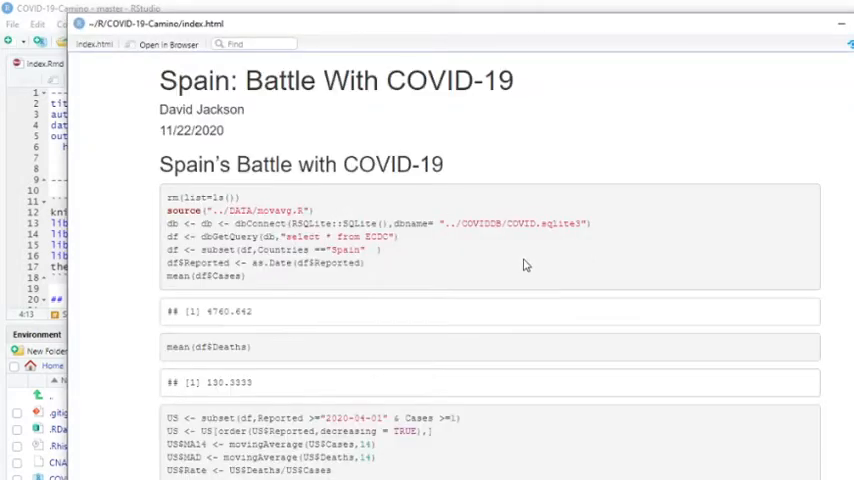
{"action": "scroll", "scroll_direction": "down", "scroll_amount": 3}
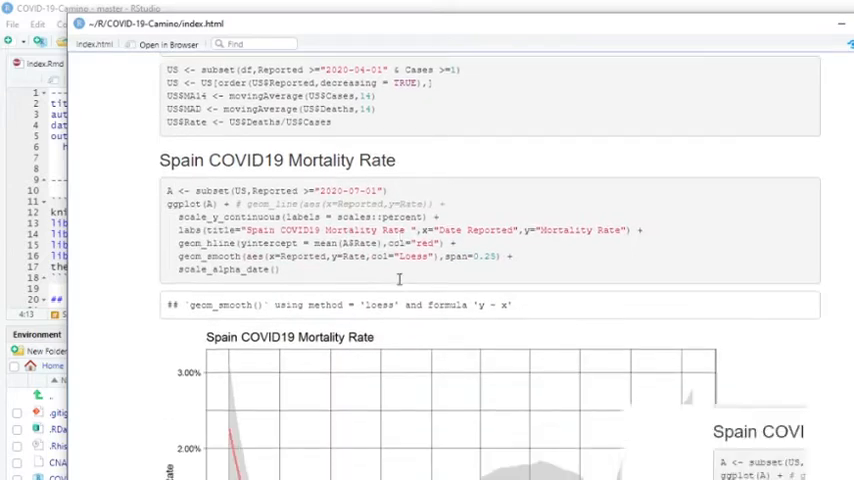
{"action": "scroll", "scroll_direction": "down", "scroll_amount": 3}
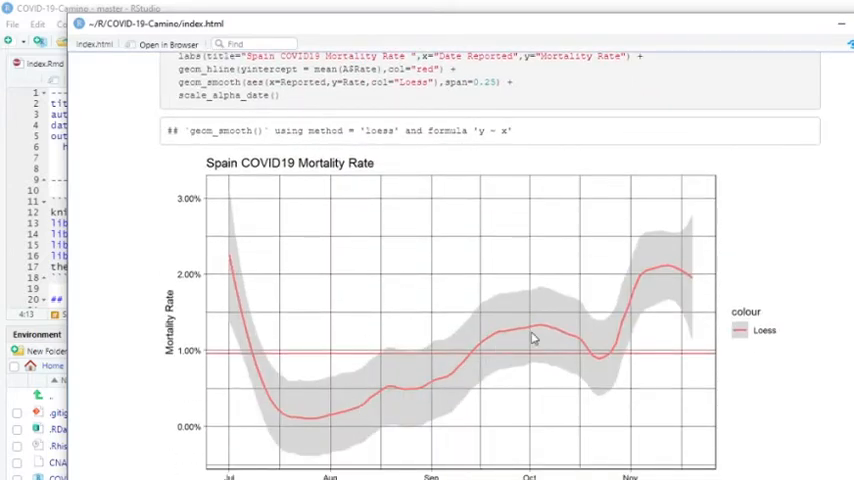
{"action": "mouse_move", "coordinate": [356, 392]}
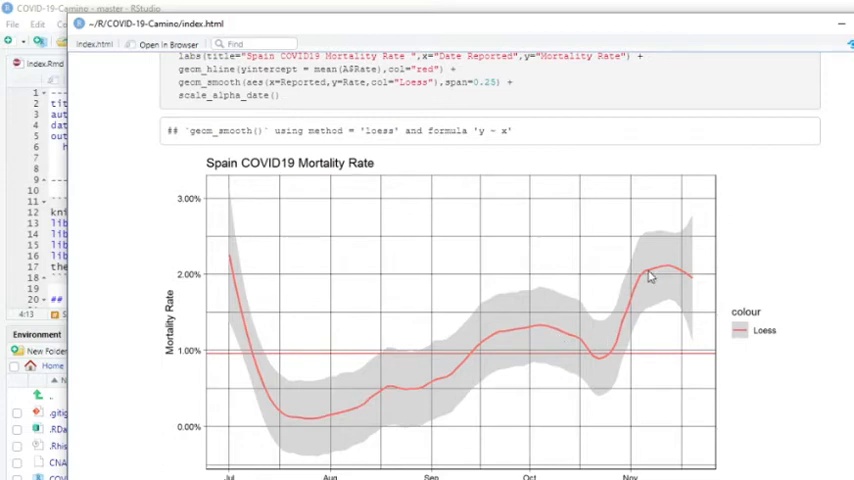
{"action": "mouse_move", "coordinate": [684, 276]}
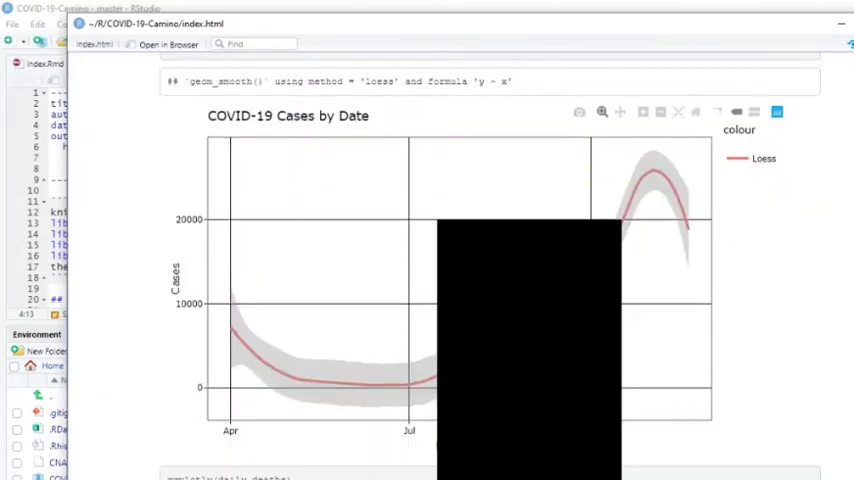
{"action": "mouse_move", "coordinate": [620, 188]}
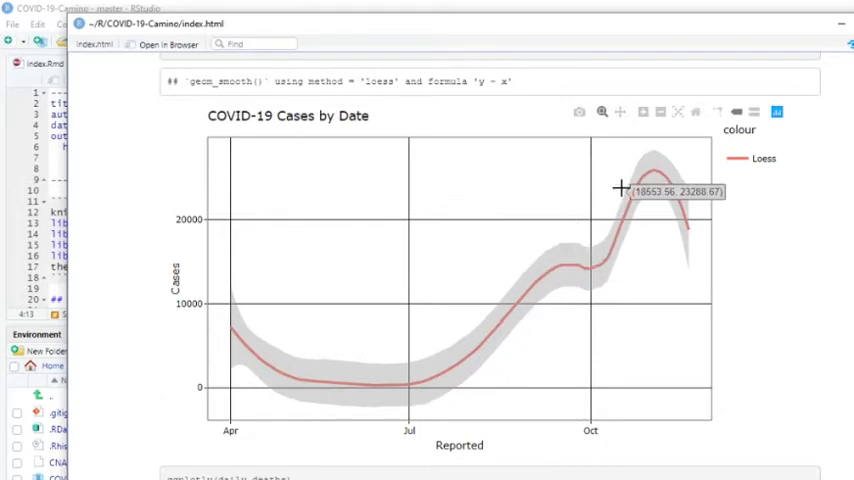
{"action": "mouse_move", "coordinate": [356, 256]}
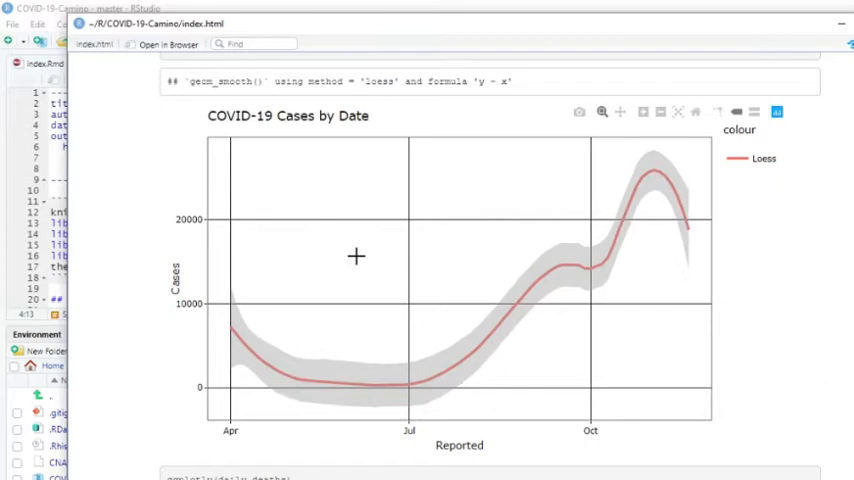
{"action": "mouse_move", "coordinate": [500, 256]}
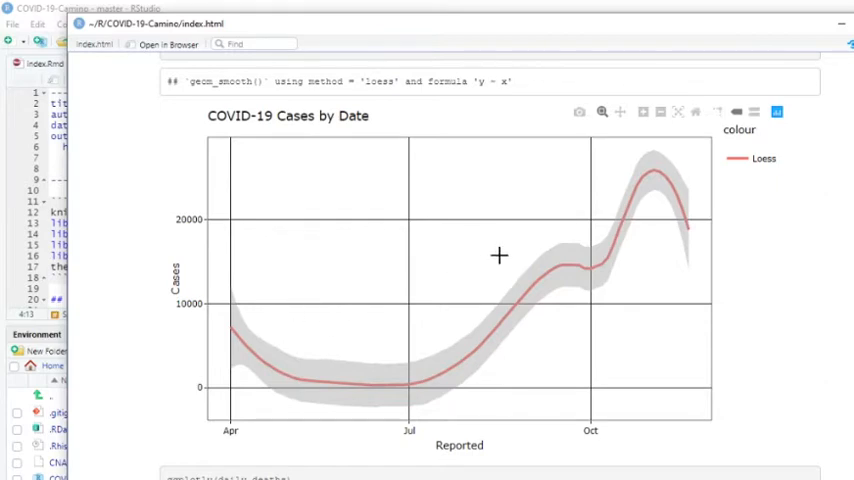
{"action": "mouse_move", "coordinate": [672, 212]}
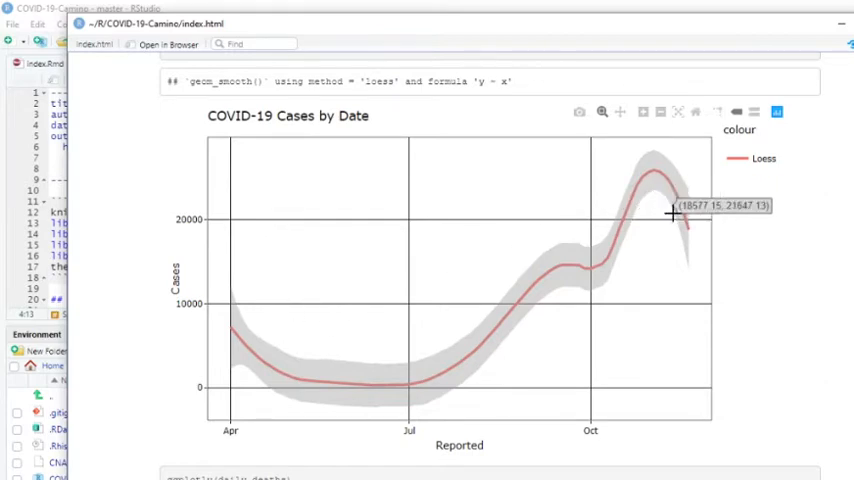
{"action": "mouse_move", "coordinate": [684, 222]}
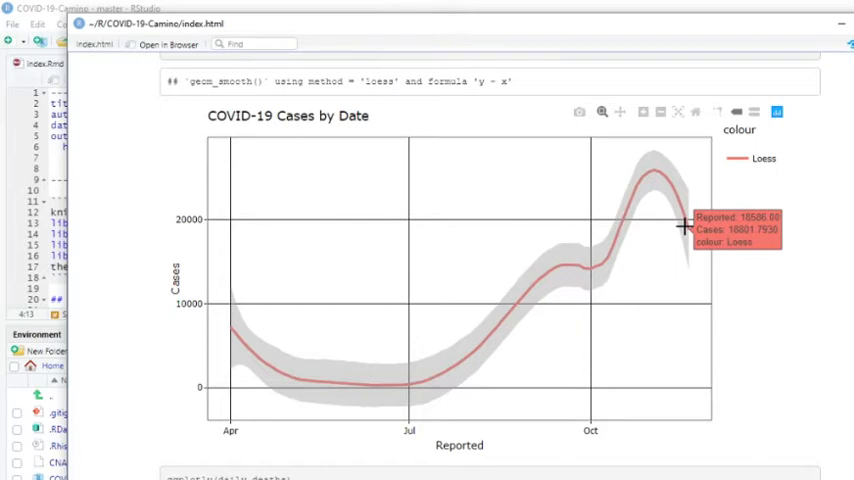
{"action": "scroll", "scroll_direction": "down", "scroll_amount": 3}
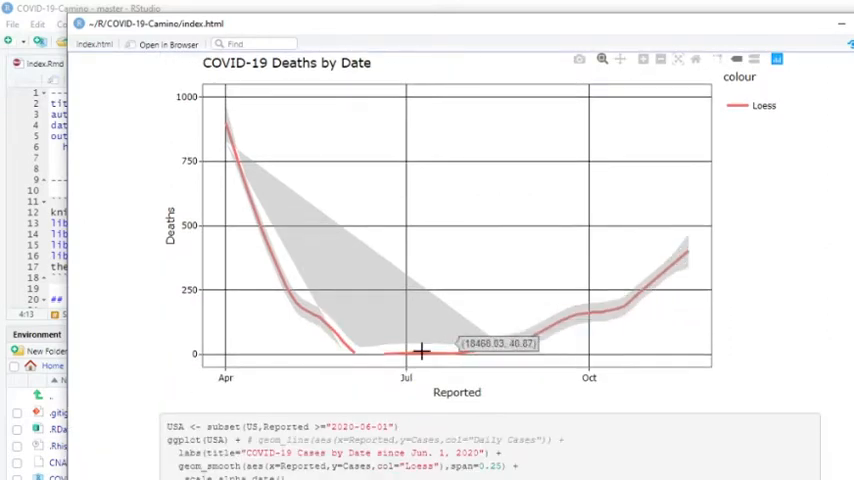
{"action": "mouse_move", "coordinate": [526, 244]}
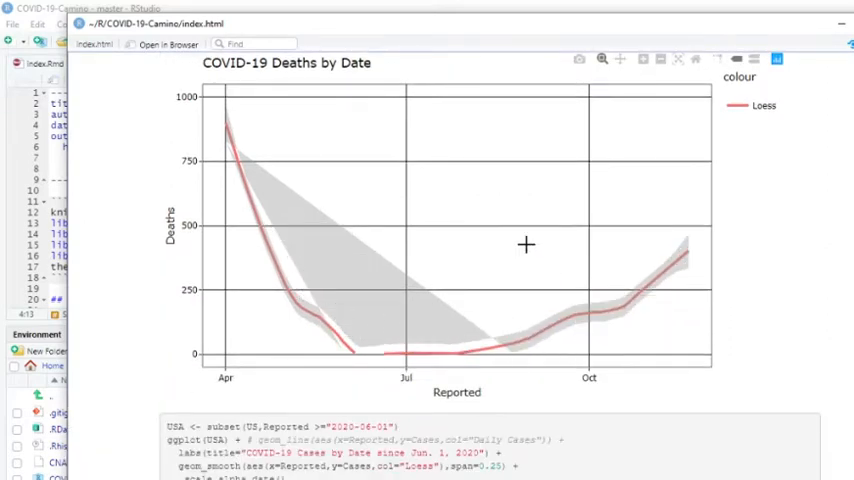
{"action": "mouse_move", "coordinate": [690, 256]}
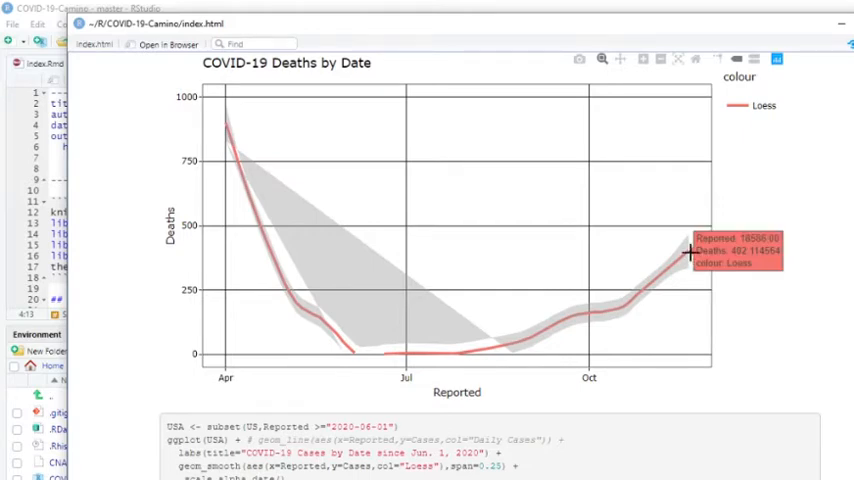
{"action": "mouse_move", "coordinate": [496, 232]}
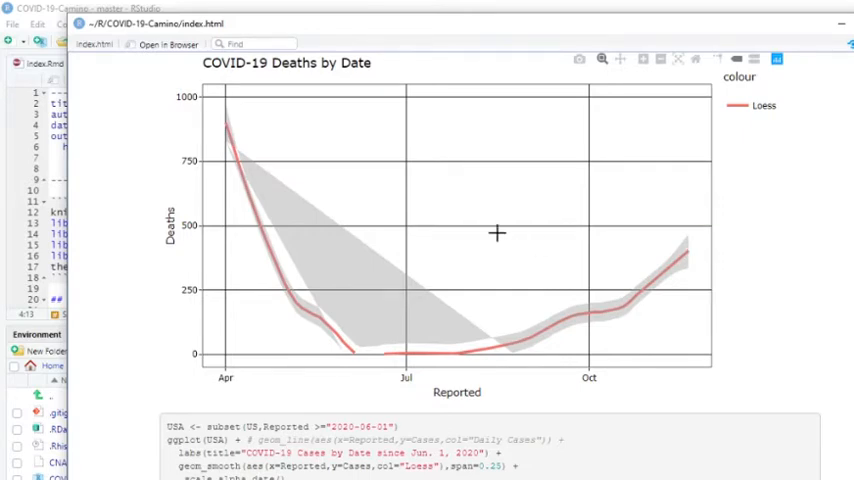
{"action": "scroll", "scroll_direction": "down", "scroll_amount": 3}
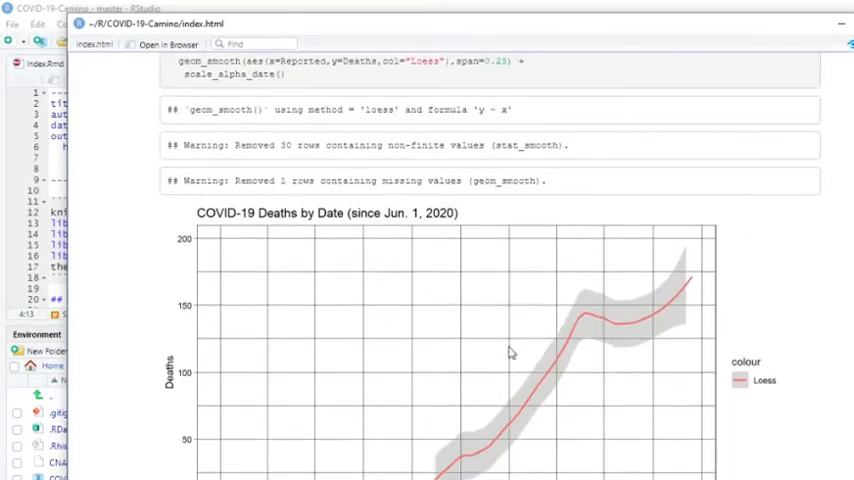
{"action": "mouse_move", "coordinate": [664, 282]}
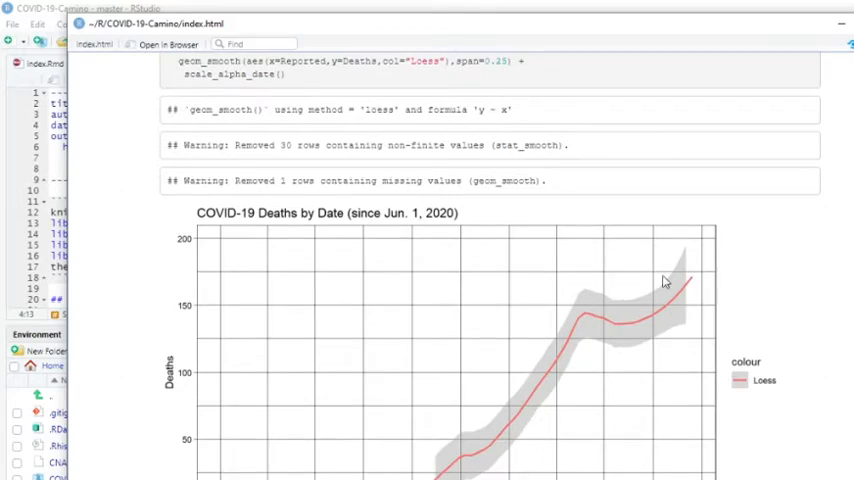
{"action": "scroll", "scroll_direction": "down", "scroll_amount": 3}
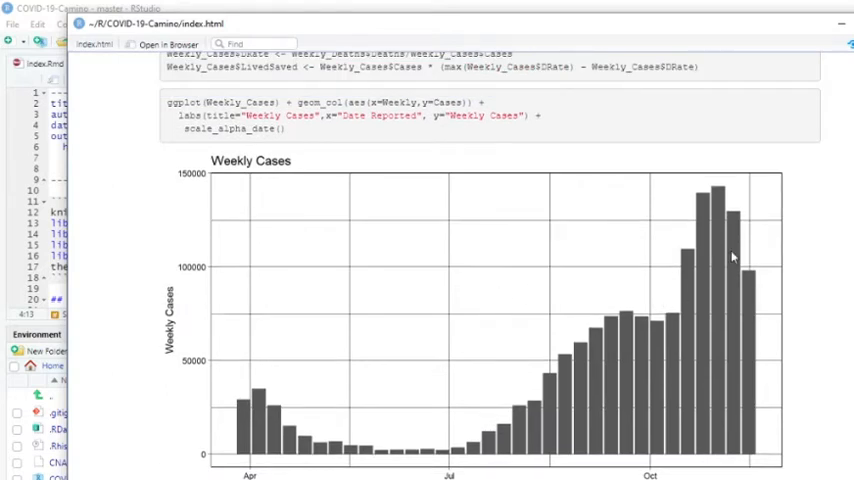
{"action": "mouse_move", "coordinate": [740, 268]}
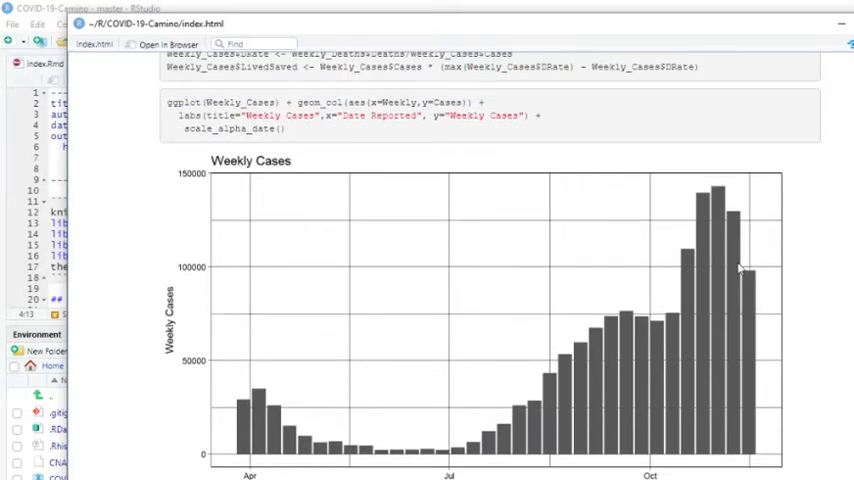
{"action": "mouse_move", "coordinate": [724, 222]}
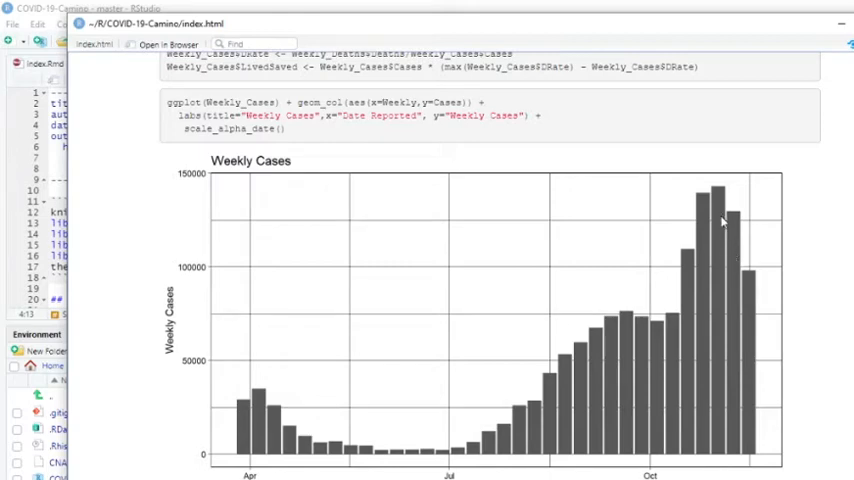
{"action": "mouse_move", "coordinate": [746, 300]}
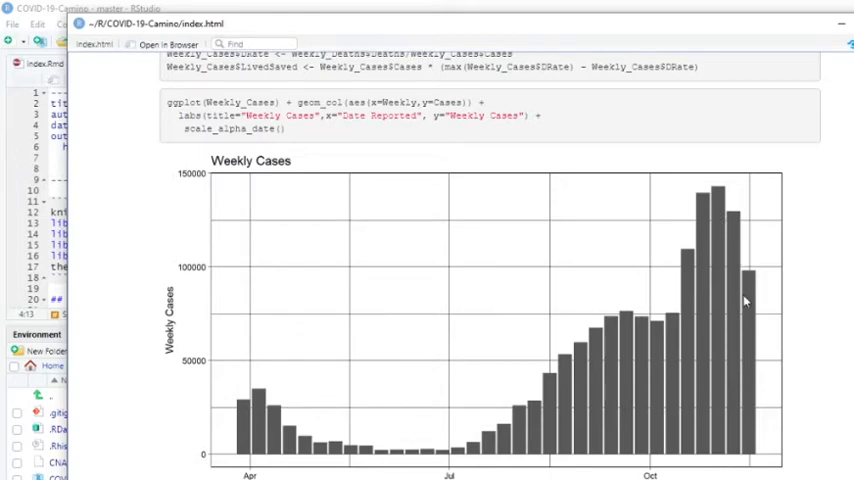
{"action": "scroll", "scroll_direction": "down", "scroll_amount": 3}
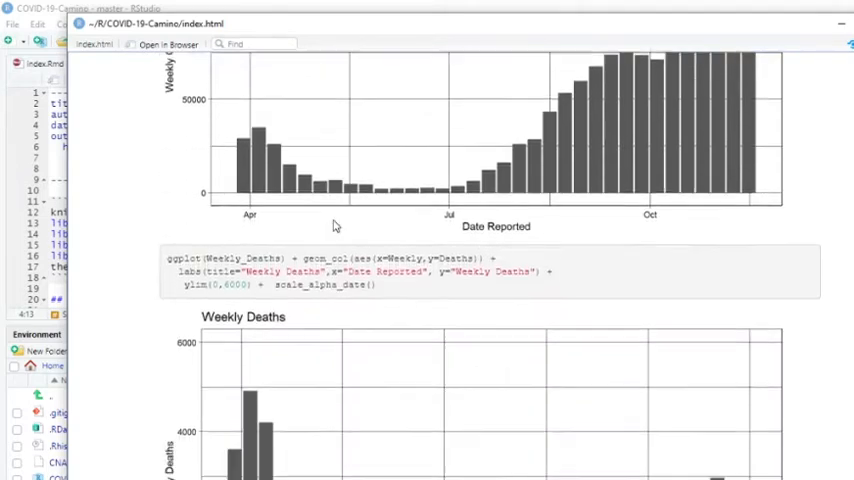
{"action": "scroll", "scroll_direction": "down", "scroll_amount": 3}
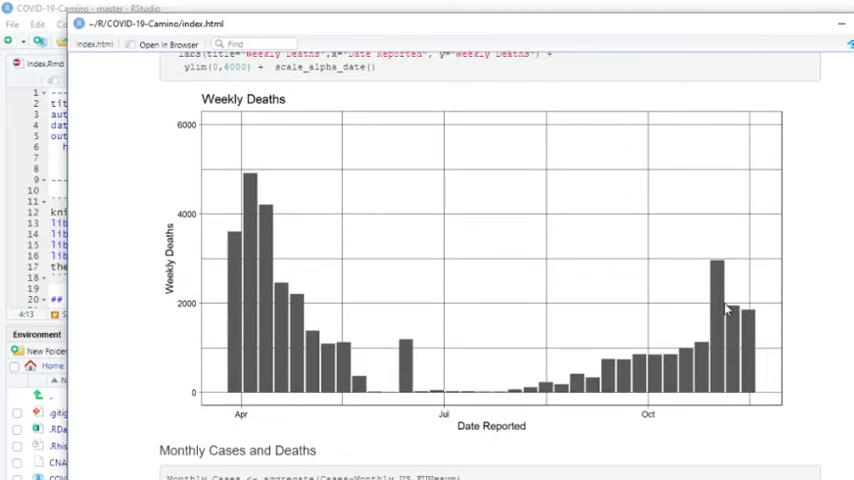
{"action": "mouse_move", "coordinate": [750, 304]}
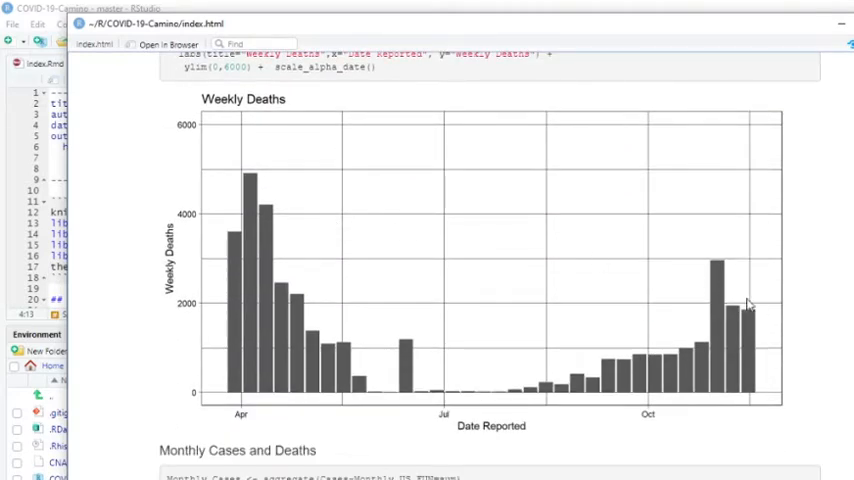
{"action": "mouse_move", "coordinate": [612, 242]}
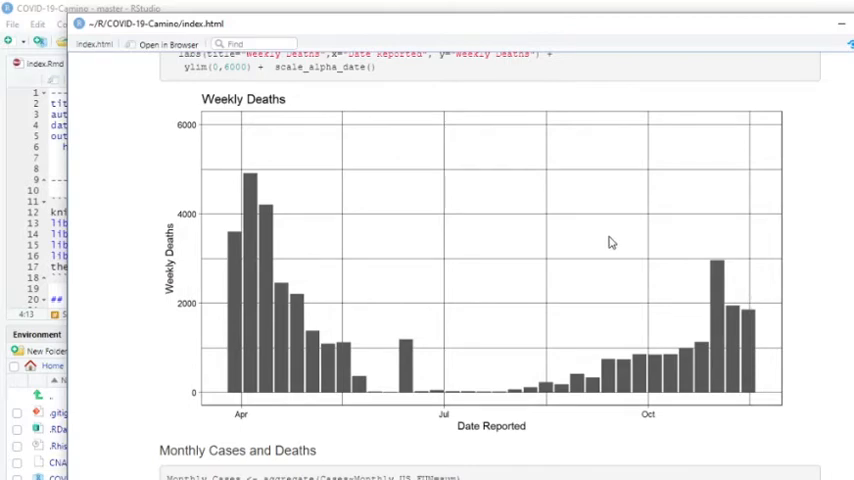
{"action": "mouse_move", "coordinate": [504, 228]}
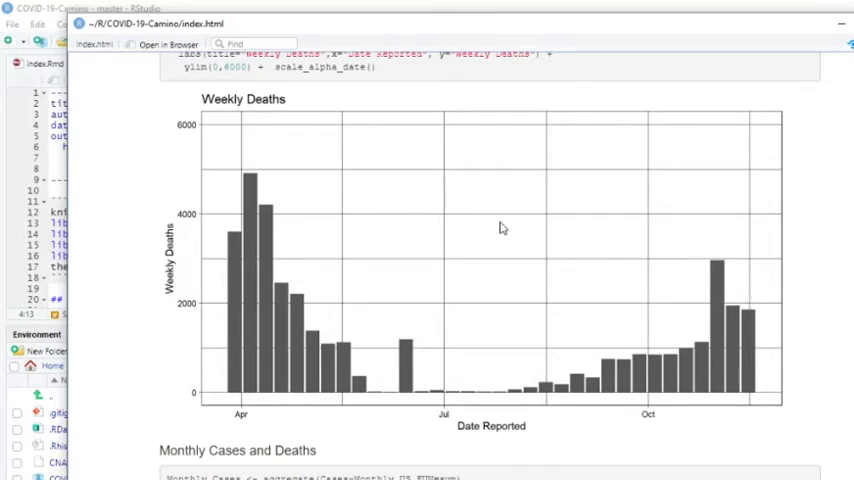
{"action": "scroll", "scroll_direction": "down", "scroll_amount": 3}
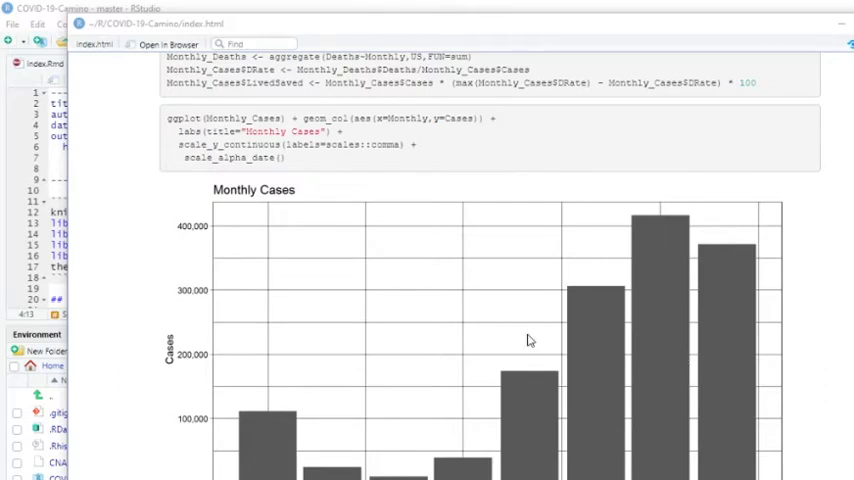
Scroll through the Monthly Deaths chart and smoothed deaths/cases-by-date charts since Jun. 1, 2020.
{"action": "scroll", "scroll_direction": "down", "scroll_amount": 3}
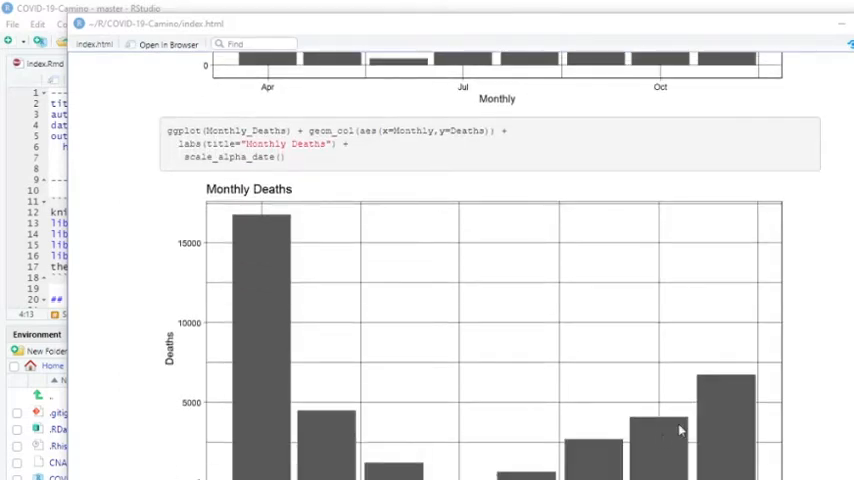
{"action": "mouse_move", "coordinate": [732, 428]}
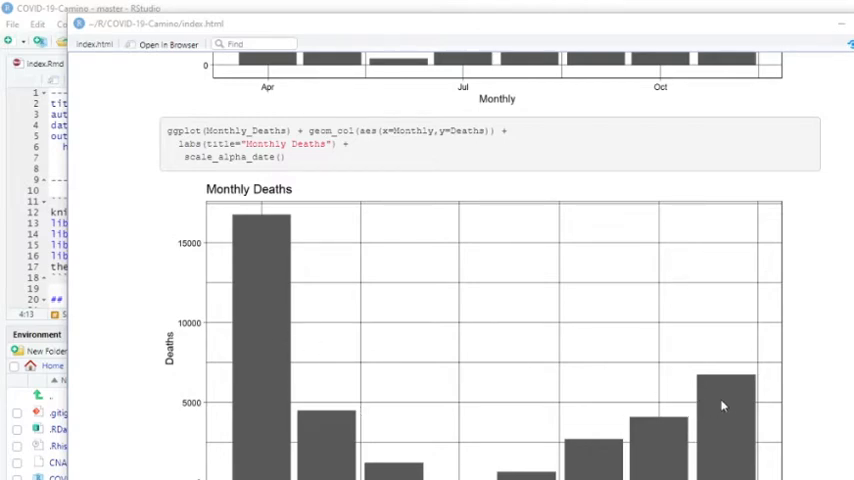
{"action": "mouse_move", "coordinate": [720, 384]}
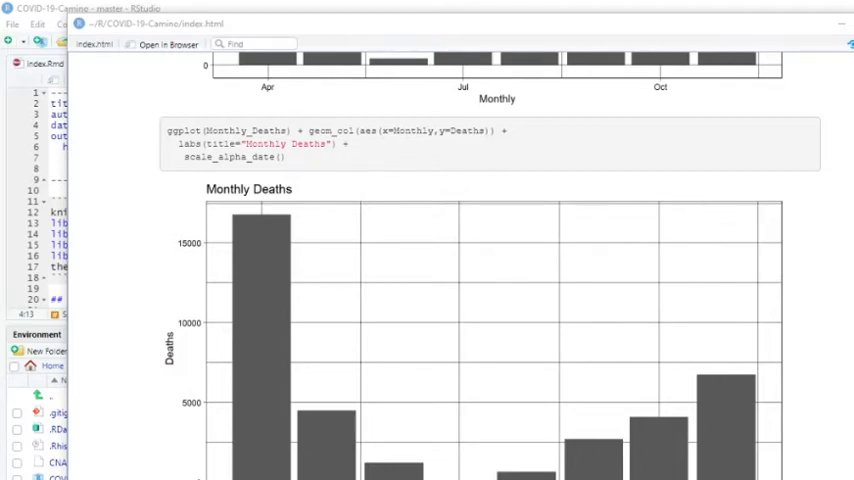
{"action": "scroll", "scroll_direction": "down", "scroll_amount": 3}
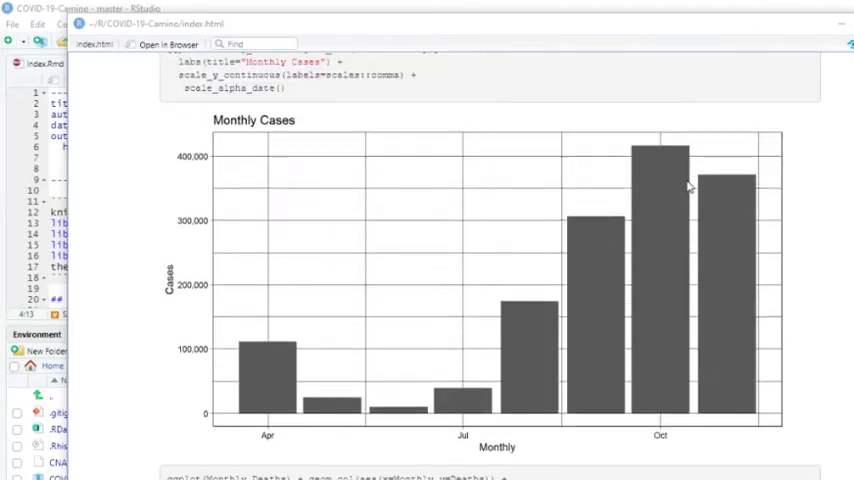
{"action": "scroll", "scroll_direction": "down", "scroll_amount": 3}
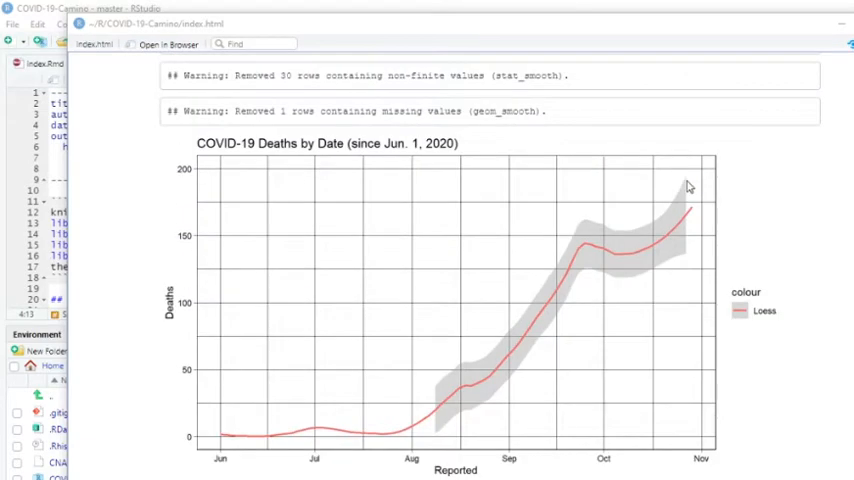
{"action": "scroll", "scroll_direction": "down", "scroll_amount": 3}
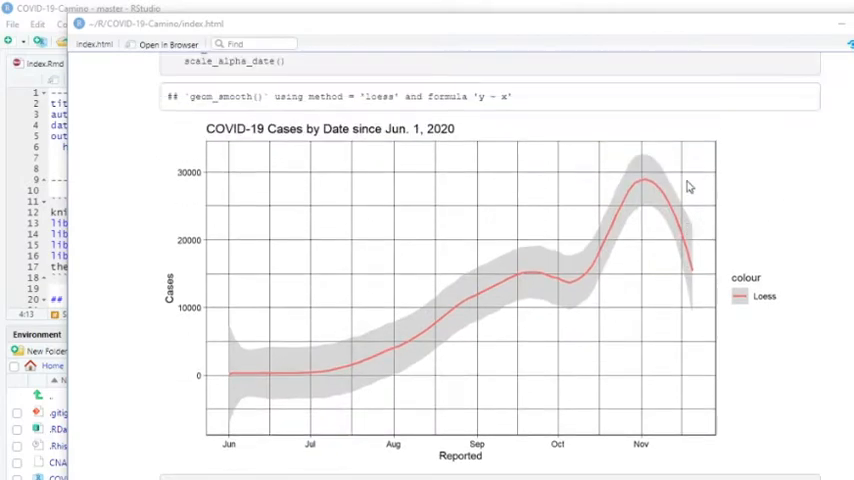
{"action": "mouse_move", "coordinate": [692, 240]}
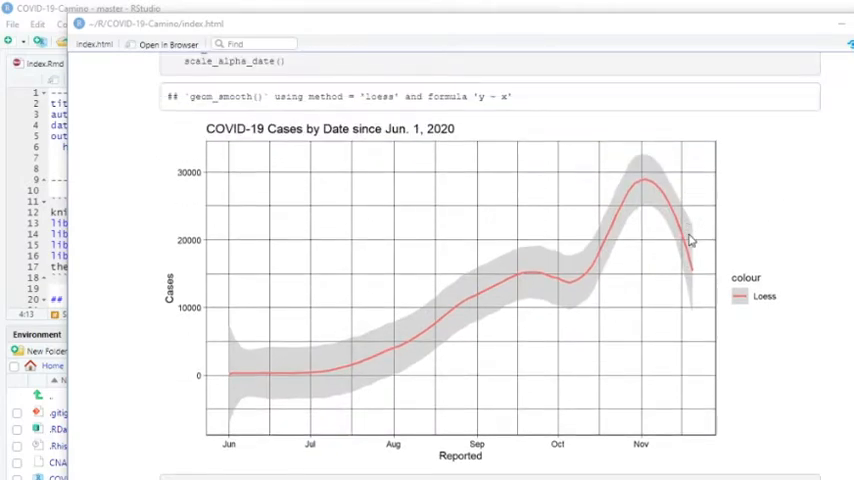
{"action": "mouse_move", "coordinate": [678, 262]}
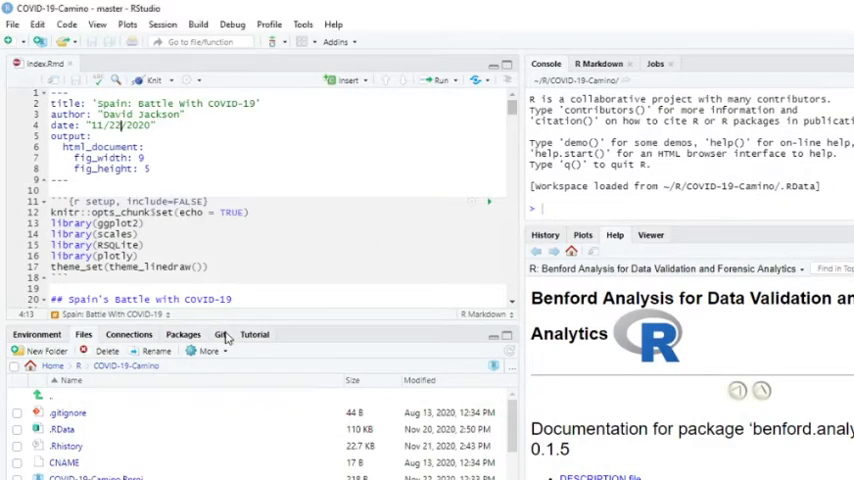
Show the Git pane listing the changed index.Rmd and index.html files.
{"action": "left_click", "coordinate": [222, 334]}
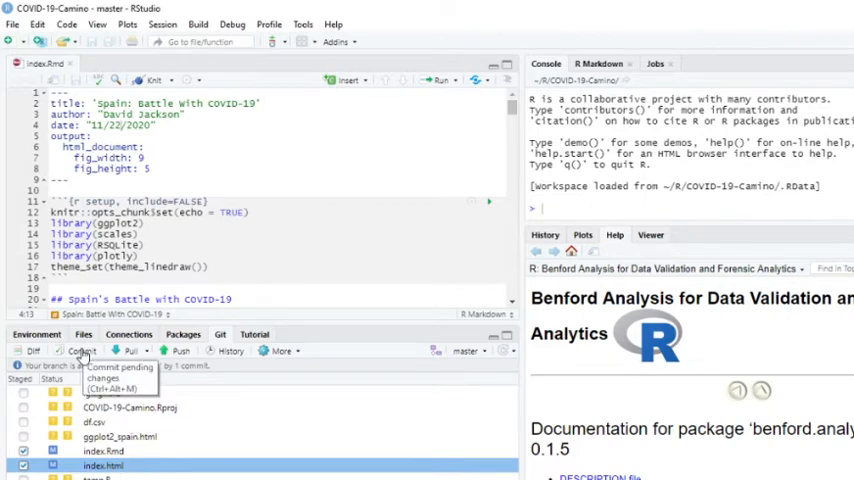
Commit index.Rmd and index.html with the message 'Updated Nov. 22, 2020'.
{"action": "left_click", "coordinate": [80, 350]}
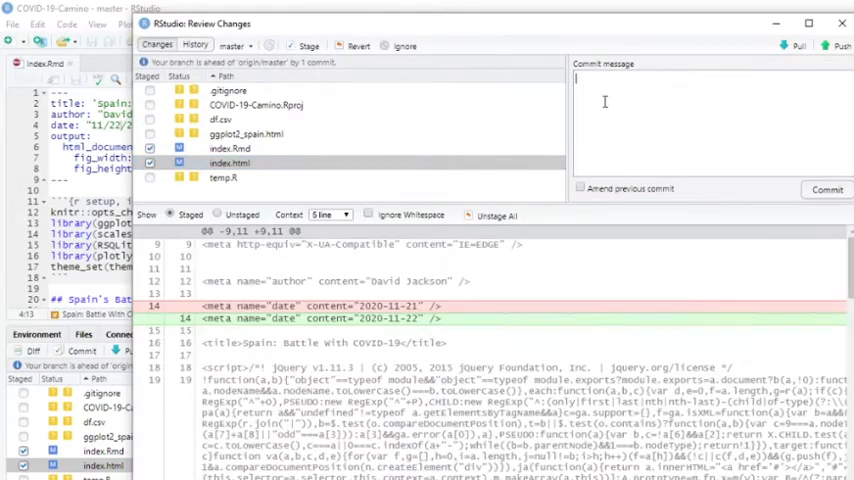
{"action": "type", "text": "Upda"}
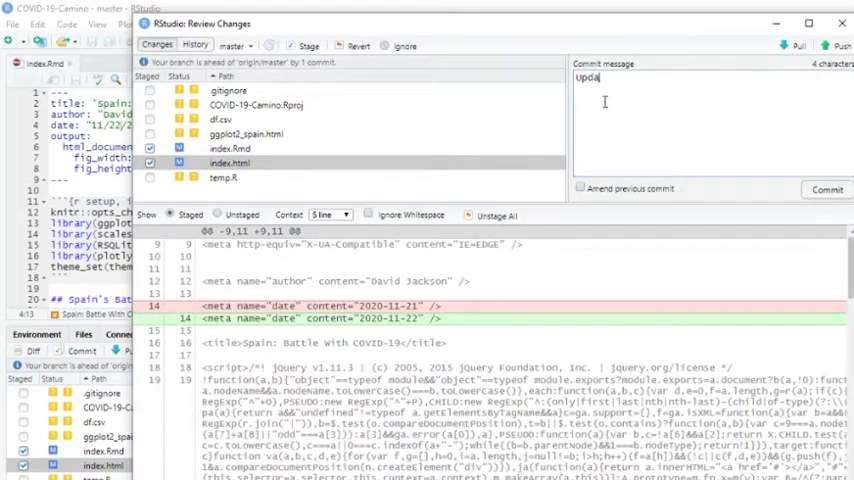
{"action": "type", "text": "ted Nov. 22, 2020"}
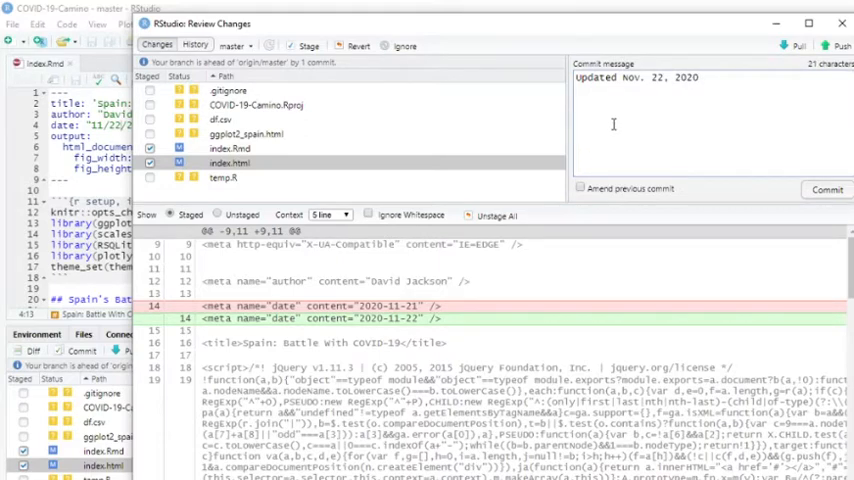
{"action": "left_click", "coordinate": [826, 188]}
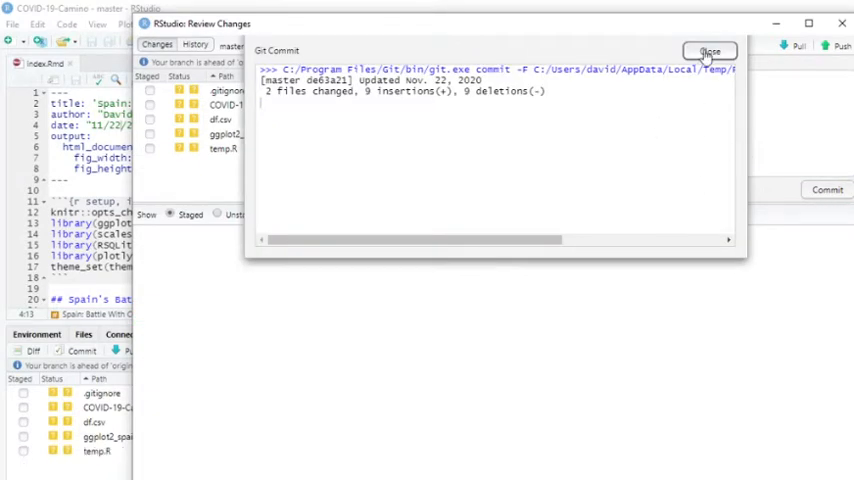
{"action": "mouse_move", "coordinate": [710, 52]}
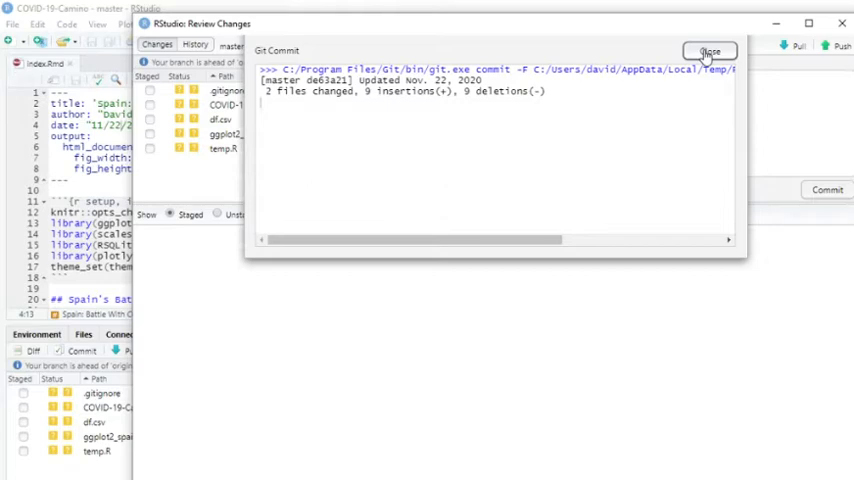
Push the commit to the GitHub master branch and dismiss the result dialogs.
{"action": "left_click", "coordinate": [710, 52]}
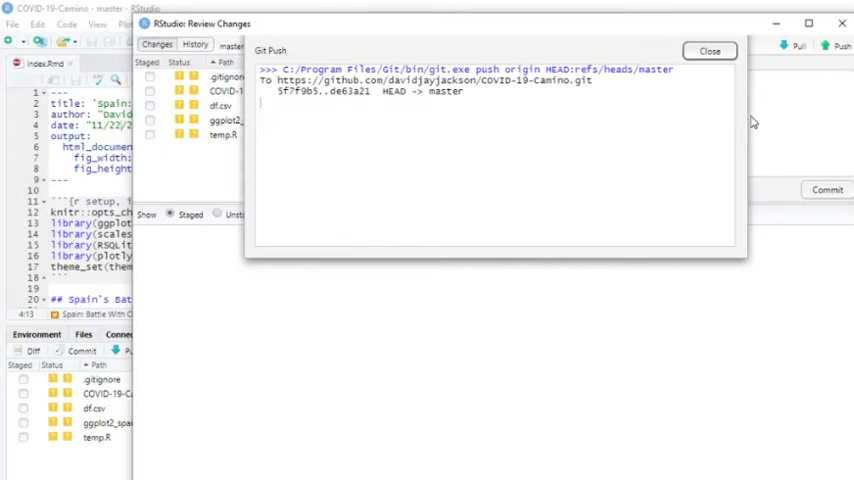
{"action": "mouse_move", "coordinate": [712, 68]}
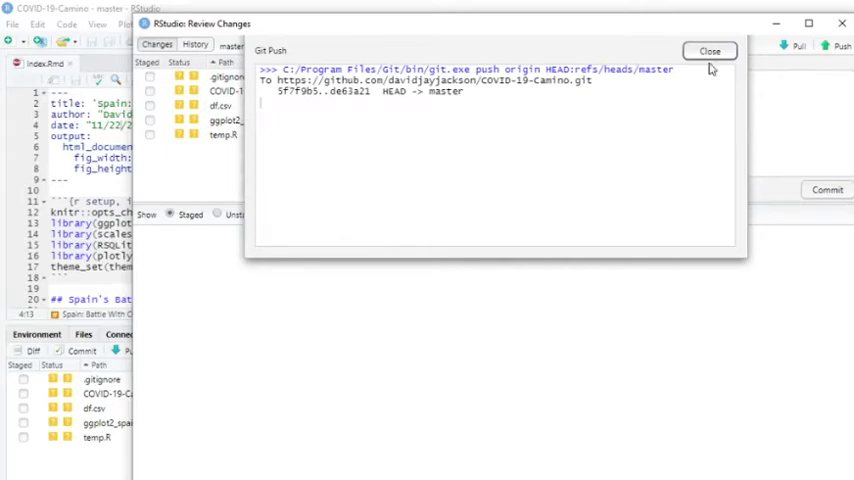
{"action": "left_click", "coordinate": [708, 52]}
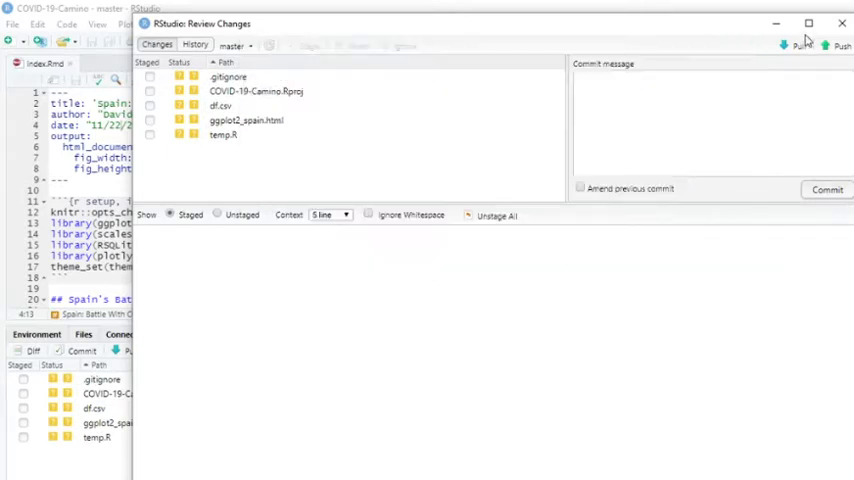
Close the Review Changes window and browse the home directory's project folders in the Files pane.
{"action": "left_click", "coordinate": [842, 24]}
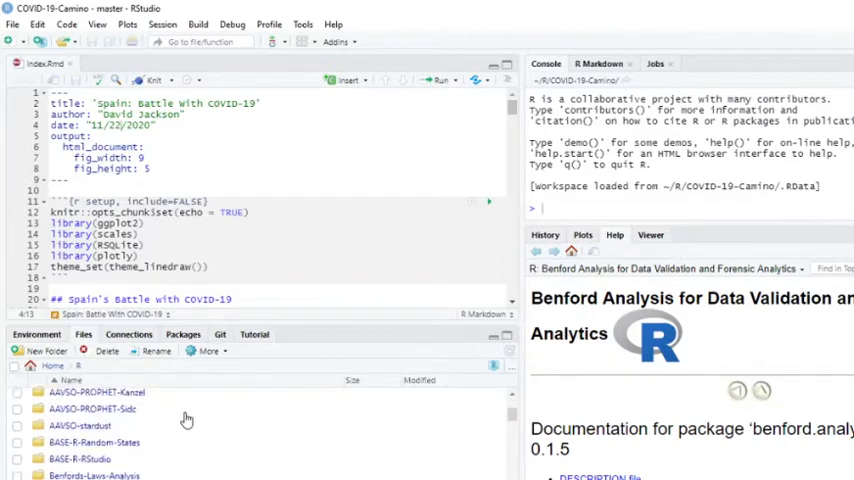
{"action": "scroll", "scroll_direction": "down", "scroll_amount": 3}
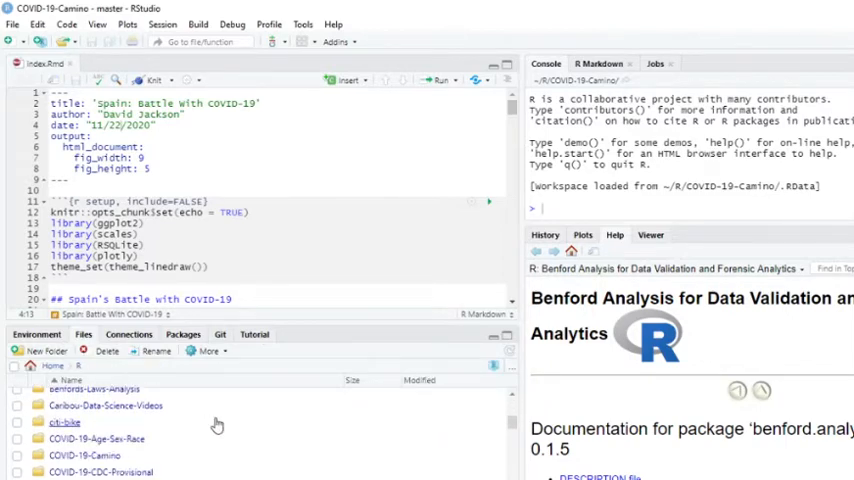
{"action": "scroll", "scroll_direction": "down", "scroll_amount": 3}
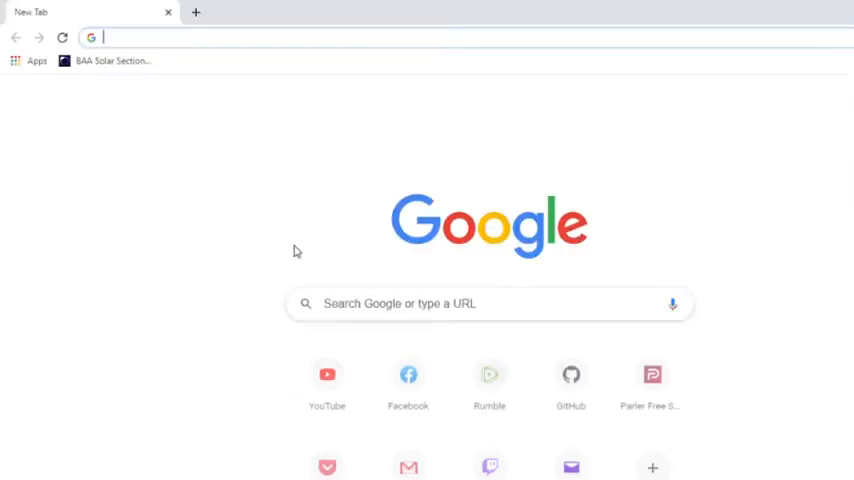
Search Google for 'israel covid 19 news' and scroll through the Jerusalem Post and Haaretz news results.
{"action": "left_click", "coordinate": [488, 304]}
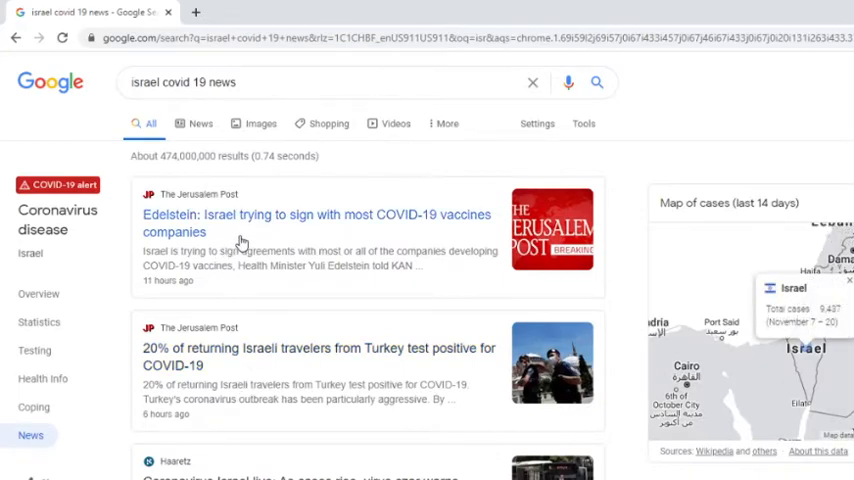
{"action": "mouse_move", "coordinate": [246, 244]}
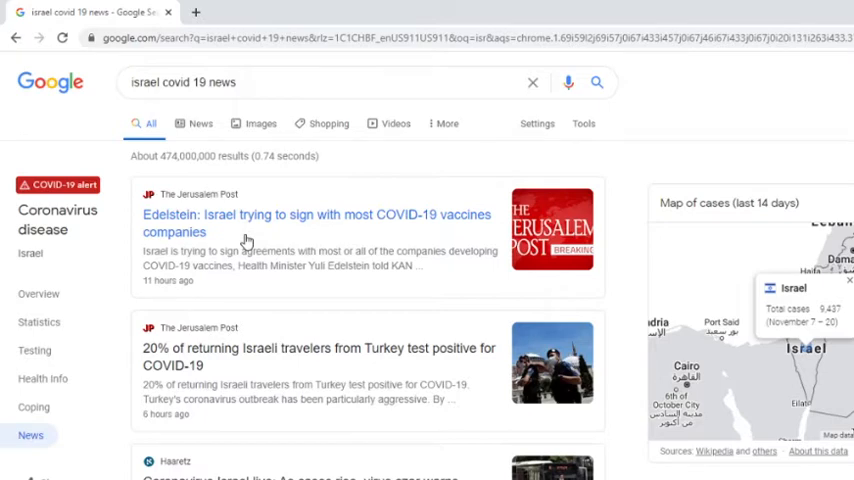
{"action": "mouse_move", "coordinate": [244, 238]}
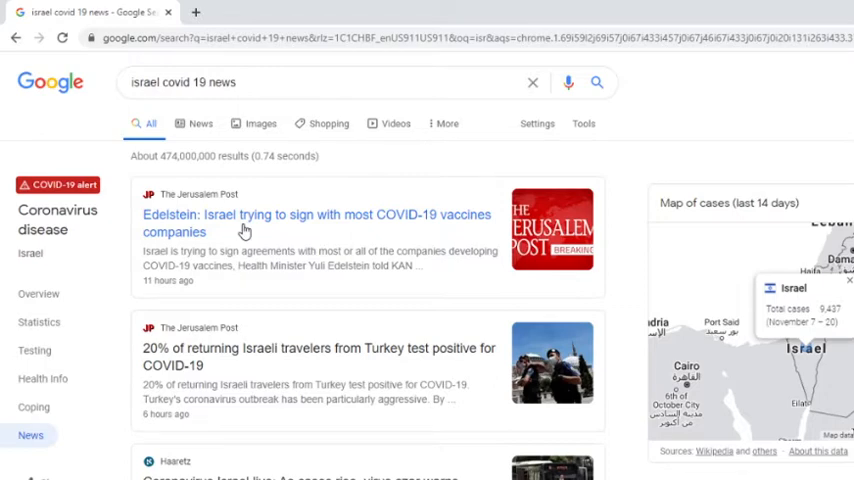
{"action": "scroll", "scroll_direction": "down", "scroll_amount": 3}
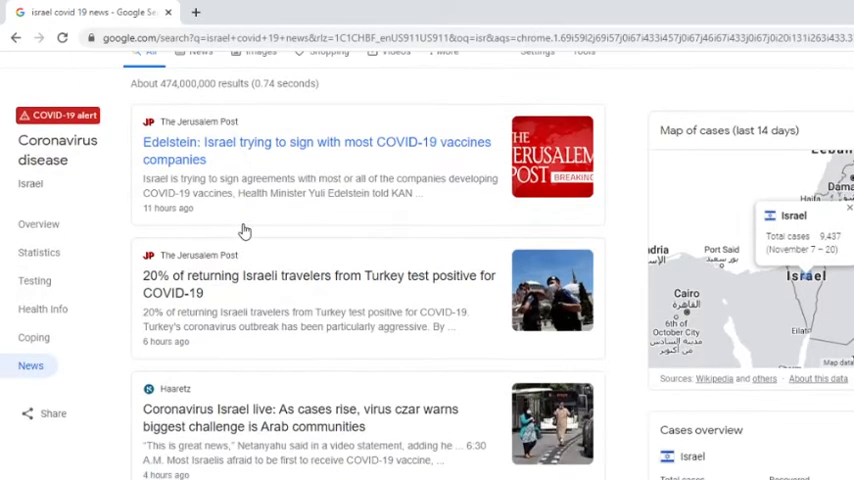
{"action": "scroll", "scroll_direction": "down", "scroll_amount": 3}
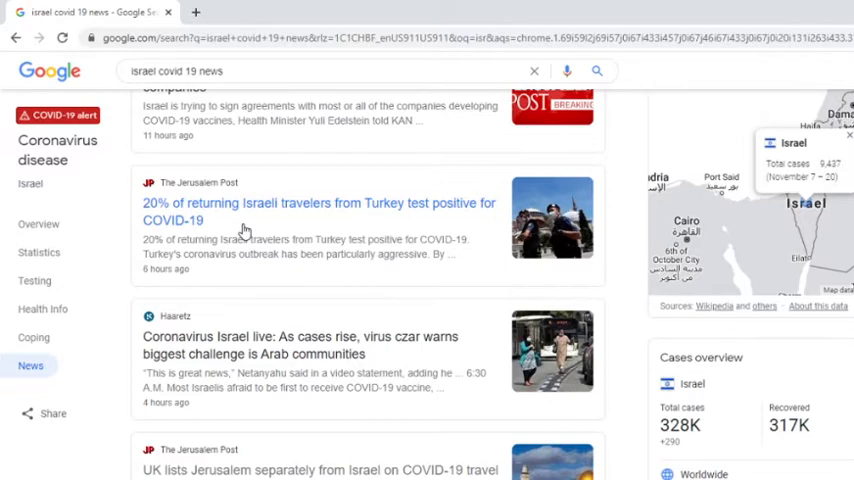
{"action": "mouse_move", "coordinate": [312, 244]}
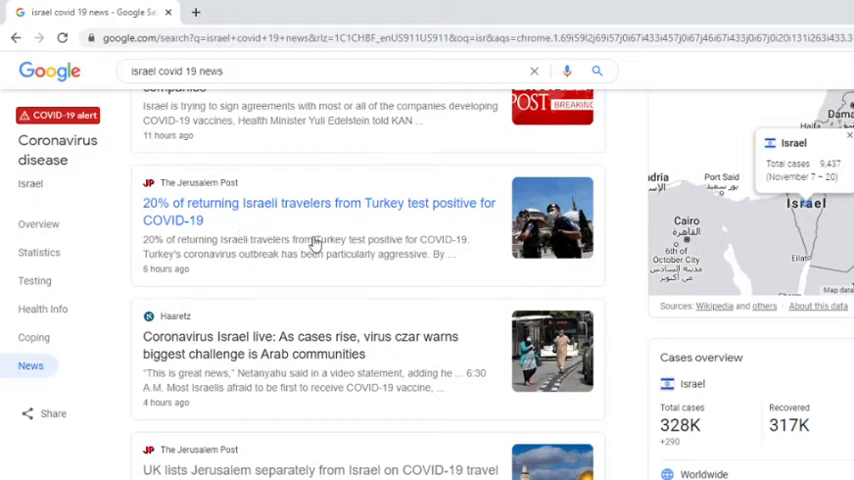
{"action": "mouse_move", "coordinate": [340, 248]}
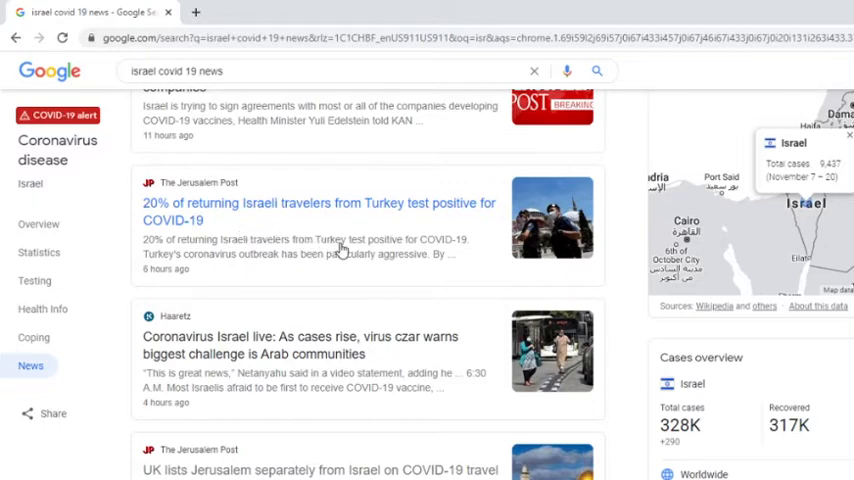
{"action": "scroll", "scroll_direction": "down", "scroll_amount": 3}
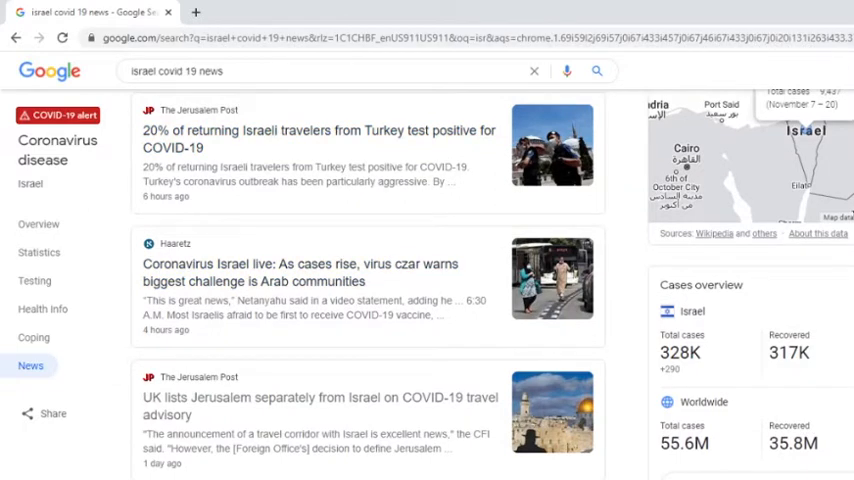
{"action": "mouse_move", "coordinate": [350, 272]}
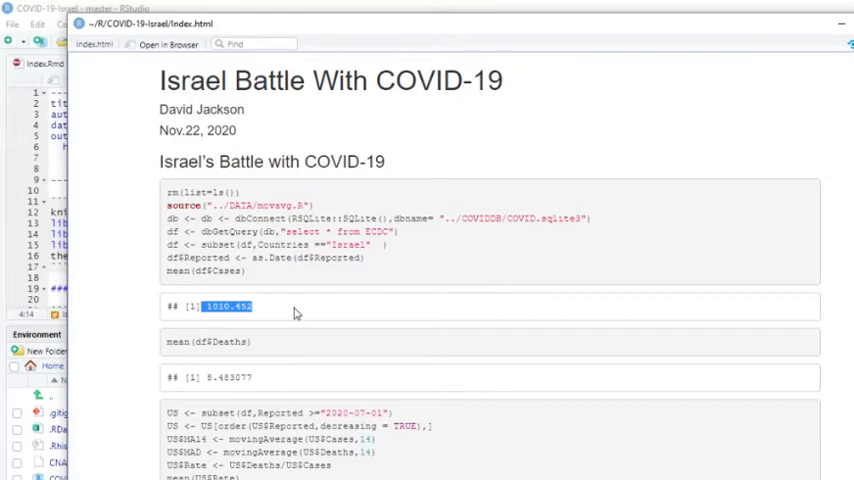
{"action": "scroll", "scroll_direction": "down", "scroll_amount": 3}
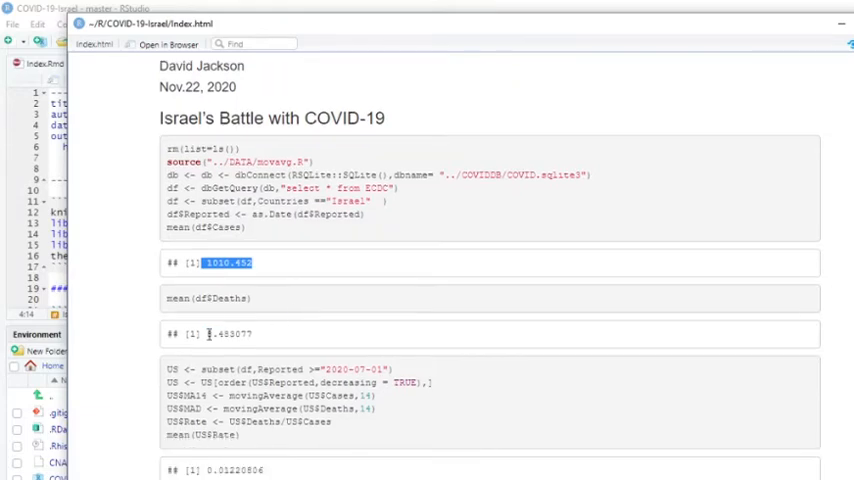
{"action": "scroll", "scroll_direction": "down", "scroll_amount": 3}
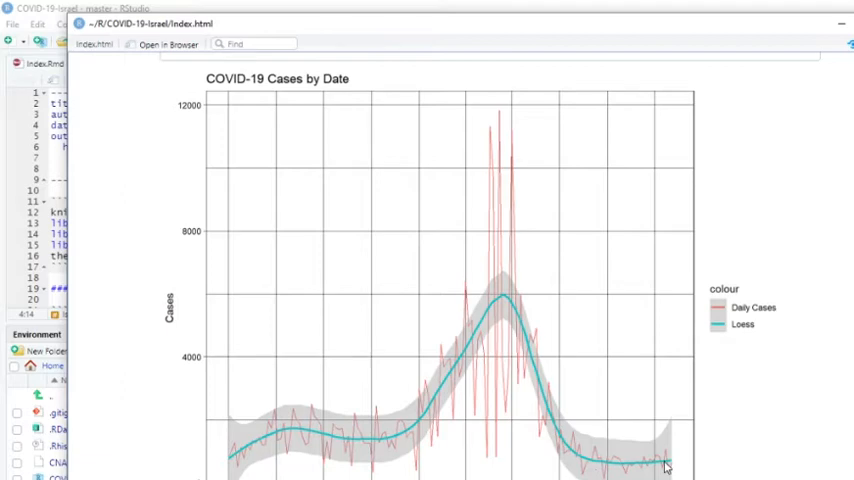
{"action": "mouse_move", "coordinate": [660, 468]}
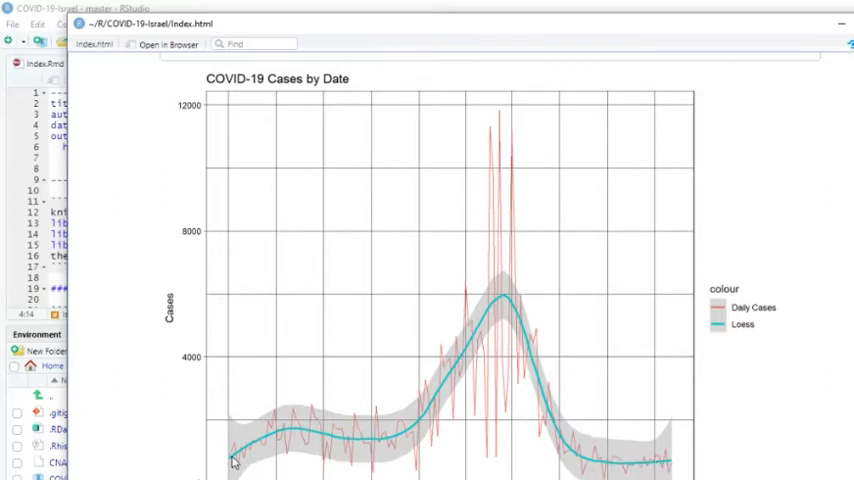
{"action": "scroll", "scroll_direction": "down", "scroll_amount": 3}
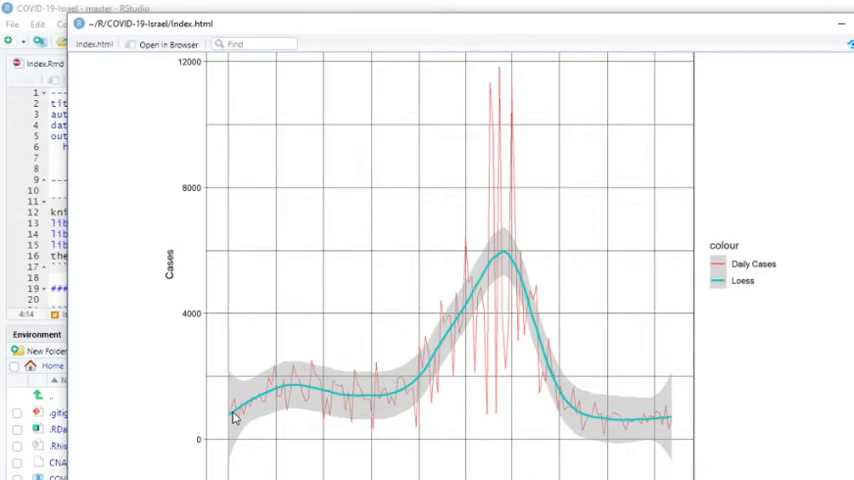
{"action": "scroll", "scroll_direction": "down", "scroll_amount": 3}
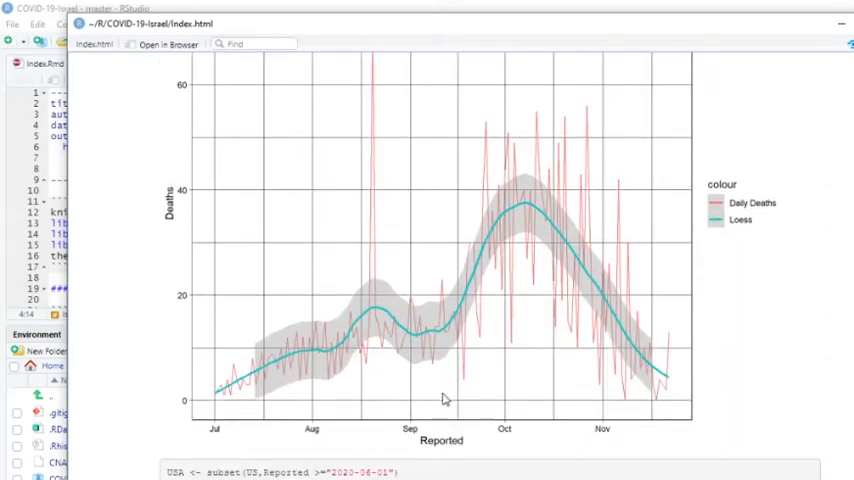
{"action": "mouse_move", "coordinate": [650, 370]}
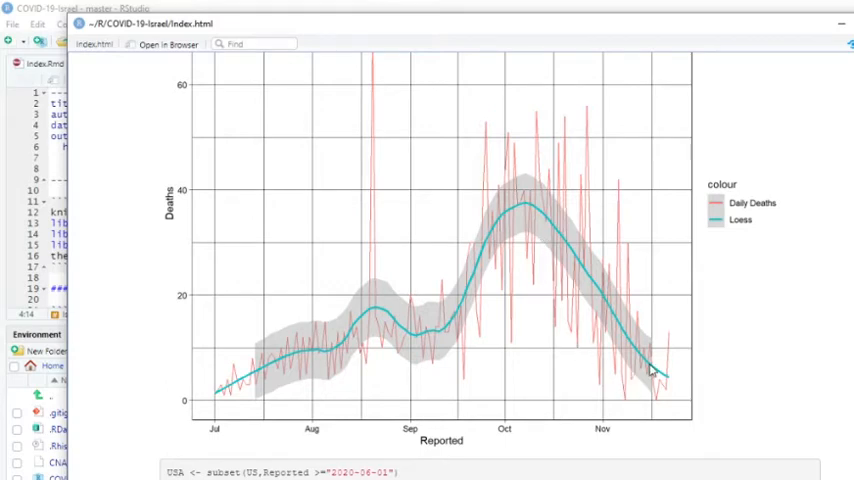
{"action": "mouse_move", "coordinate": [664, 380]}
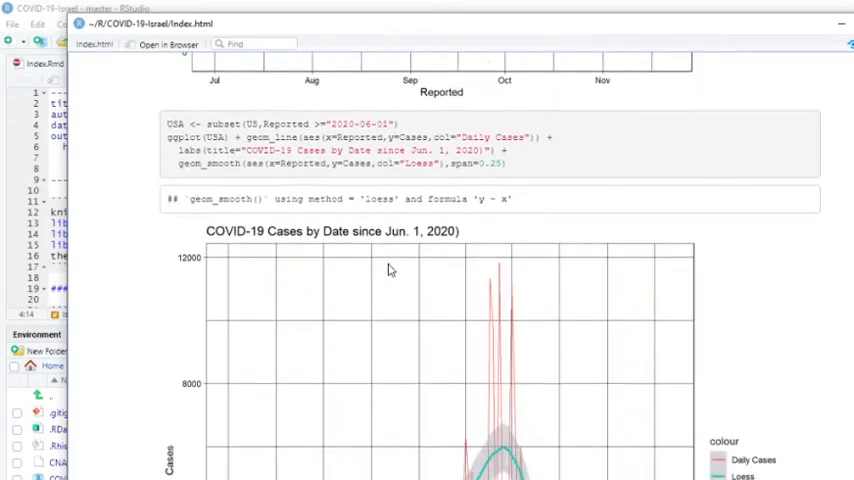
{"action": "scroll", "scroll_direction": "down", "scroll_amount": 3}
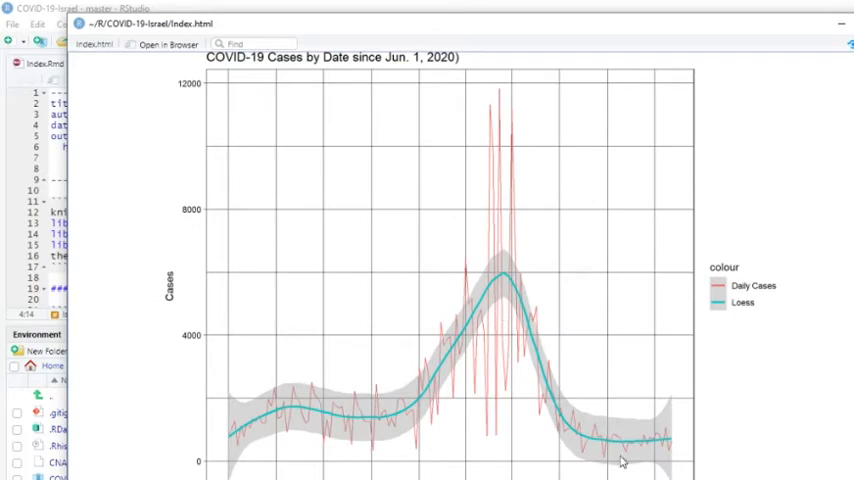
{"action": "mouse_move", "coordinate": [676, 444]}
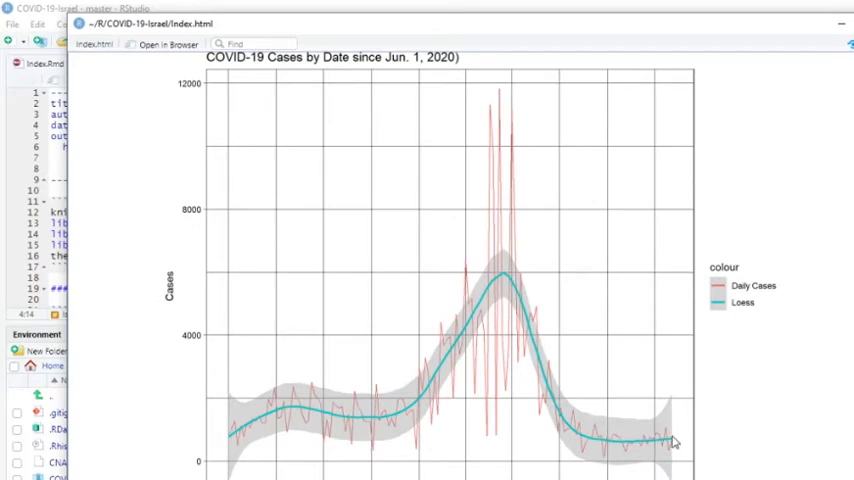
{"action": "mouse_move", "coordinate": [502, 276]}
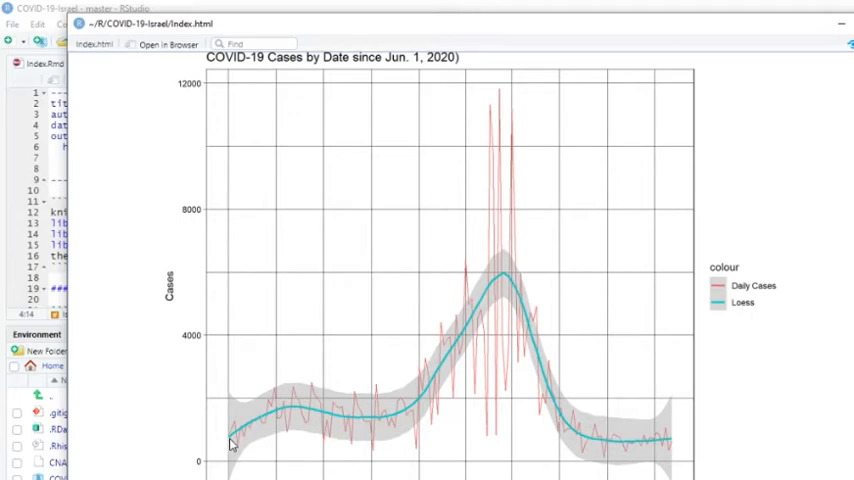
{"action": "scroll", "scroll_direction": "down", "scroll_amount": 3}
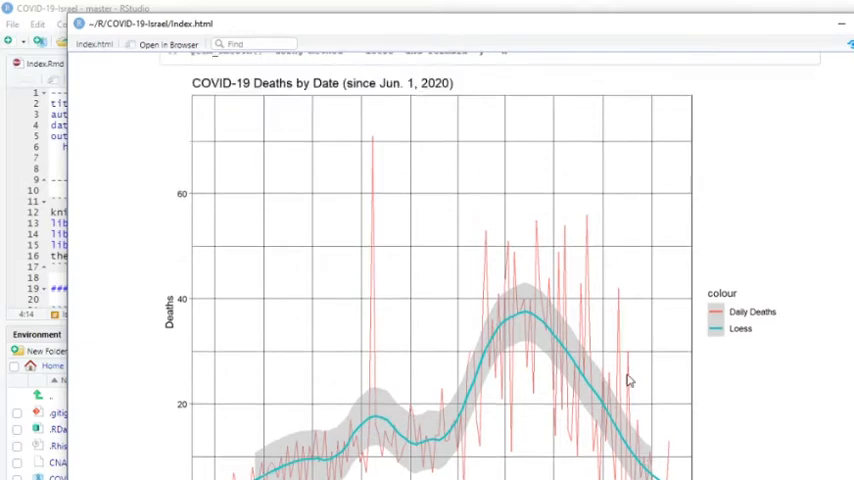
{"action": "scroll", "scroll_direction": "down", "scroll_amount": 3}
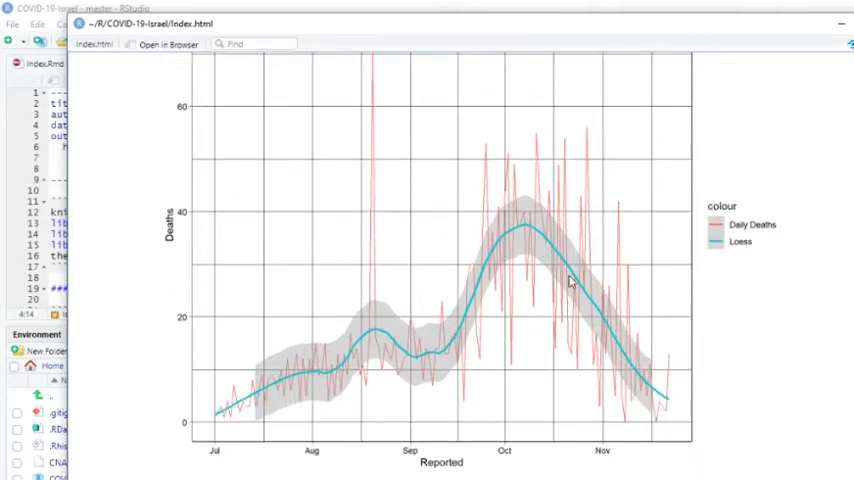
{"action": "mouse_move", "coordinate": [664, 398]}
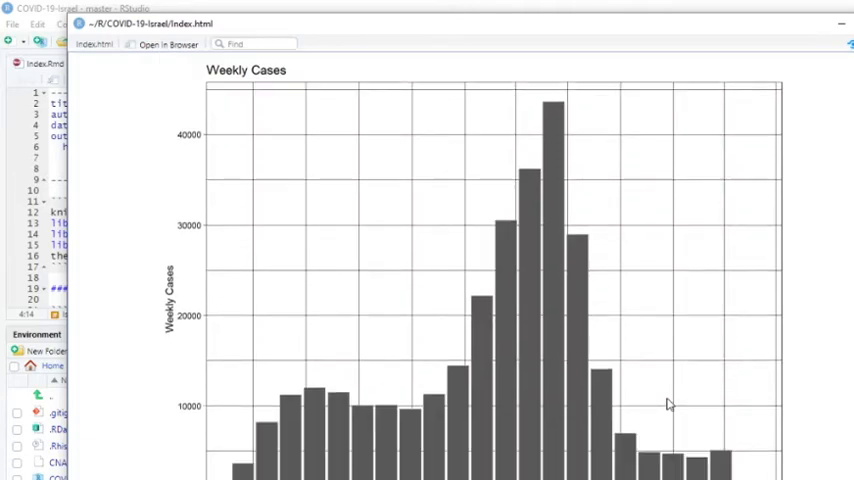
{"action": "mouse_move", "coordinate": [576, 222]}
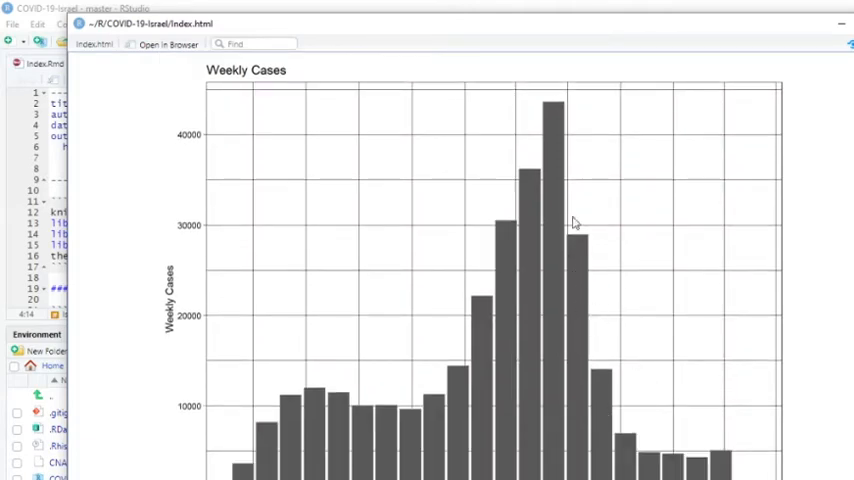
{"action": "mouse_move", "coordinate": [714, 458]}
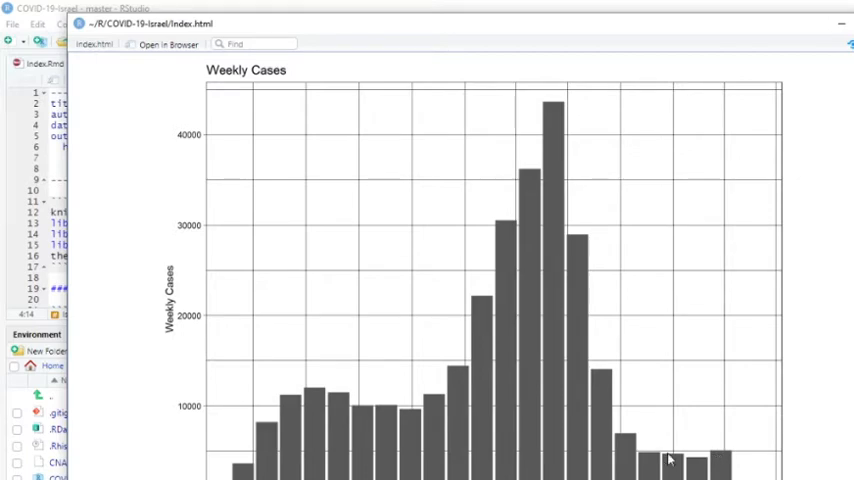
{"action": "mouse_move", "coordinate": [650, 460]}
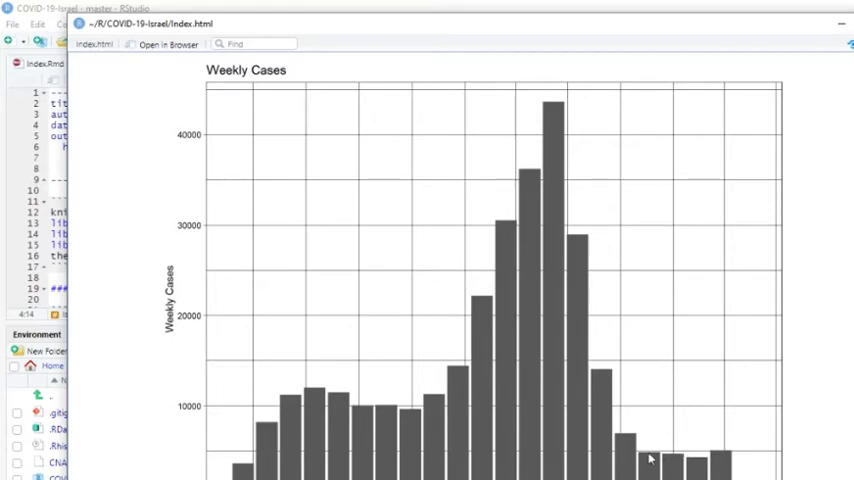
{"action": "mouse_move", "coordinate": [308, 440]}
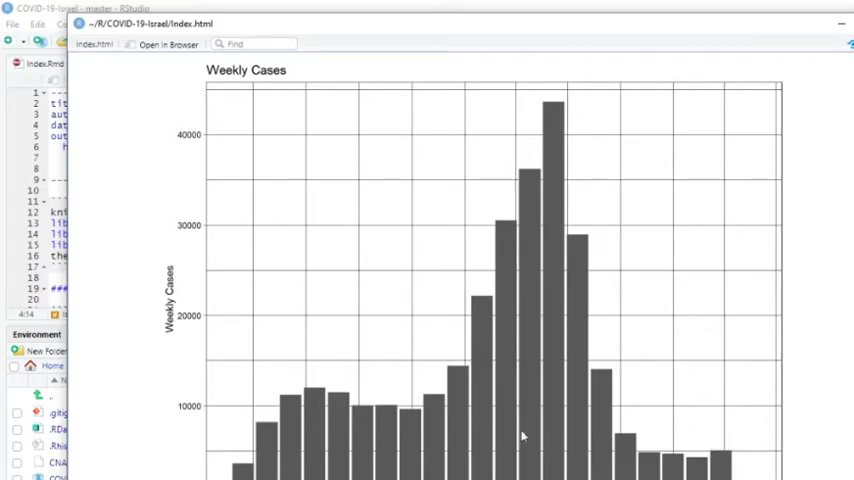
{"action": "scroll", "scroll_direction": "down", "scroll_amount": 3}
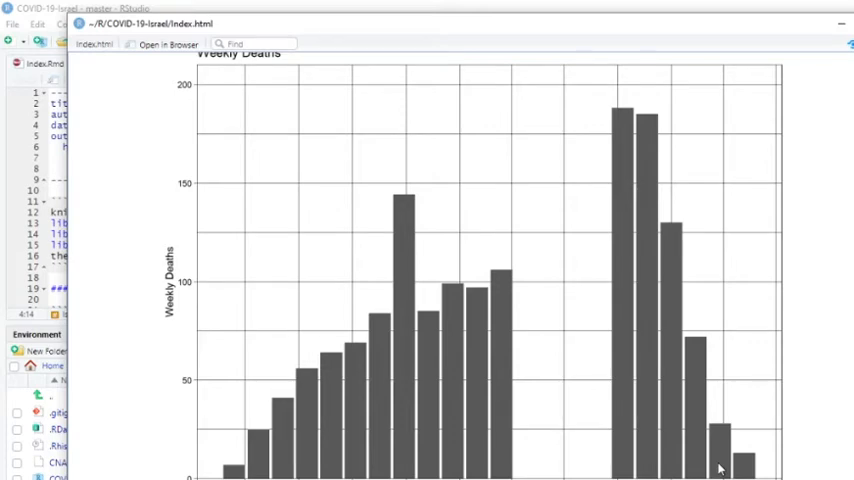
{"action": "mouse_move", "coordinate": [716, 460]}
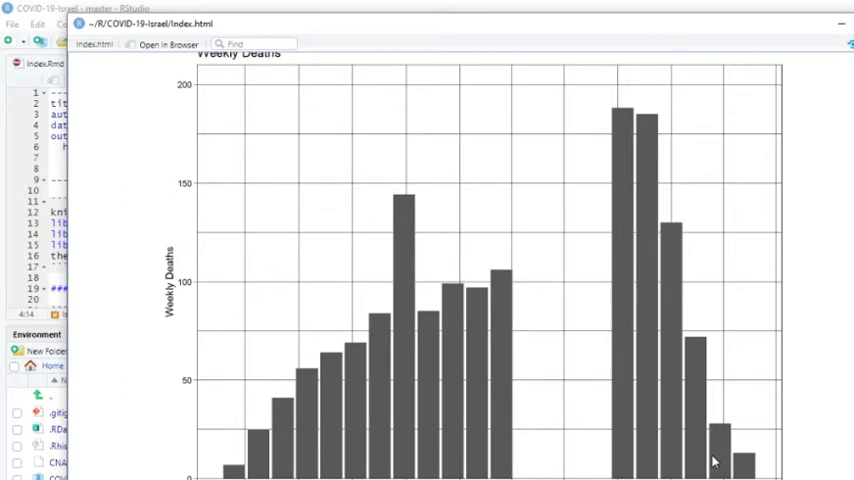
{"action": "scroll", "scroll_direction": "down", "scroll_amount": 3}
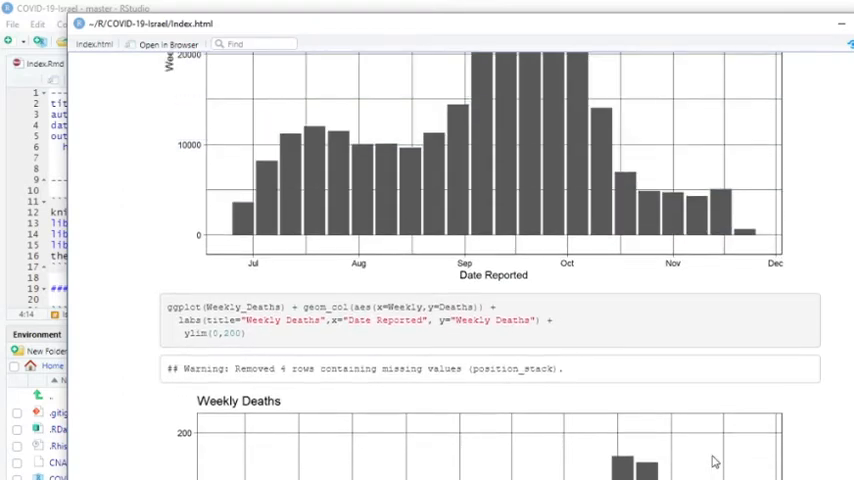
{"action": "scroll", "scroll_direction": "down", "scroll_amount": 3}
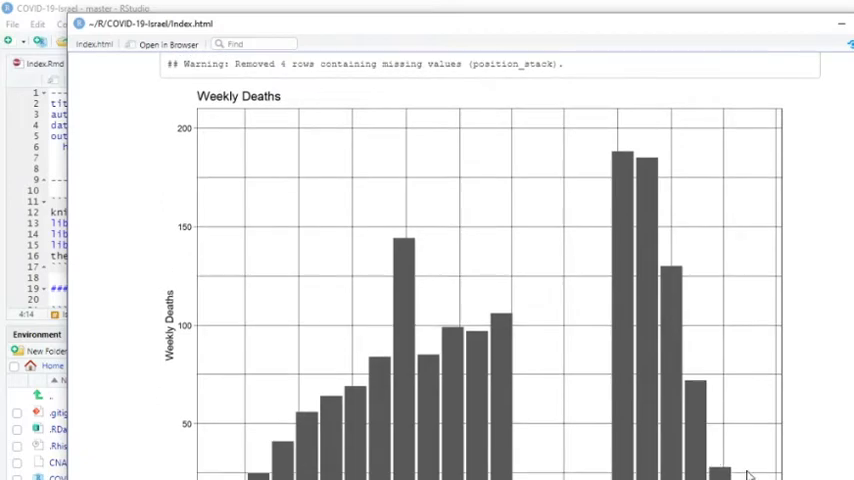
{"action": "scroll", "scroll_direction": "down", "scroll_amount": 3}
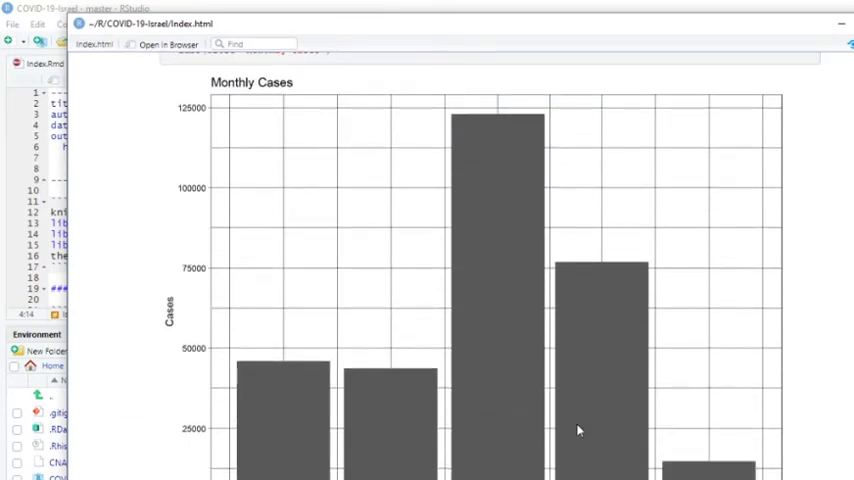
{"action": "scroll", "scroll_direction": "down", "scroll_amount": 3}
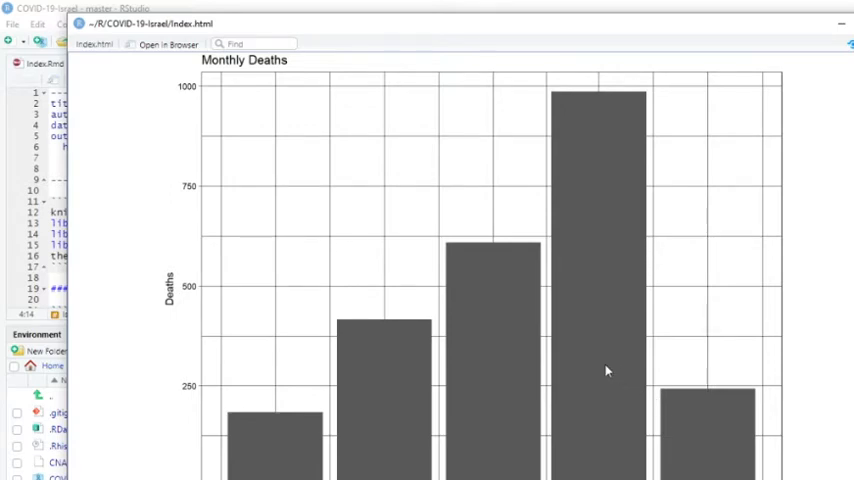
{"action": "mouse_move", "coordinate": [576, 380]}
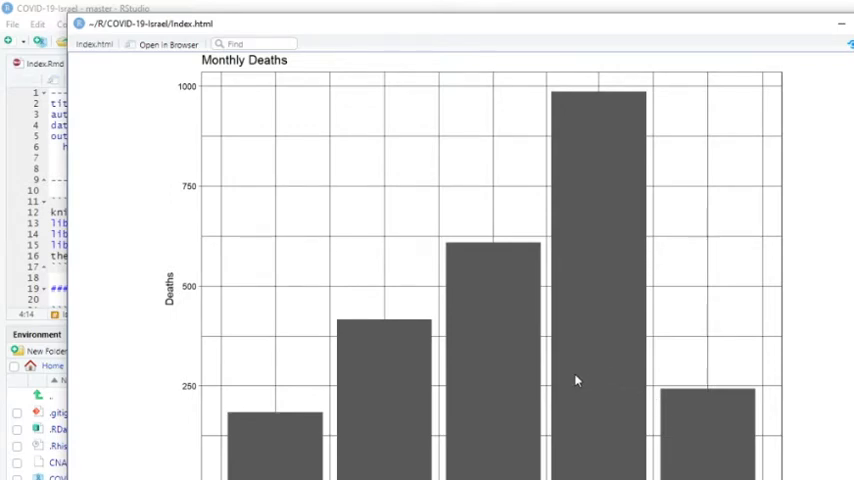
{"action": "mouse_move", "coordinate": [396, 378]}
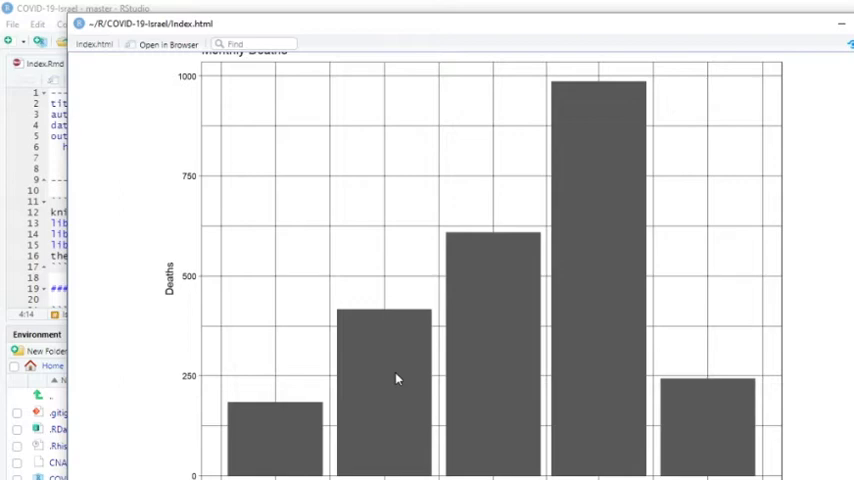
{"action": "mouse_move", "coordinate": [360, 392]}
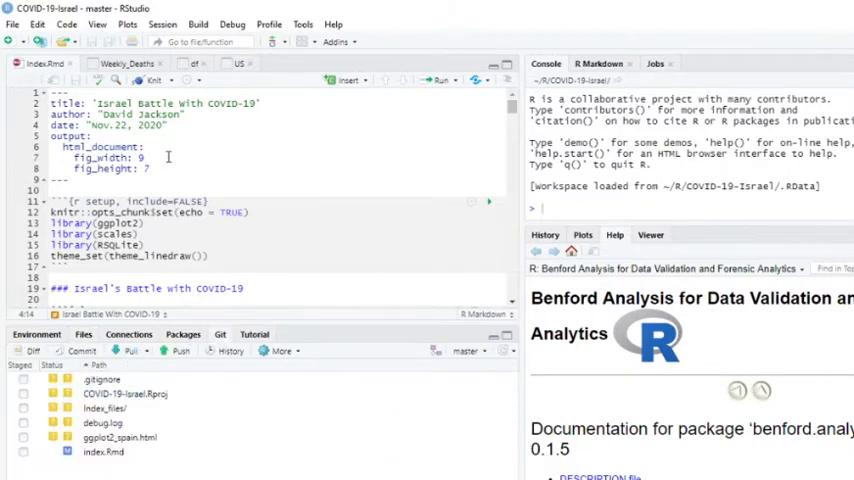
{"action": "mouse_move", "coordinate": [152, 80]}
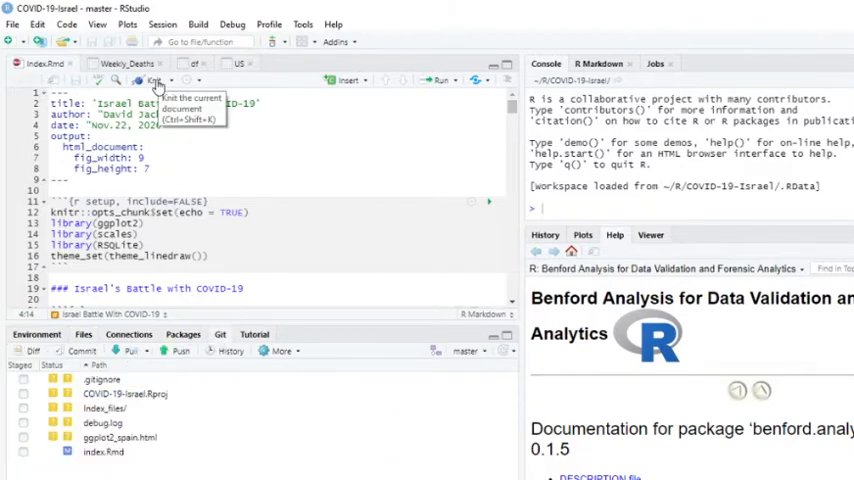
Re-knit the Israel report to index.html and stage index.Rmd and index.html in the Git pane.
{"action": "left_click", "coordinate": [152, 80]}
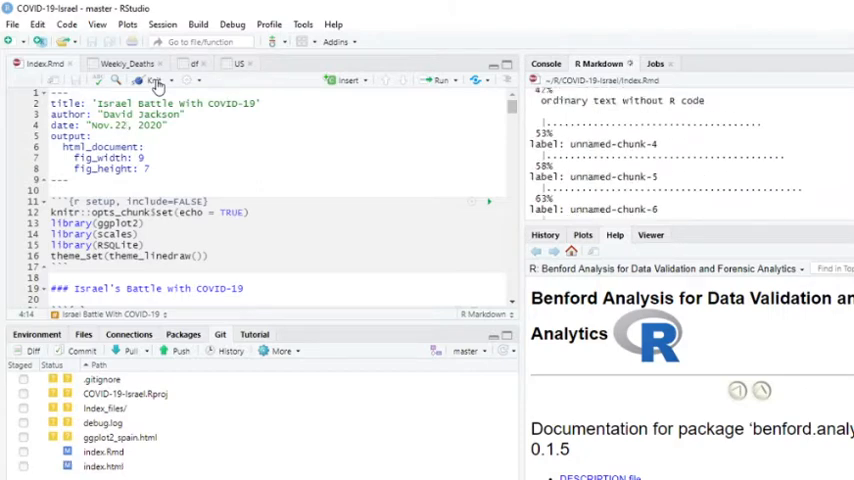
{"action": "left_click", "coordinate": [154, 80]}
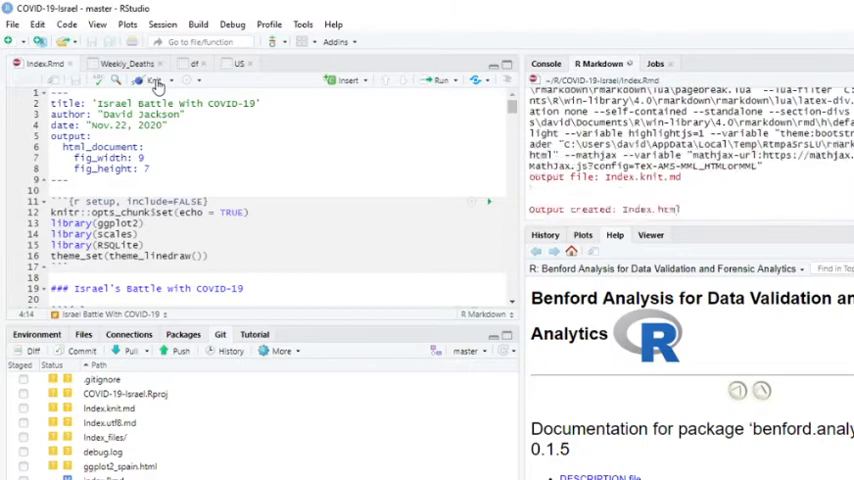
{"action": "left_click", "coordinate": [152, 80]}
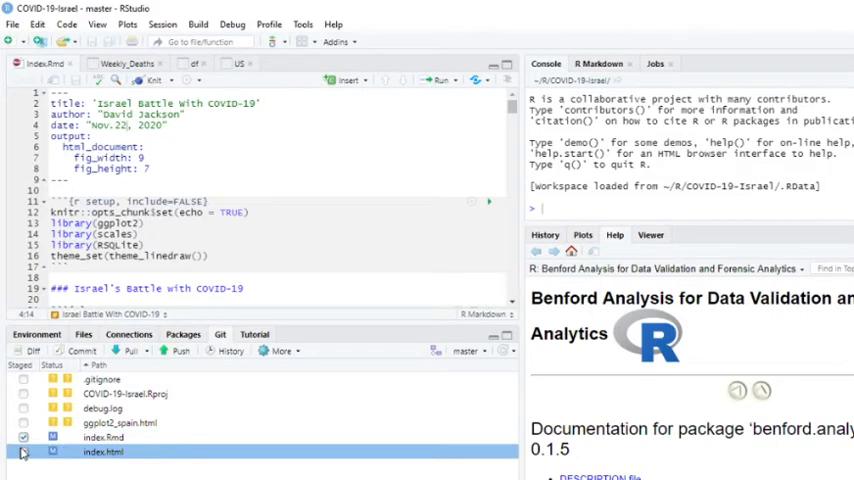
Commit the staged Israel report files with the message 'Updated Nov. 22, 2020'.
{"action": "left_click", "coordinate": [24, 452]}
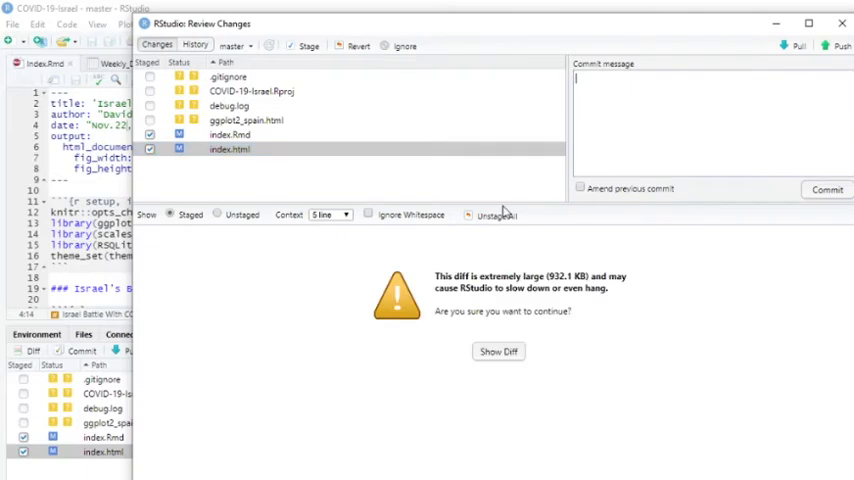
{"action": "type", "text": "Updated Nov. 22, 2020"}
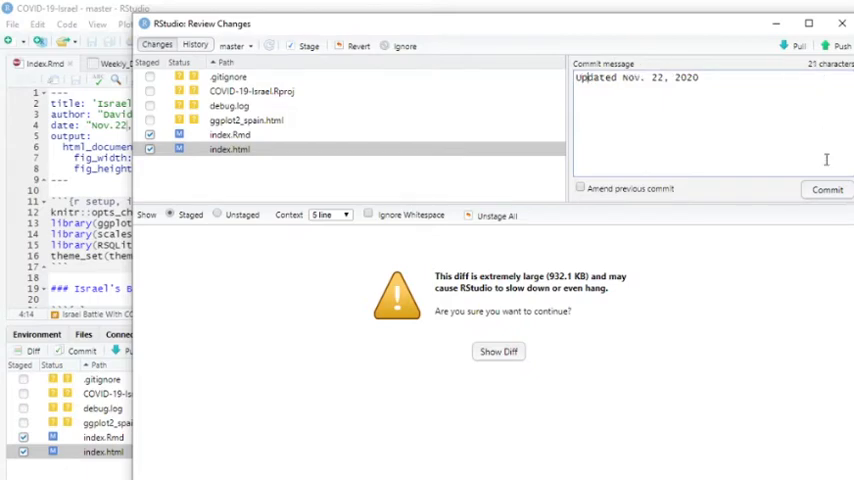
{"action": "left_click", "coordinate": [826, 188]}
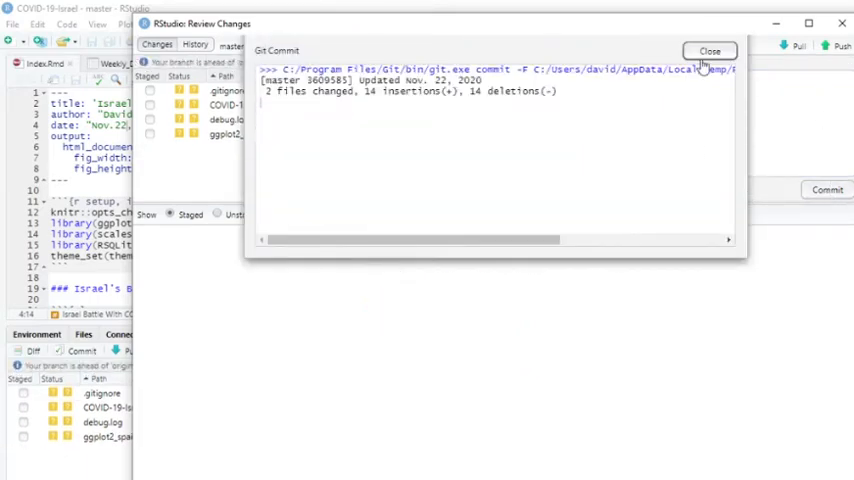
{"action": "left_click", "coordinate": [710, 52]}
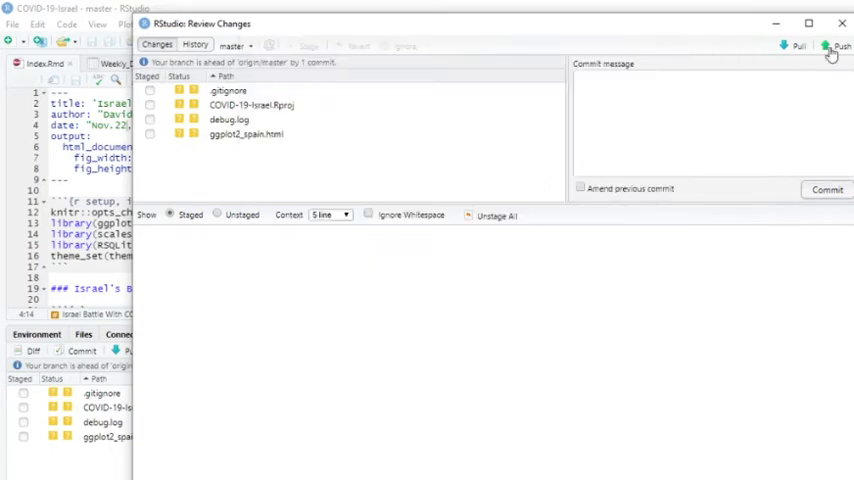
Push the commit to GitHub master, dismiss the push messages and close Review Changes.
{"action": "left_click", "coordinate": [840, 46]}
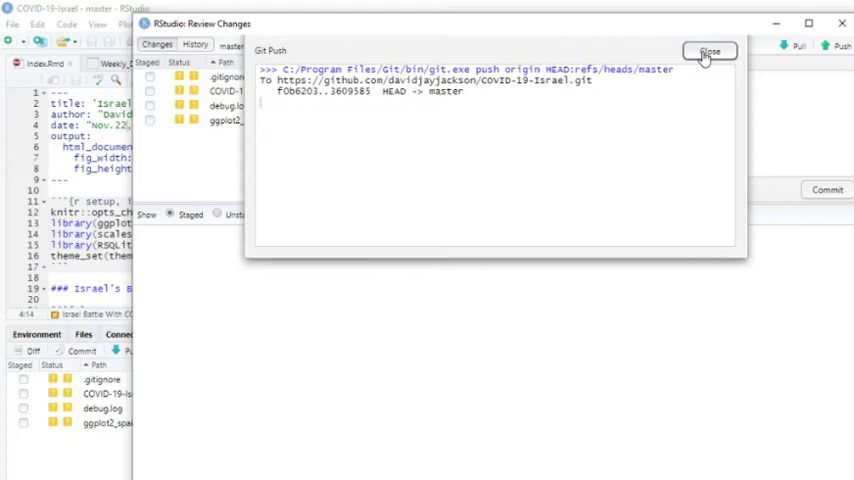
{"action": "left_click", "coordinate": [710, 52]}
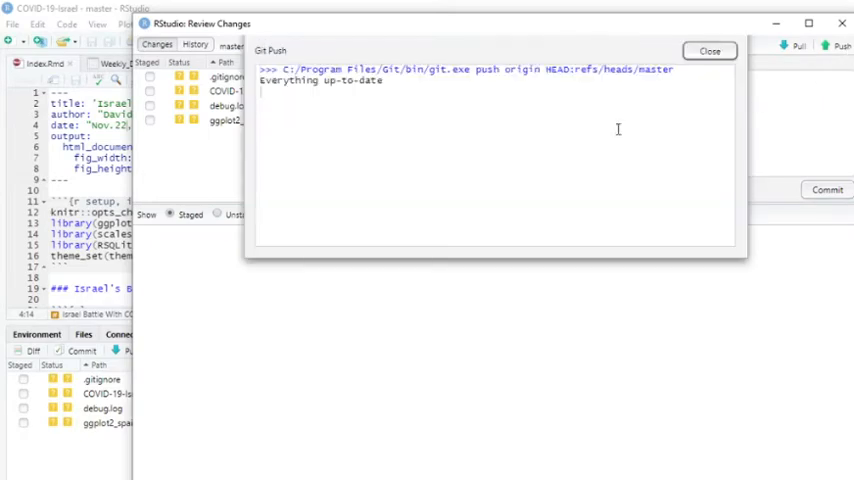
{"action": "left_click", "coordinate": [708, 50]}
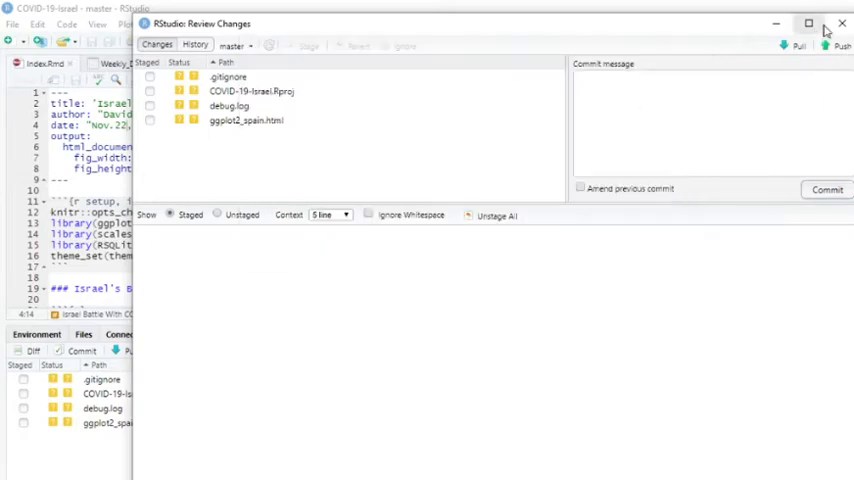
{"action": "left_click", "coordinate": [842, 24]}
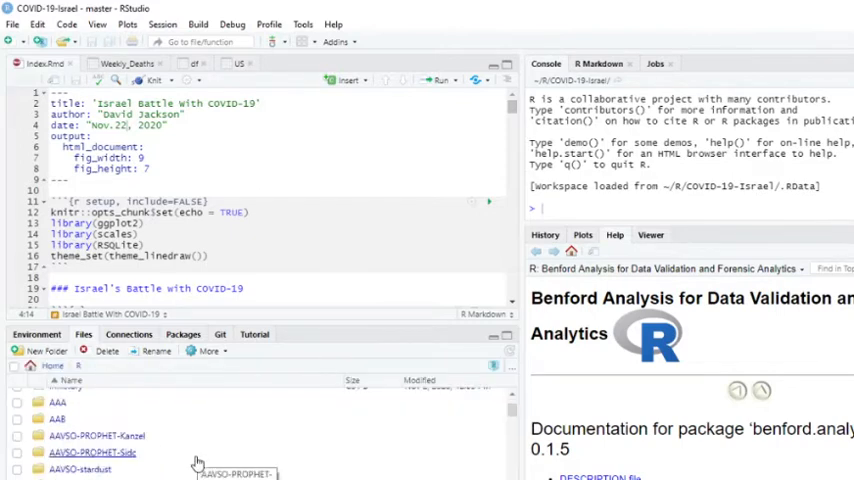
Open the COVID-19-Pakistan project from the Files pane, confirming the project switch.
{"action": "scroll", "scroll_direction": "down", "scroll_amount": 3}
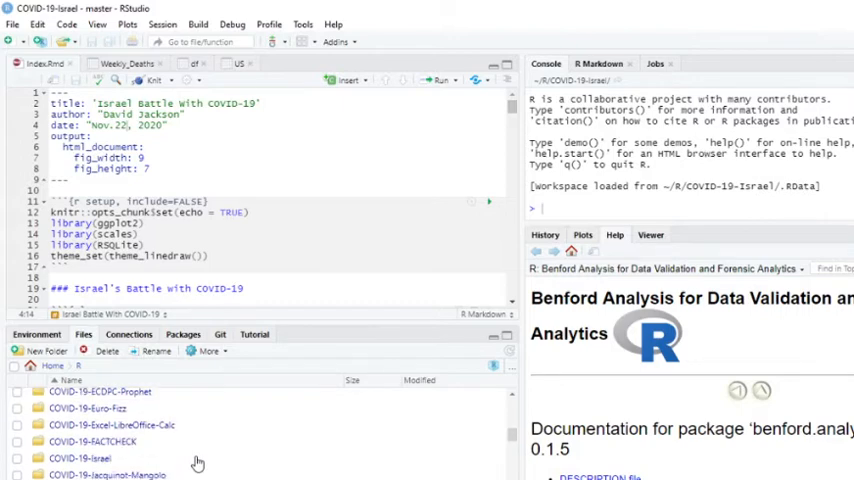
{"action": "scroll", "scroll_direction": "down", "scroll_amount": 3}
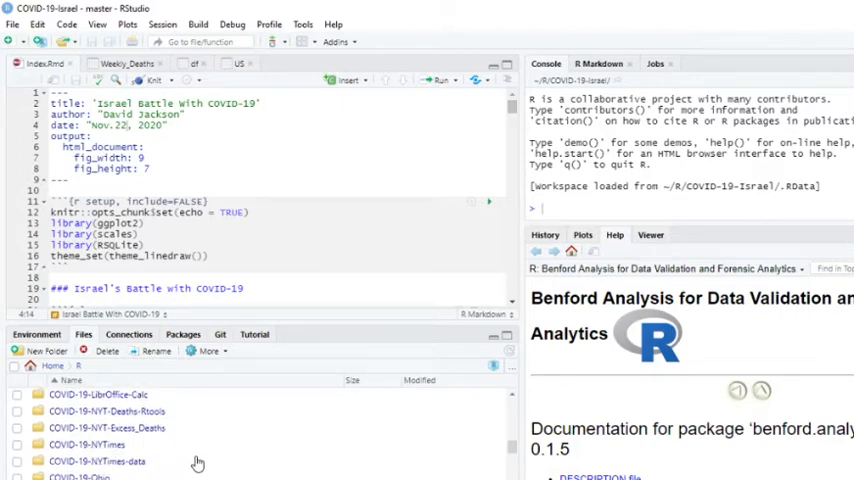
{"action": "scroll", "scroll_direction": "down", "scroll_amount": 3}
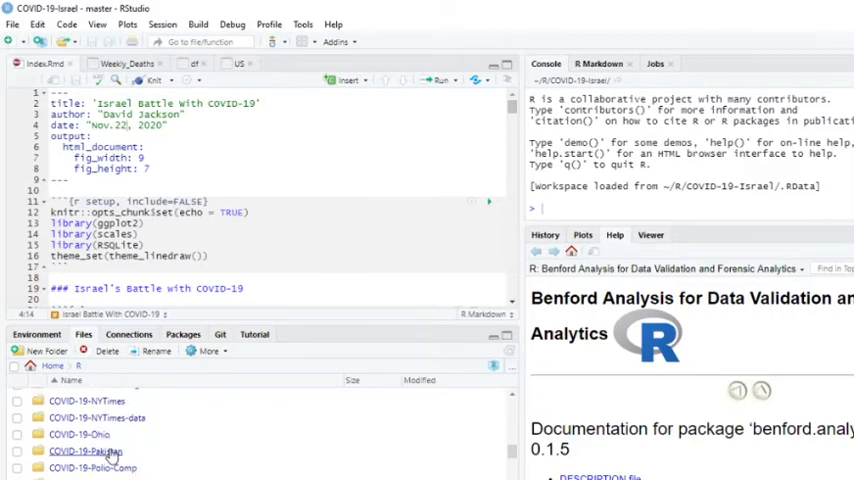
{"action": "double_click", "coordinate": [84, 452]}
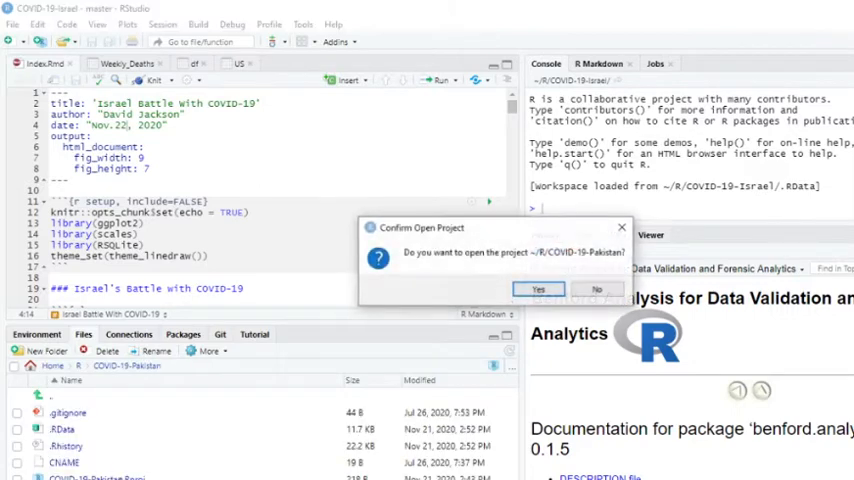
{"action": "left_click", "coordinate": [596, 288]}
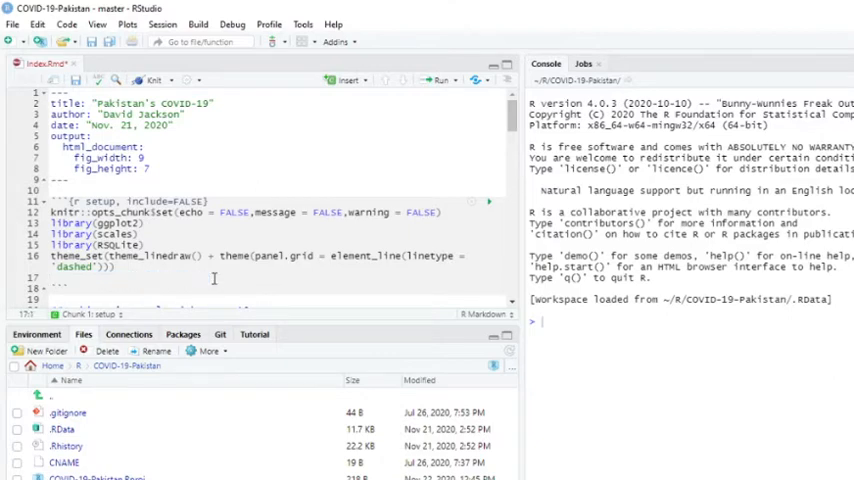
Set the heading to "## Pakistan's Battle with COVID-19" and knit the report to HTML.
{"action": "type", "text": "## Pakistan's Battle with COVID-19"}
{"action": "left_click", "coordinate": [124, 126]}
{"action": "type", "text": "2"}
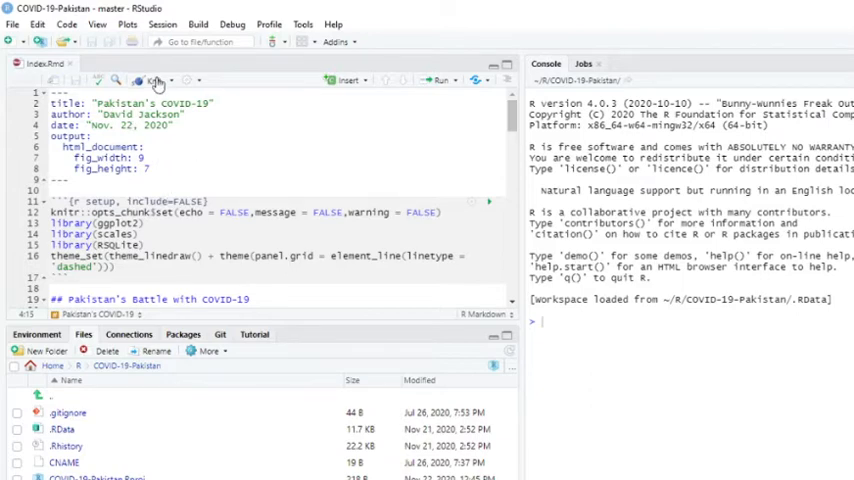
{"action": "left_click", "coordinate": [146, 80]}
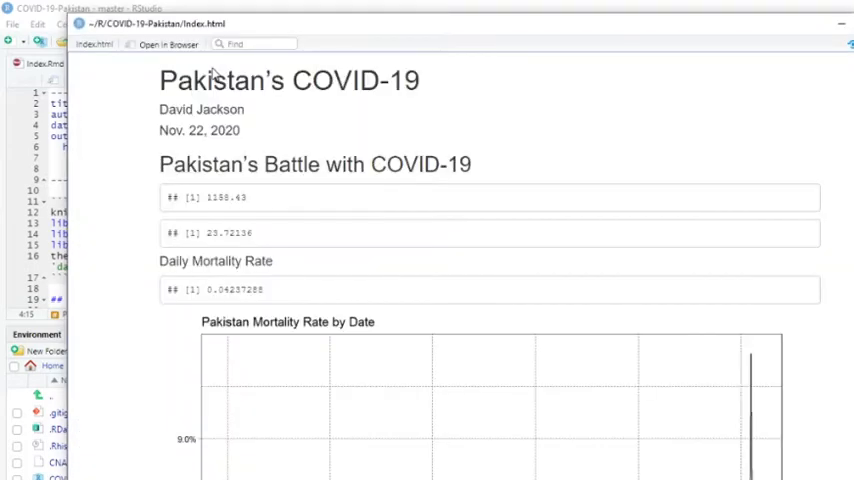
{"action": "mouse_move", "coordinate": [178, 58]}
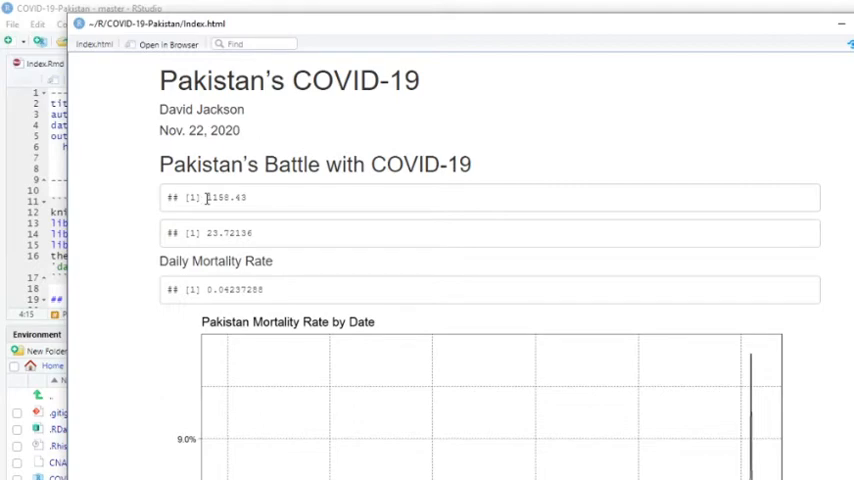
Scroll the knitted index.html preview down to the Pakistan Mortality Rate by Date chart.
{"action": "left_click_drag", "start_coordinate": [204, 196], "coordinate": [244, 196]}
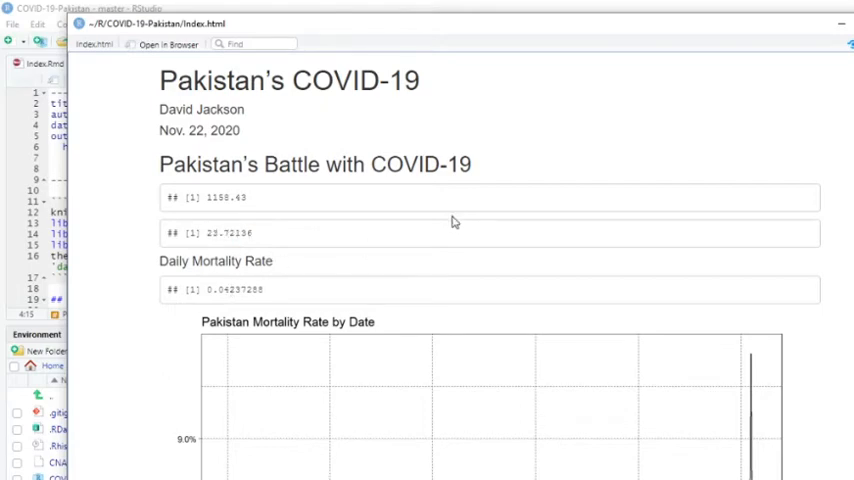
{"action": "scroll", "scroll_direction": "down", "scroll_amount": 3}
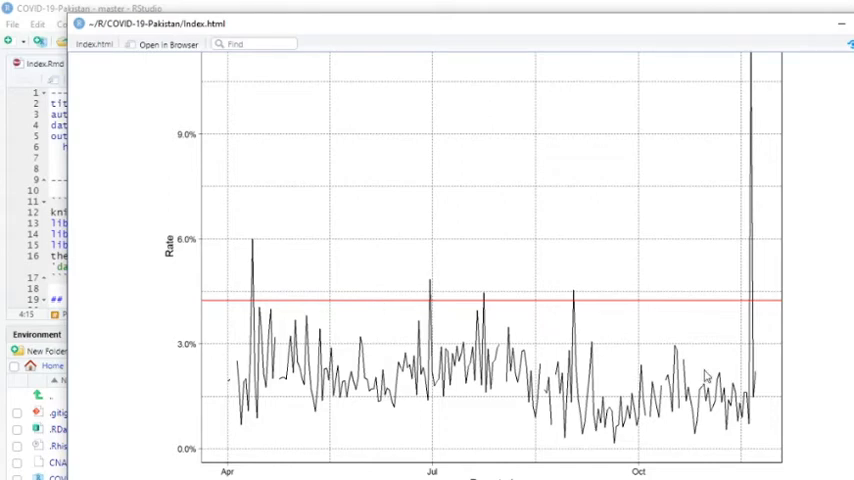
{"action": "mouse_move", "coordinate": [380, 348]}
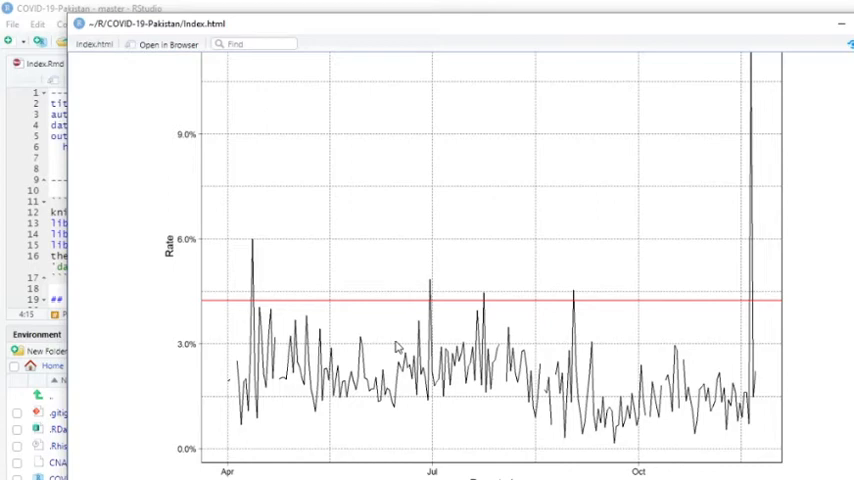
{"action": "mouse_move", "coordinate": [594, 344]}
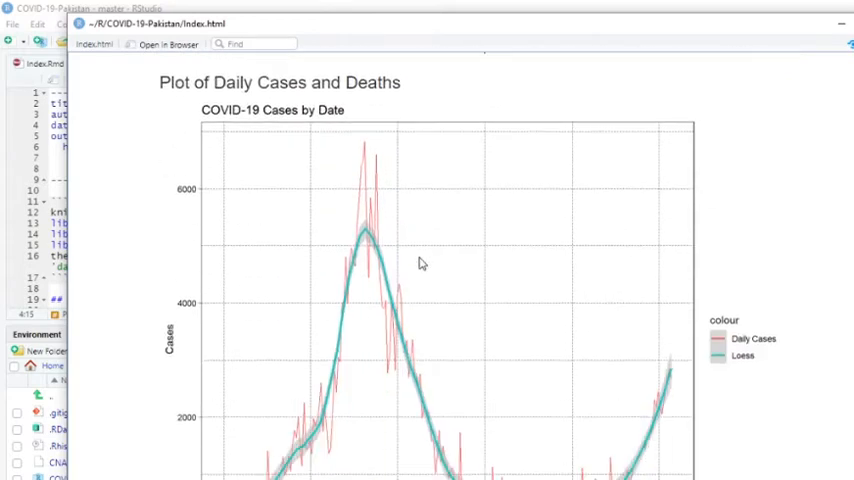
{"action": "scroll", "scroll_direction": "down", "scroll_amount": 3}
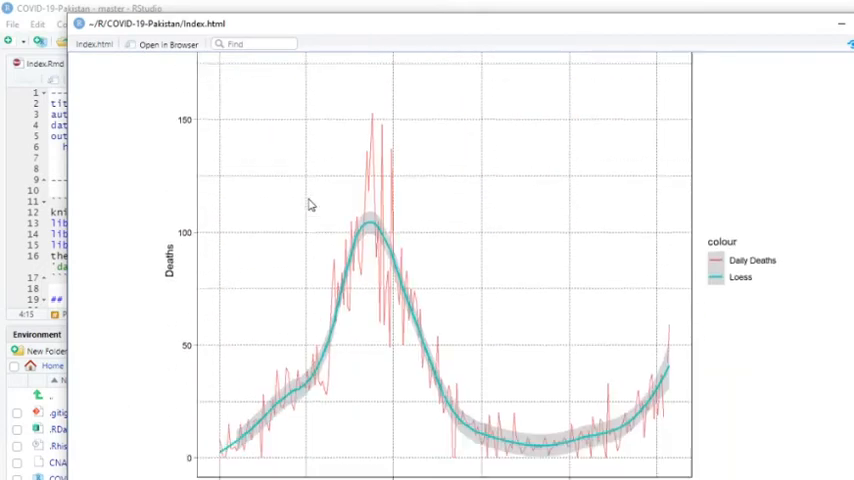
{"action": "scroll", "scroll_direction": "down", "scroll_amount": 3}
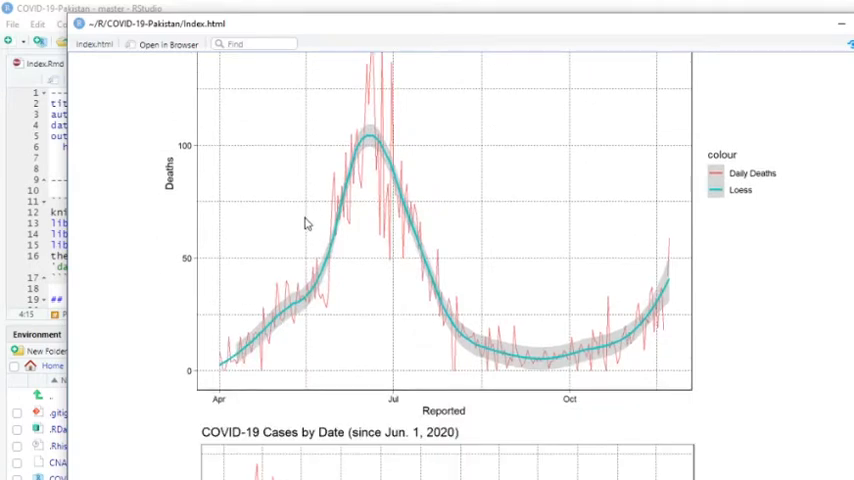
{"action": "scroll", "scroll_direction": "down", "scroll_amount": 3}
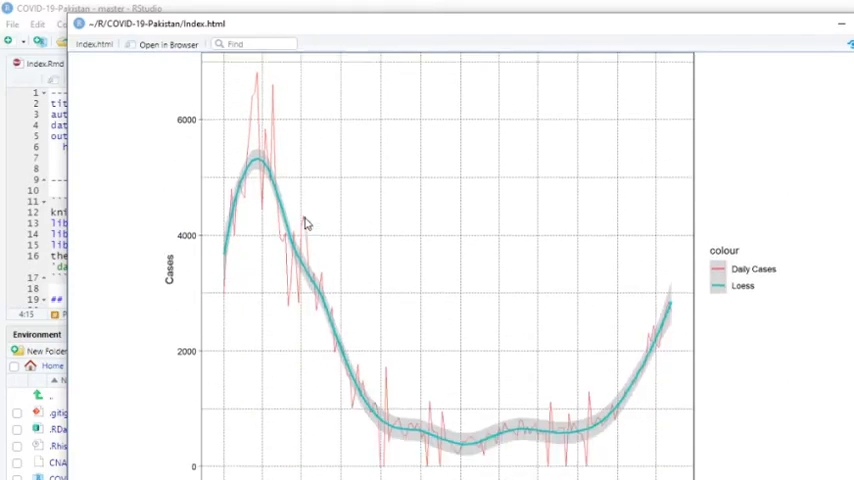
{"action": "scroll", "scroll_direction": "down", "scroll_amount": 3}
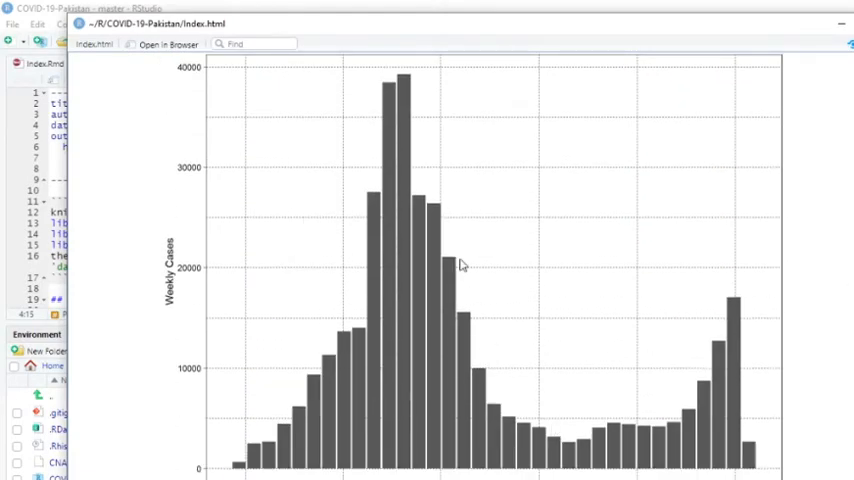
{"action": "mouse_move", "coordinate": [716, 408]}
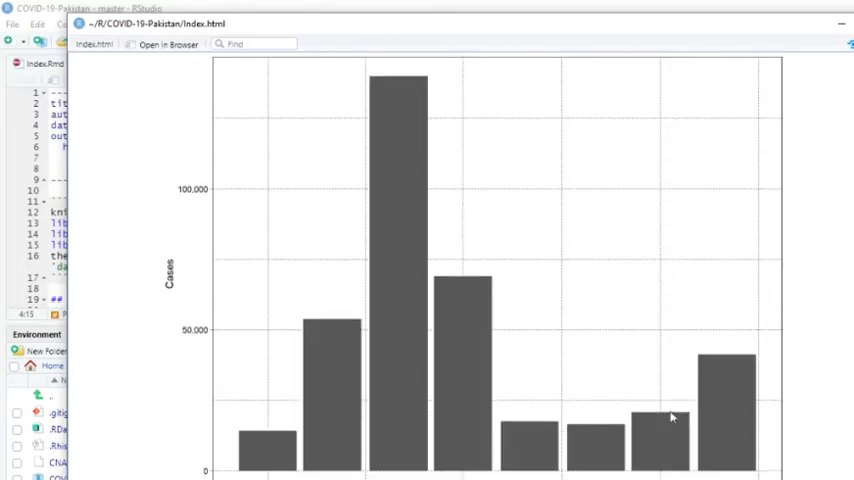
{"action": "mouse_move", "coordinate": [716, 398]}
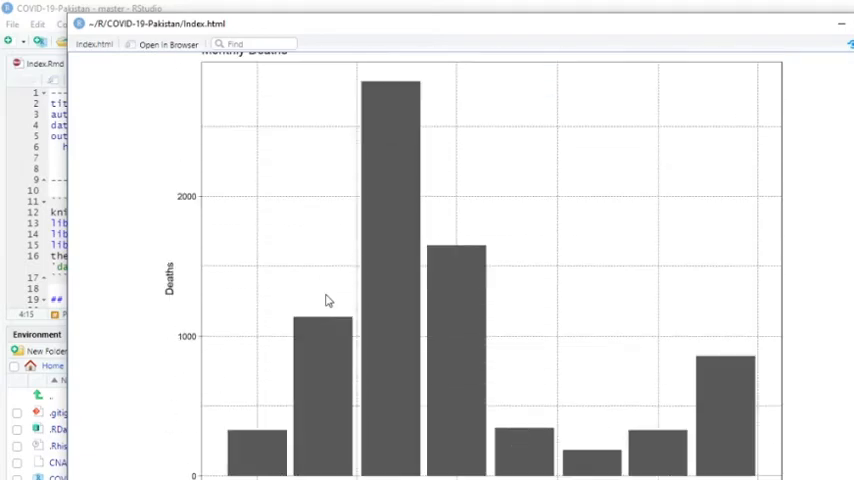
{"action": "scroll", "scroll_direction": "down", "scroll_amount": 3}
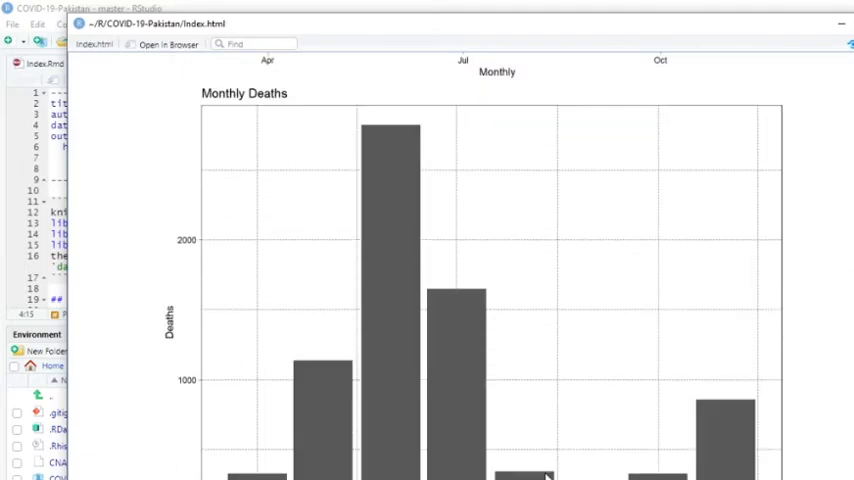
{"action": "mouse_move", "coordinate": [386, 424]}
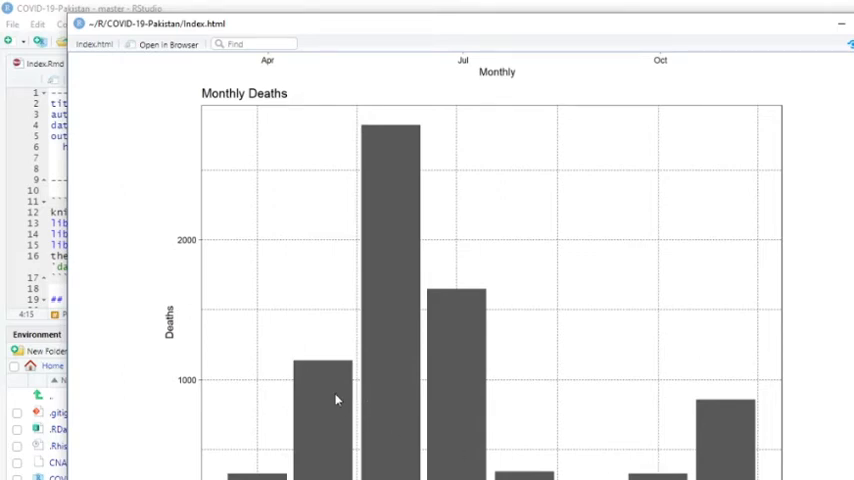
{"action": "scroll", "scroll_direction": "down", "scroll_amount": 3}
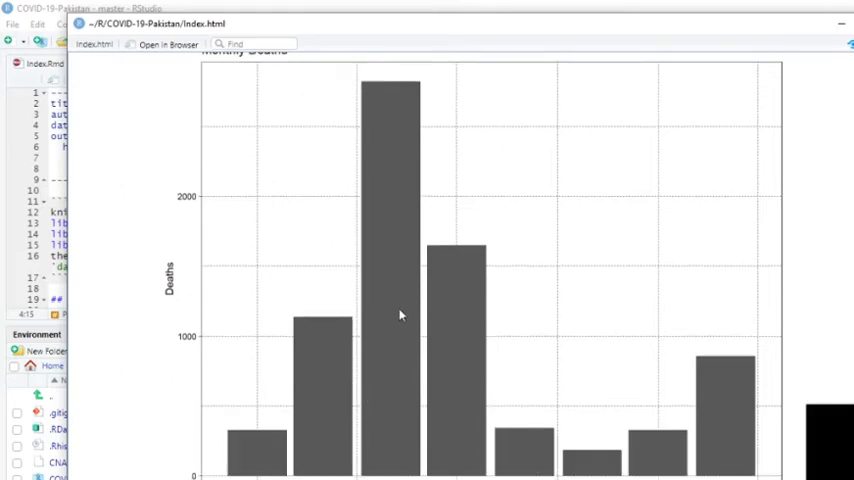
{"action": "mouse_move", "coordinate": [648, 360]}
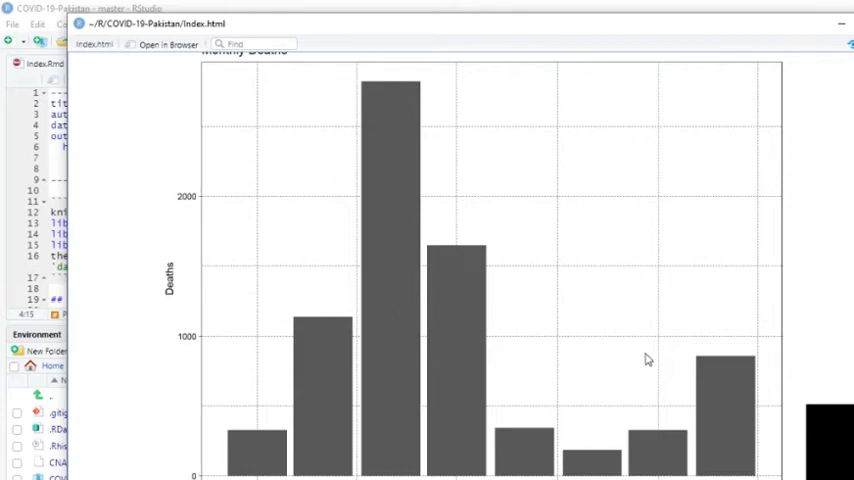
{"action": "mouse_move", "coordinate": [460, 280]}
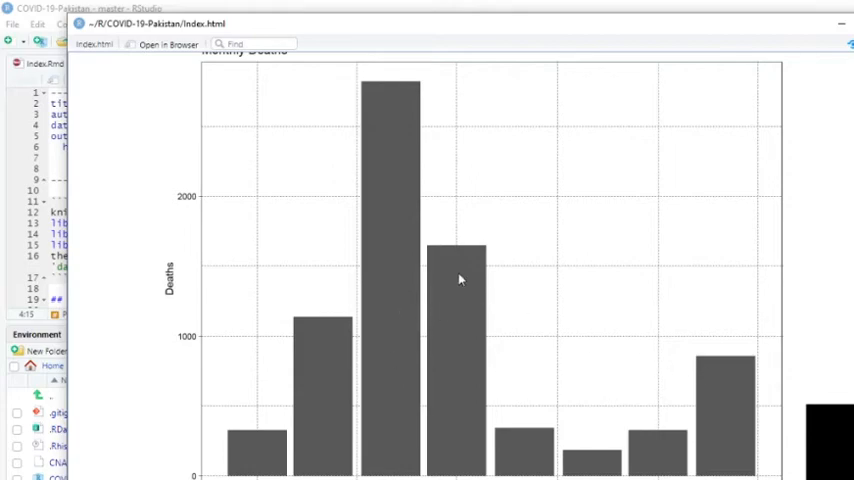
{"action": "mouse_move", "coordinate": [606, 300]}
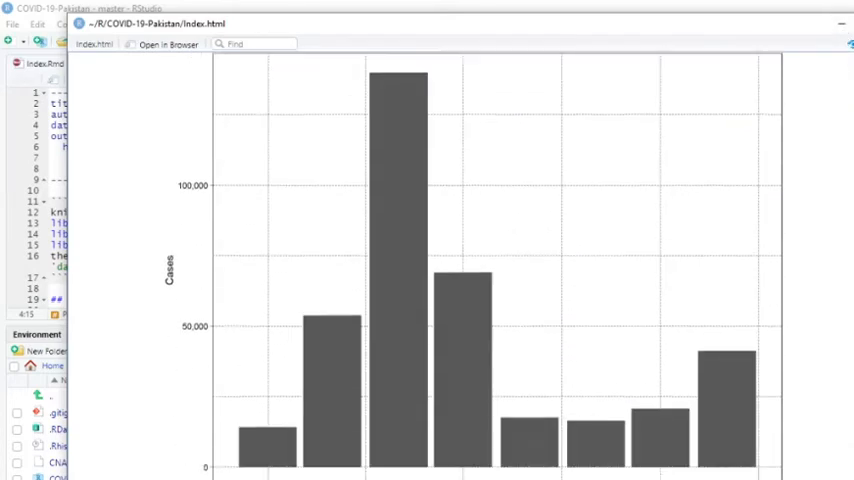
Show the Git pane listing index.Rmd and index.html as changed files.
{"action": "scroll", "scroll_direction": "down", "scroll_amount": 3}
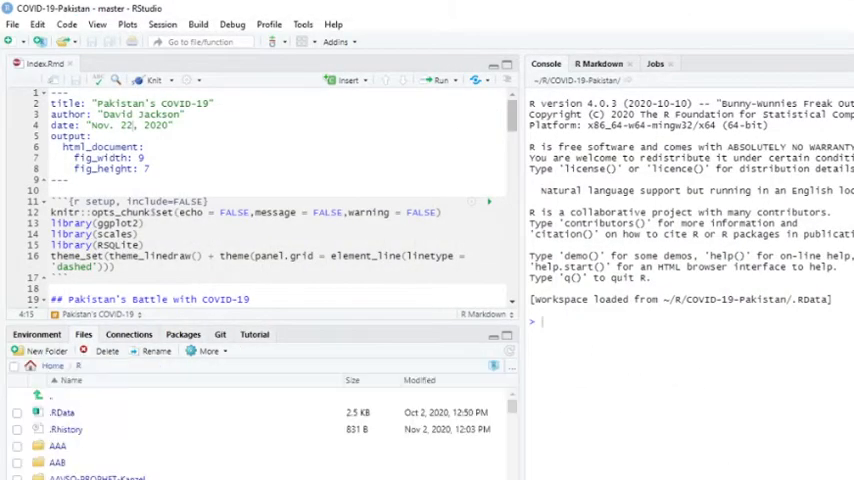
{"action": "left_click", "coordinate": [220, 334]}
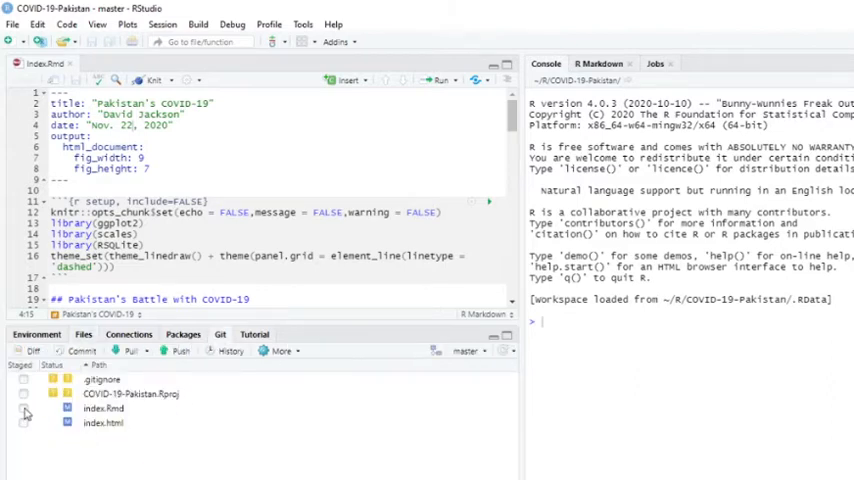
Commit index.Rmd and index.html with the message 'Updated Nov. 22, 2020'.
{"action": "left_click", "coordinate": [24, 424]}
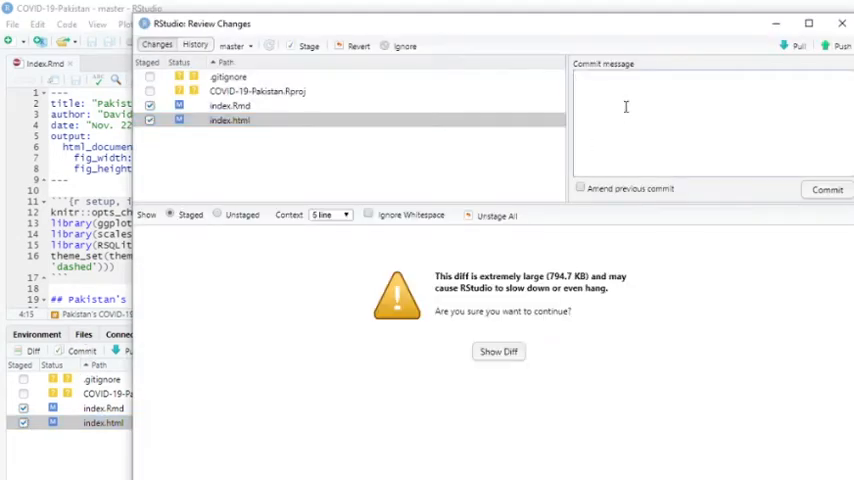
{"action": "type", "text": "Updated"}
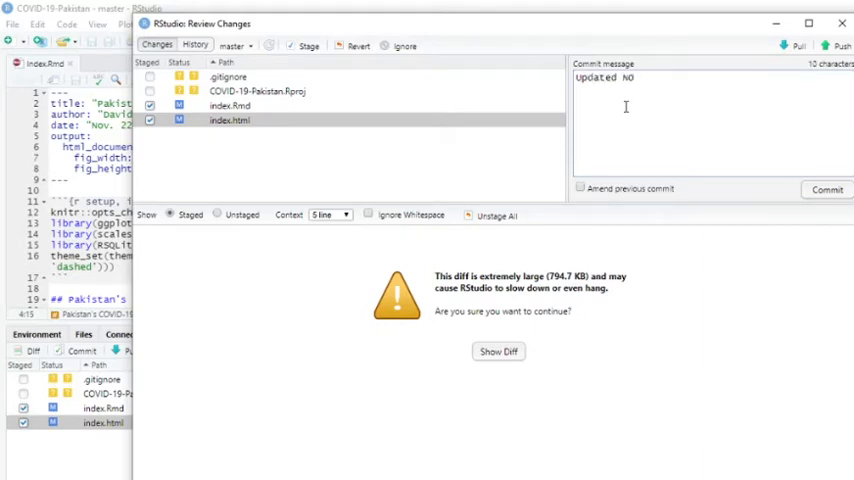
{"action": "type", "text": "Nov. 22,"}
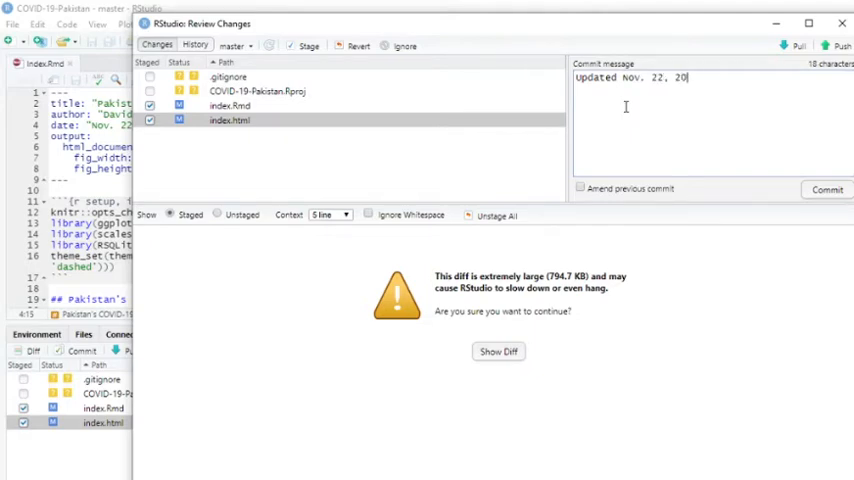
{"action": "type", "text": "20"}
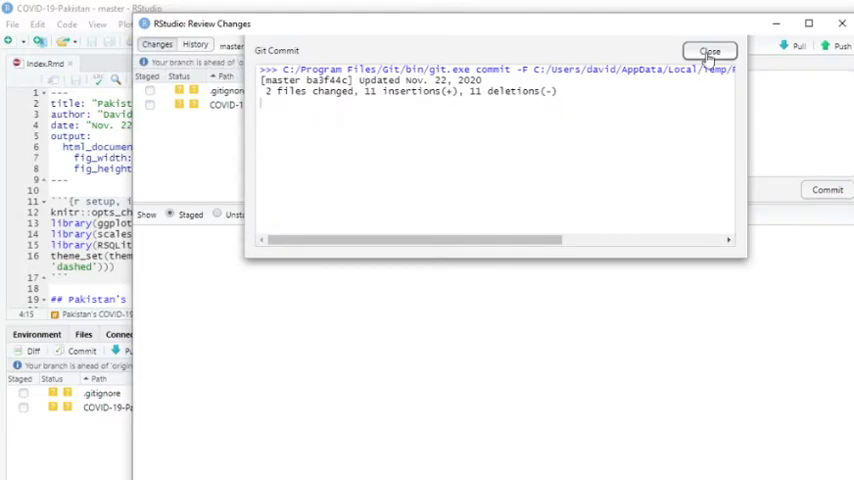
{"action": "left_click", "coordinate": [710, 52]}
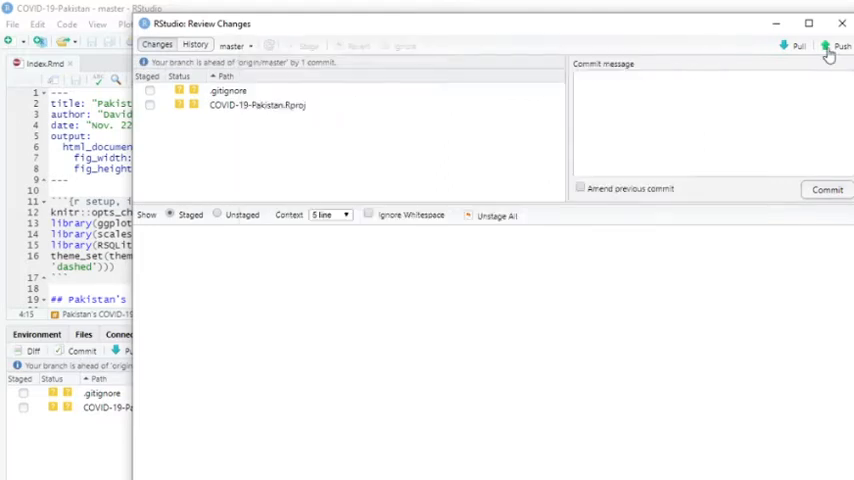
Push the new commit to the GitHub master branch.
{"action": "left_click", "coordinate": [840, 46]}
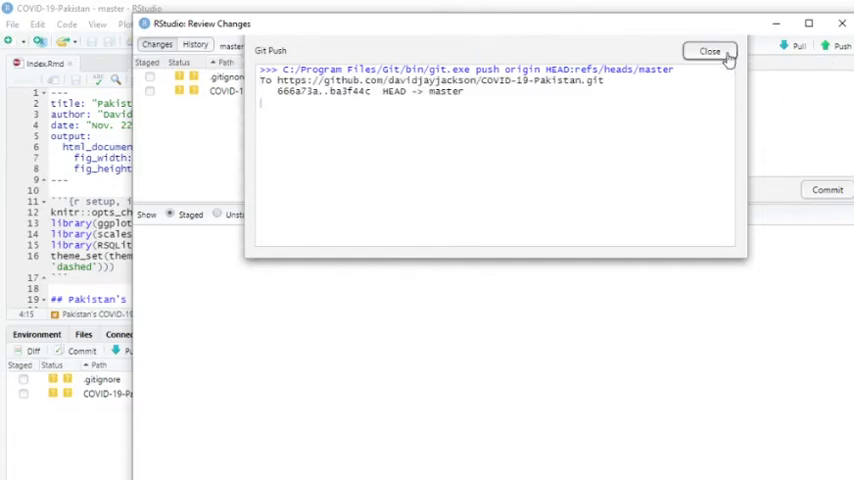
{"action": "left_click", "coordinate": [708, 52]}
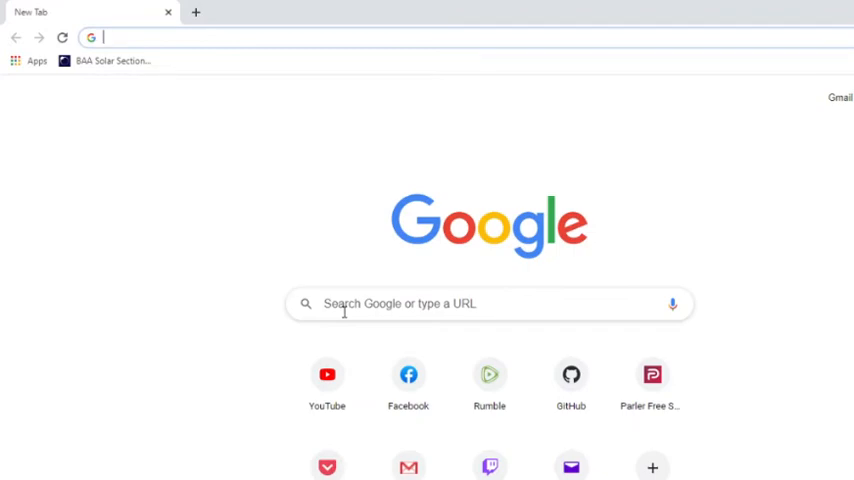
Browse the GitHub repositories list down to the bottom of the first page.
{"action": "left_click", "coordinate": [572, 380]}
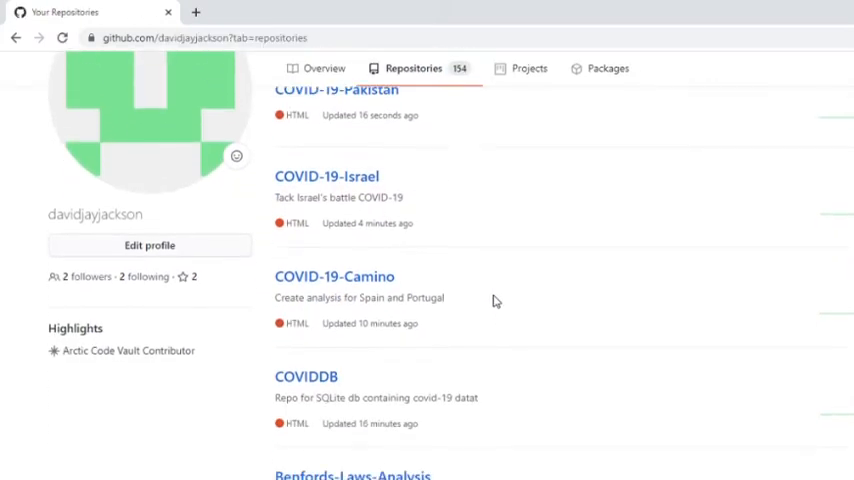
{"action": "scroll", "scroll_direction": "down", "scroll_amount": 3}
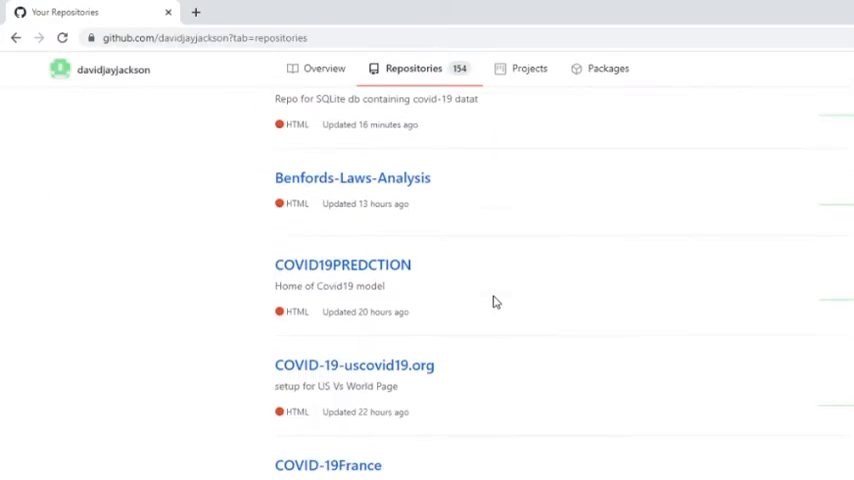
{"action": "scroll", "scroll_direction": "down", "scroll_amount": 3}
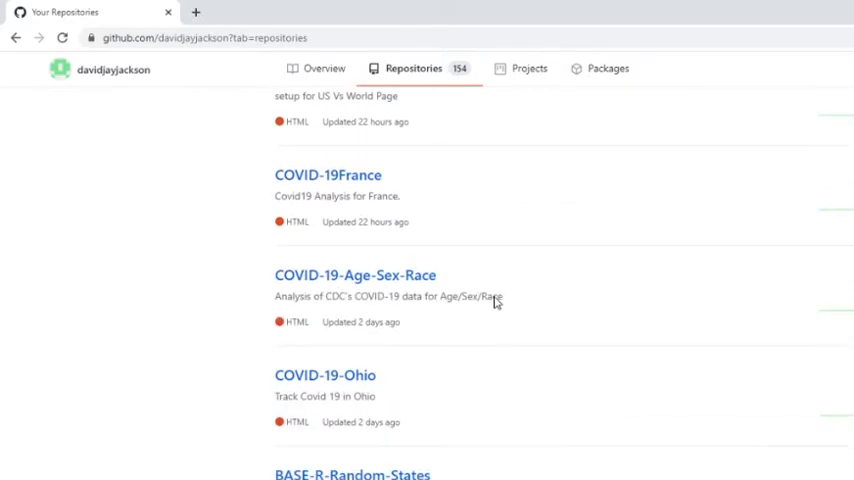
{"action": "scroll", "scroll_direction": "down", "scroll_amount": 3}
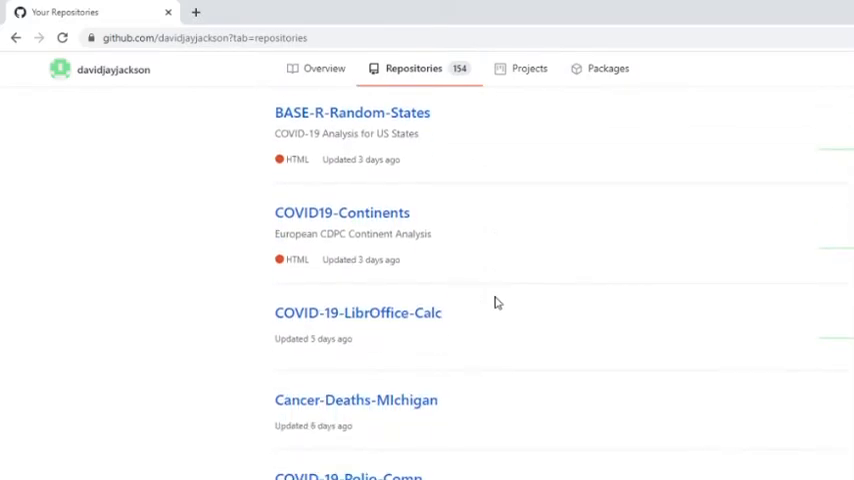
{"action": "scroll", "scroll_direction": "down", "scroll_amount": 3}
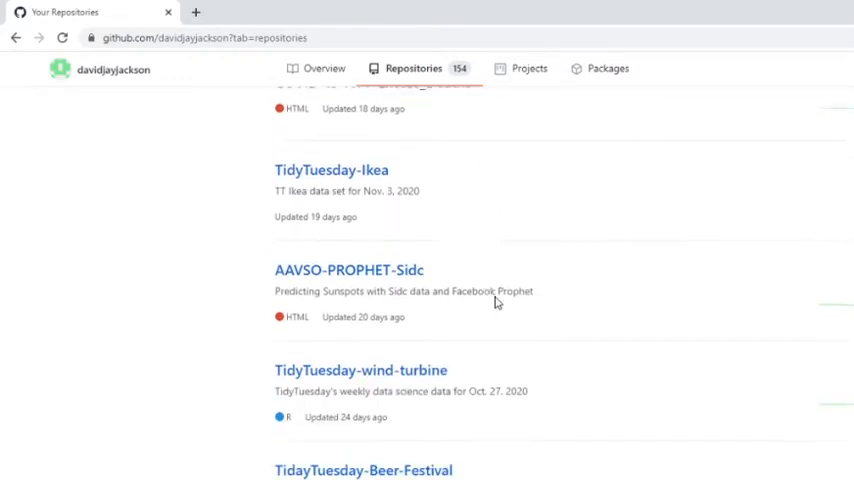
{"action": "scroll", "scroll_direction": "down", "scroll_amount": 3}
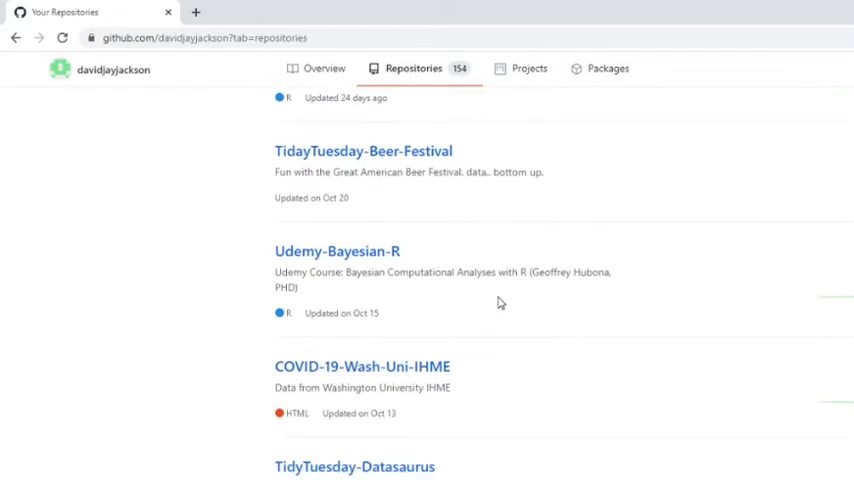
{"action": "scroll", "scroll_direction": "down", "scroll_amount": 3}
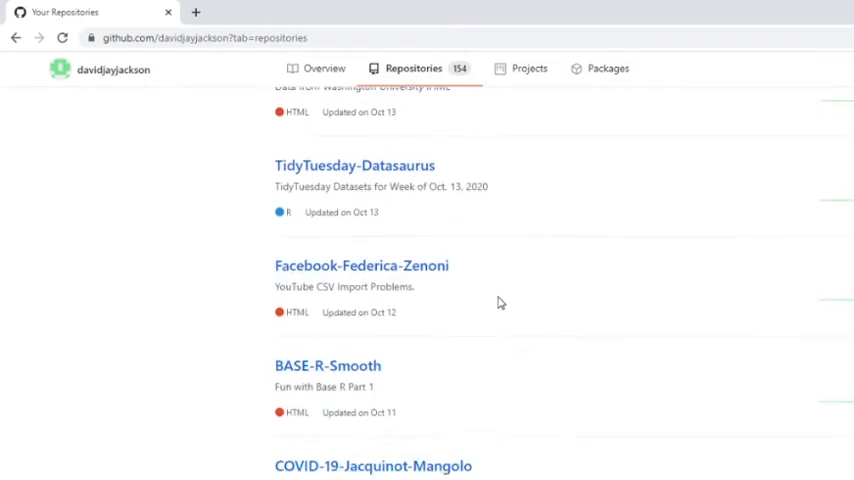
{"action": "scroll", "scroll_direction": "down", "scroll_amount": 3}
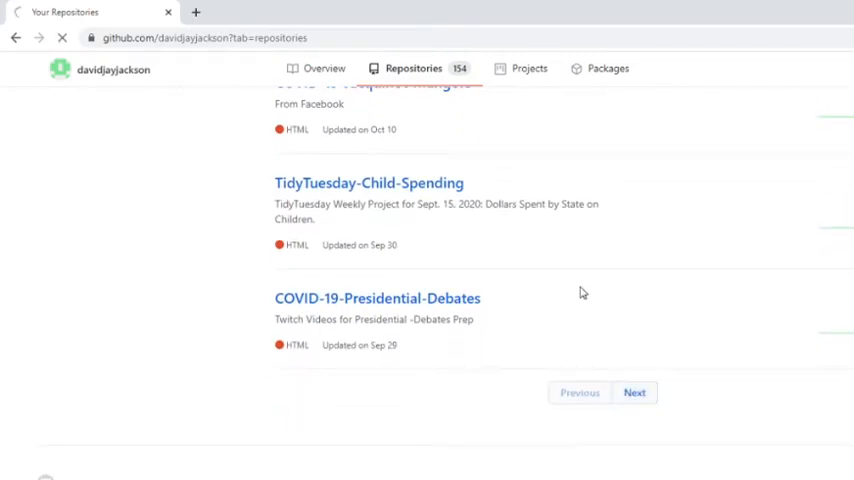
Continue onto the second page of older repositories and scroll through it.
{"action": "left_click", "coordinate": [634, 392]}
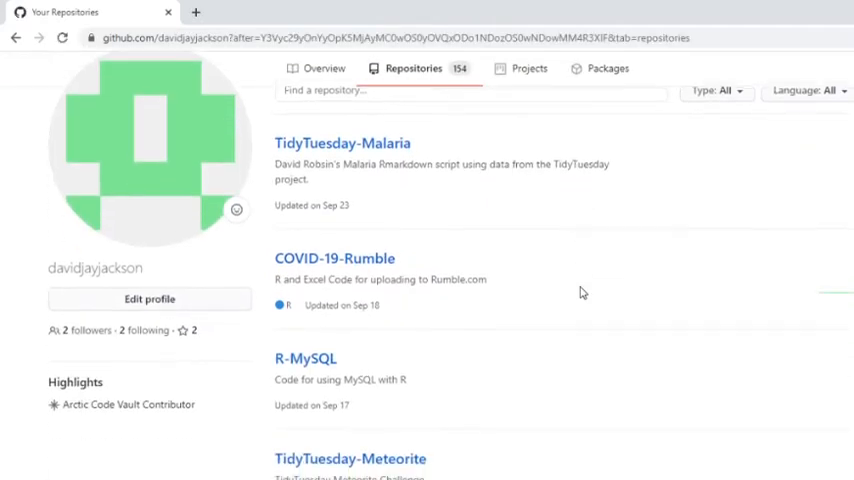
{"action": "scroll", "scroll_direction": "down", "scroll_amount": 3}
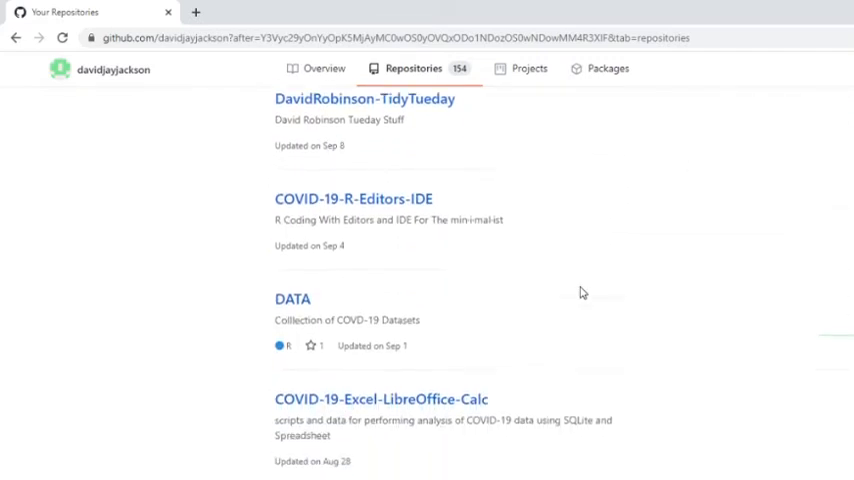
{"action": "scroll", "scroll_direction": "down", "scroll_amount": 3}
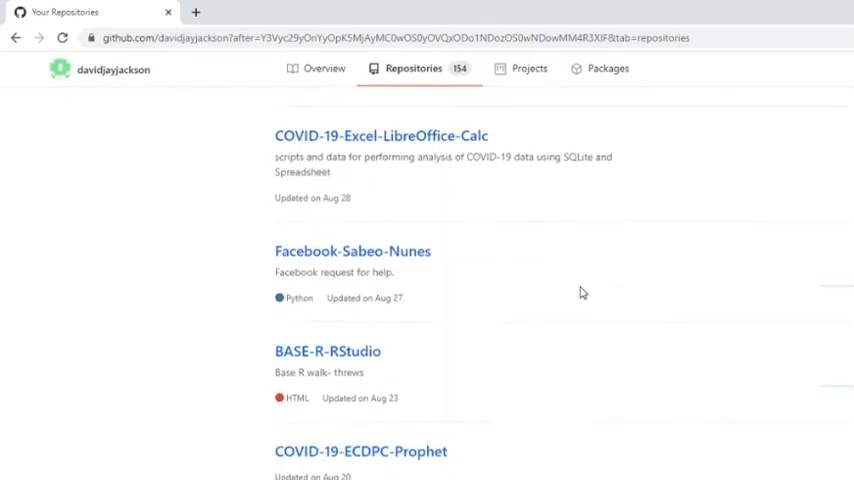
{"action": "scroll", "scroll_direction": "down", "scroll_amount": 3}
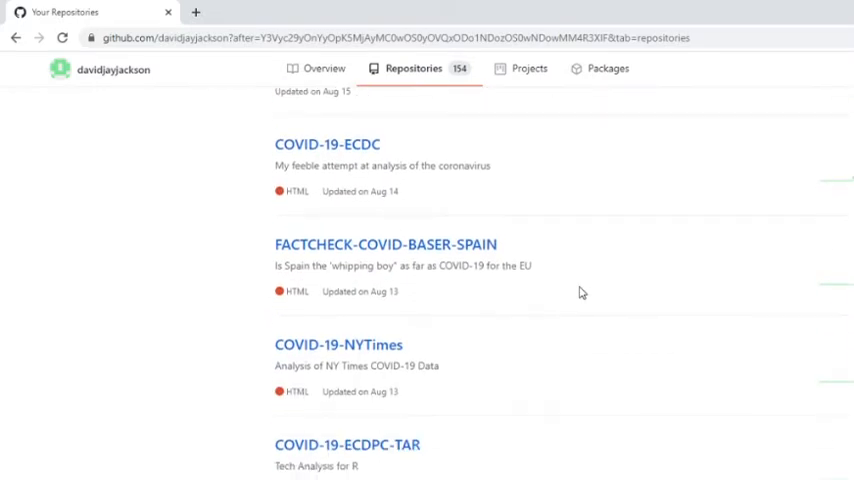
{"action": "scroll", "scroll_direction": "down", "scroll_amount": 3}
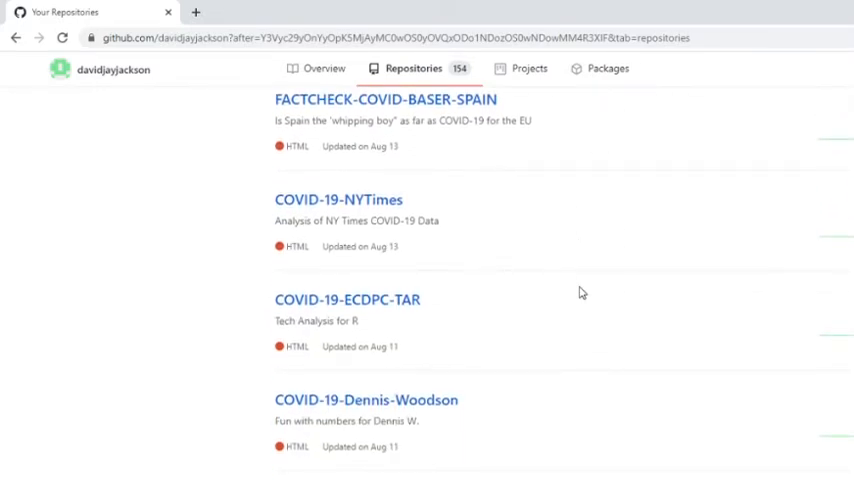
{"action": "scroll", "scroll_direction": "down", "scroll_amount": 3}
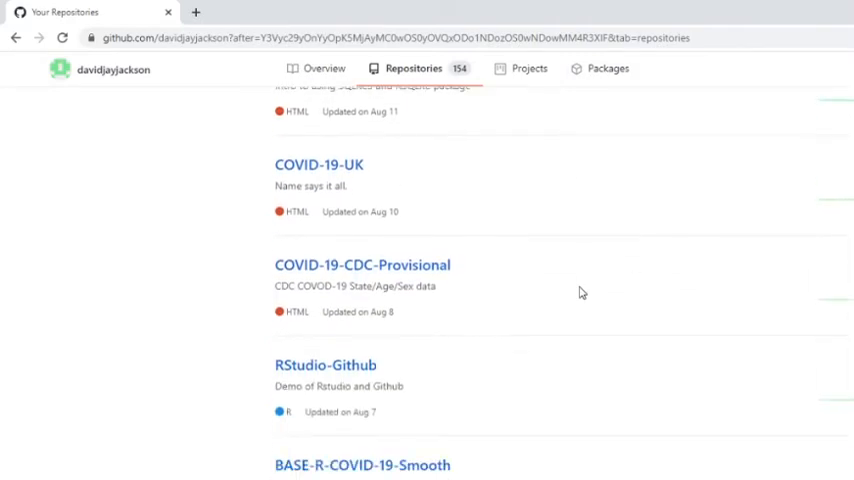
{"action": "scroll", "scroll_direction": "down", "scroll_amount": 3}
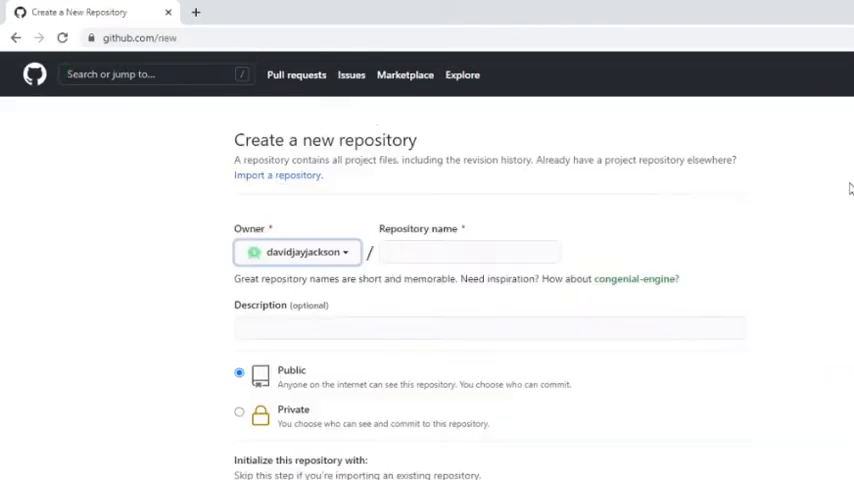
Name the new repository COVID-19-Great-Britian.
{"action": "left_click", "coordinate": [470, 252]}
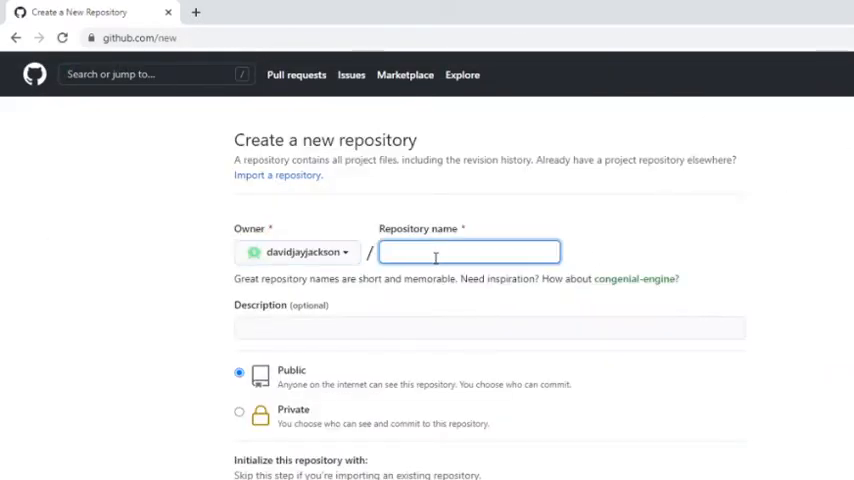
{"action": "type", "text": "CVOID"}
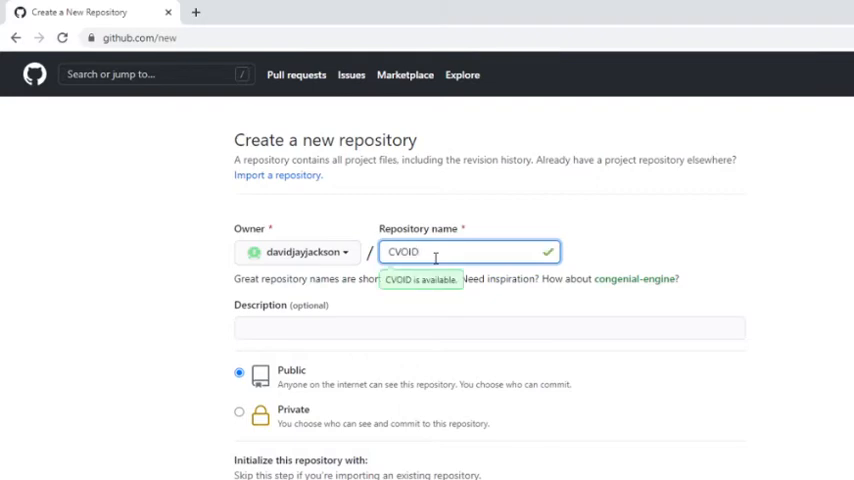
{"action": "type", "text": "COVID"}
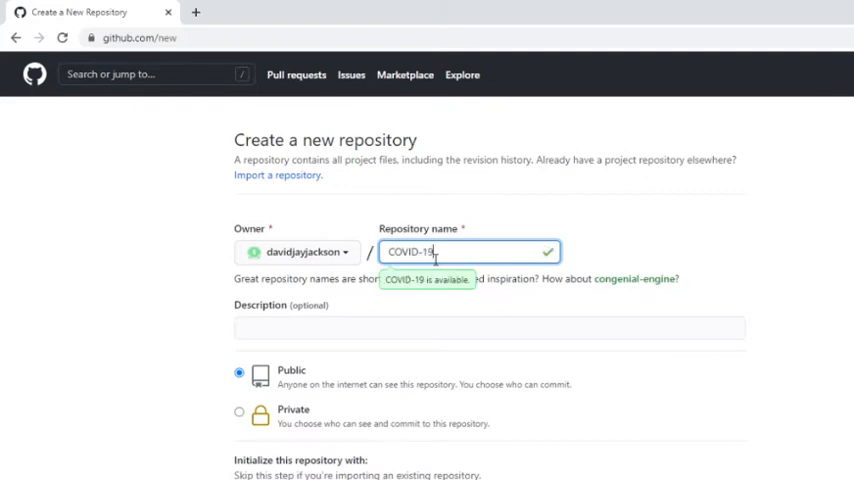
{"action": "type", "text": "-U"}
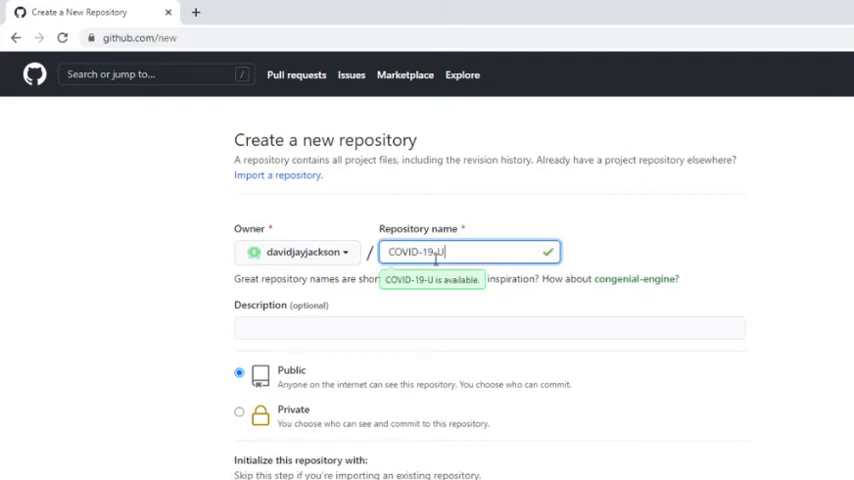
{"action": "type", "text": "K"}
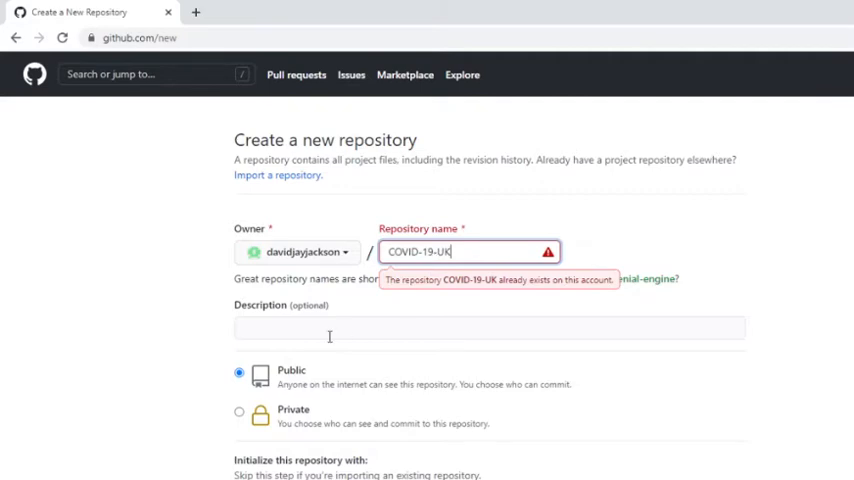
{"action": "type", "text": "U"}
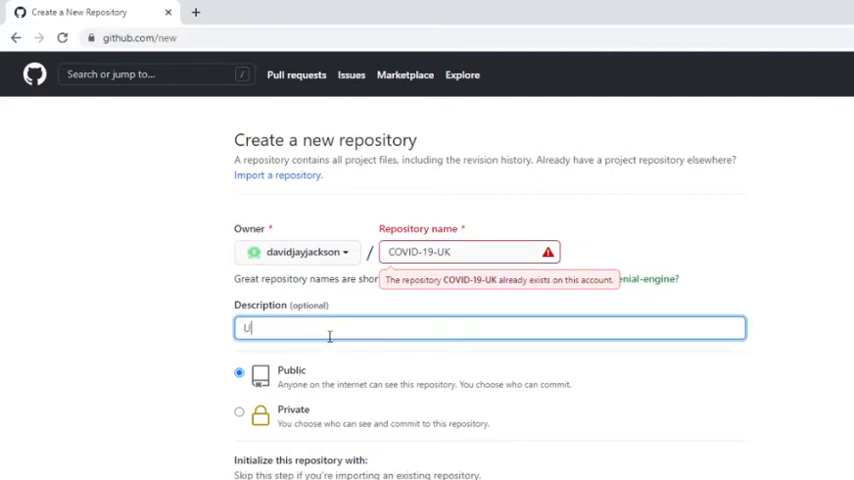
{"action": "type", "text": "B"}
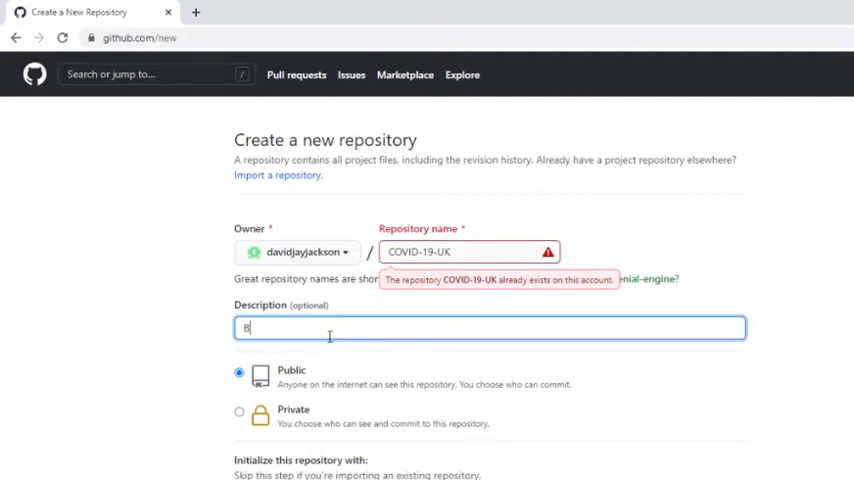
{"action": "type", "text": "ritain"}
{"action": "left_click", "coordinate": [470, 252]}
{"action": "type", "text": "g"}
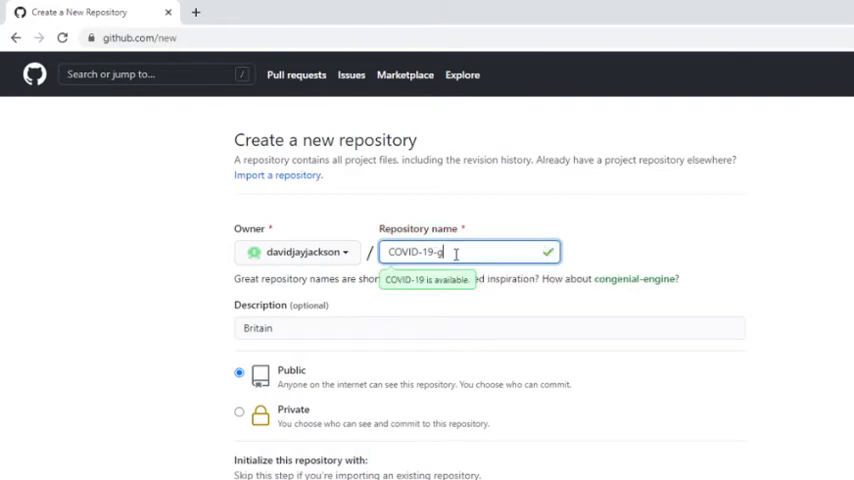
{"action": "key", "text": "Backspace"}
{"action": "type", "text": "Great"}
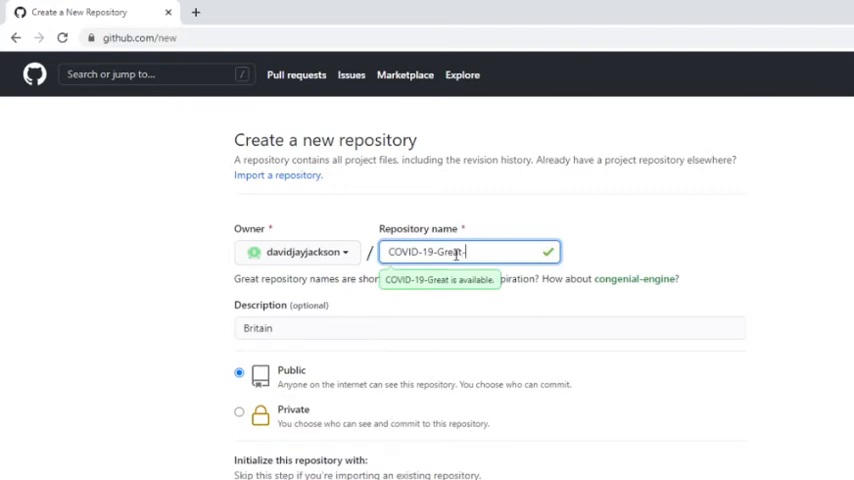
{"action": "type", "text": "-Britian"}
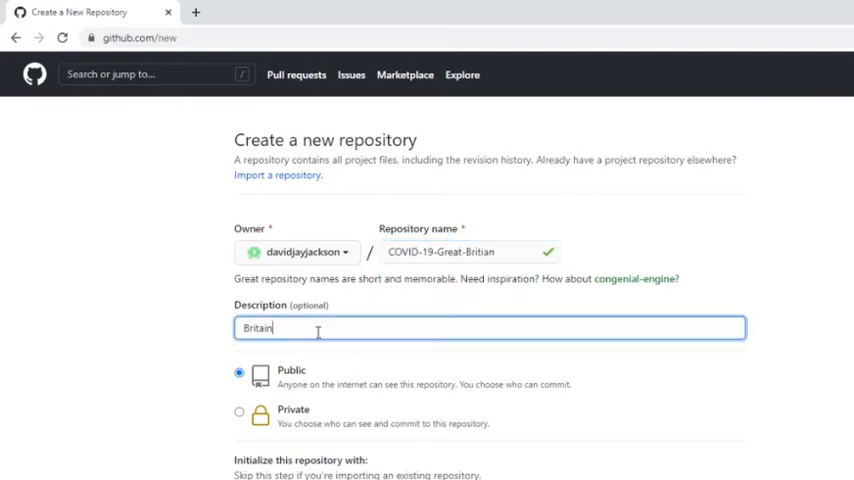
Describe it as 'UK Covid-19 reports' and create the public repository.
{"action": "key", "text": "BackSpace"}
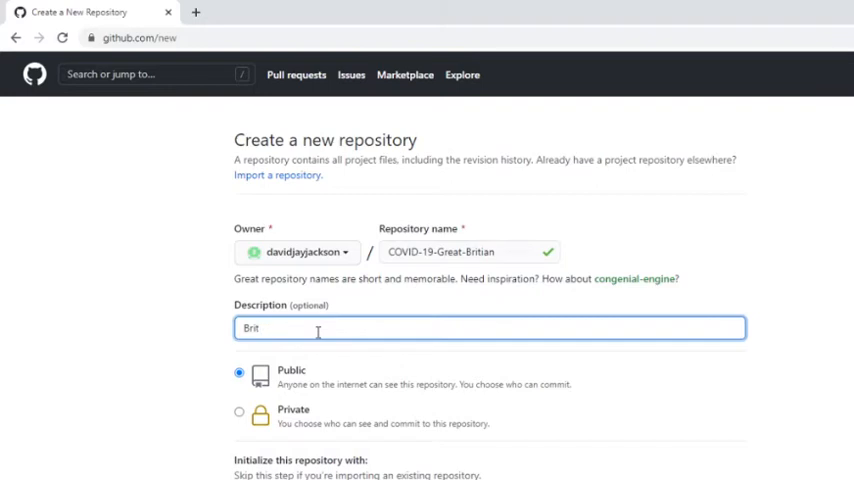
{"action": "type", "text": "UK"}
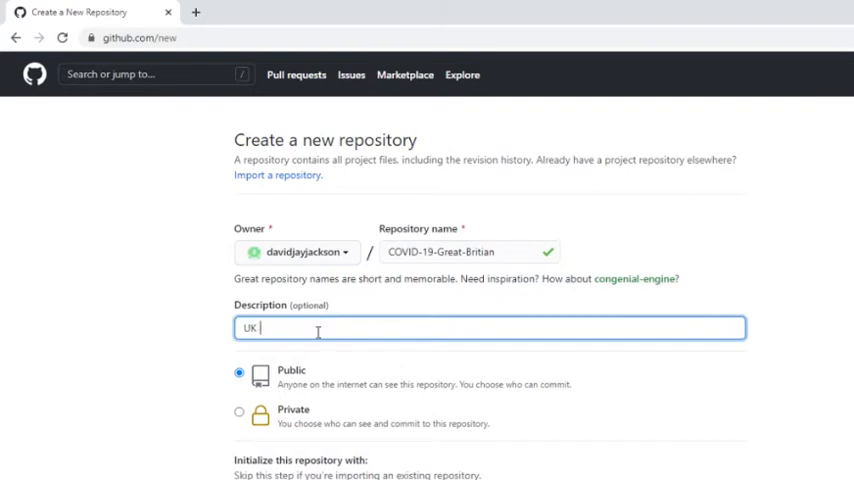
{"action": "type", "text": "Covid-19"}
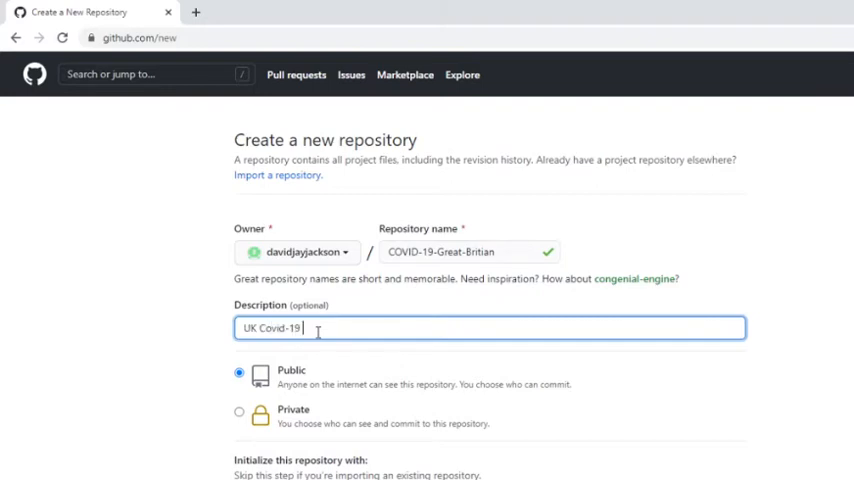
{"action": "type", "text": "reports"}
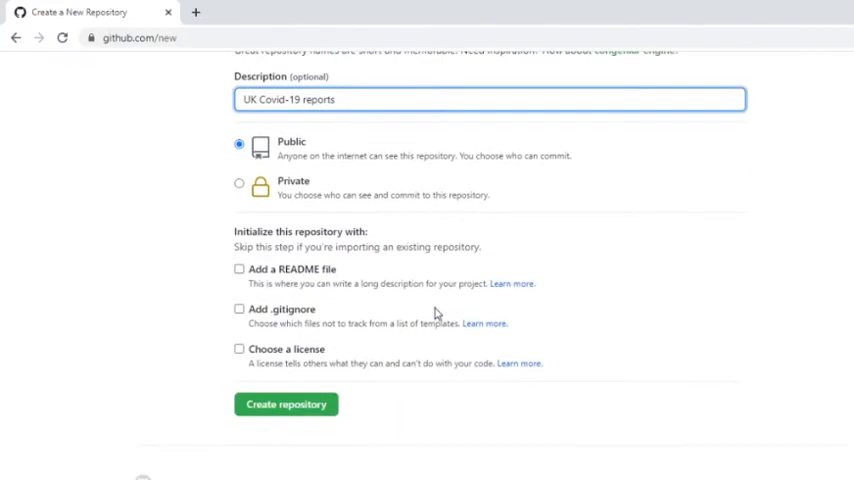
{"action": "left_click", "coordinate": [286, 404]}
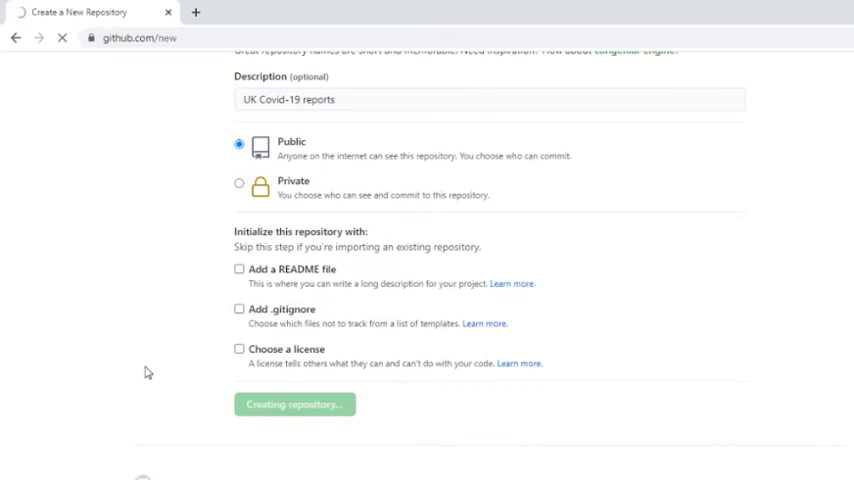
{"action": "left_click", "coordinate": [294, 404]}
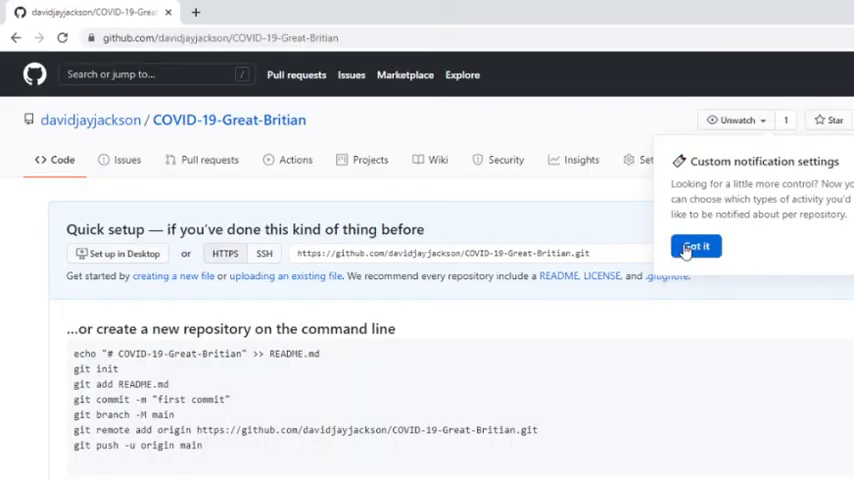
{"action": "left_click", "coordinate": [696, 246]}
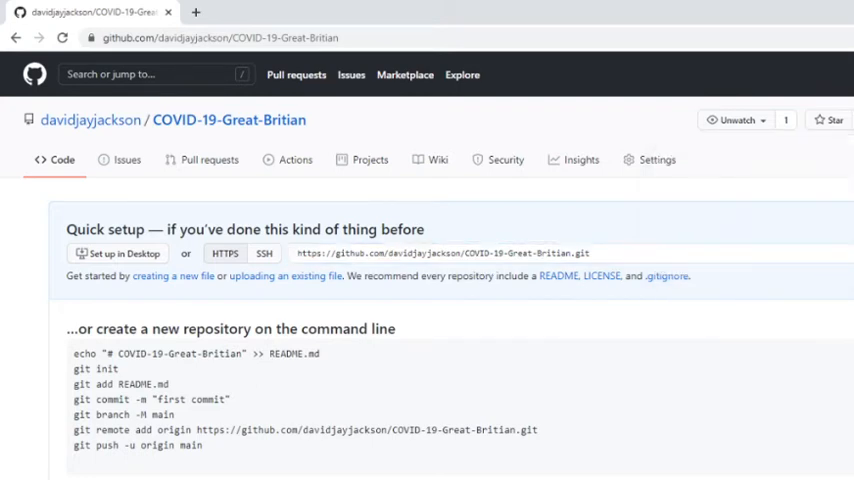
{"action": "mouse_move", "coordinate": [700, 364]}
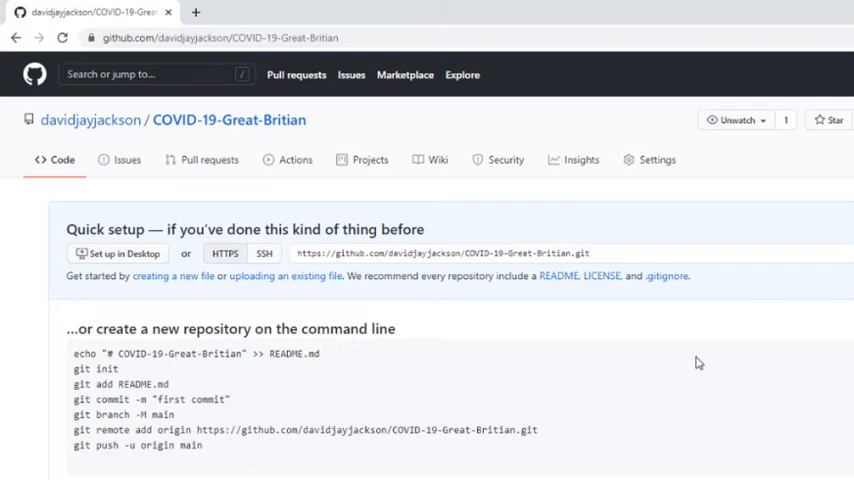
{"action": "mouse_move", "coordinate": [772, 28]}
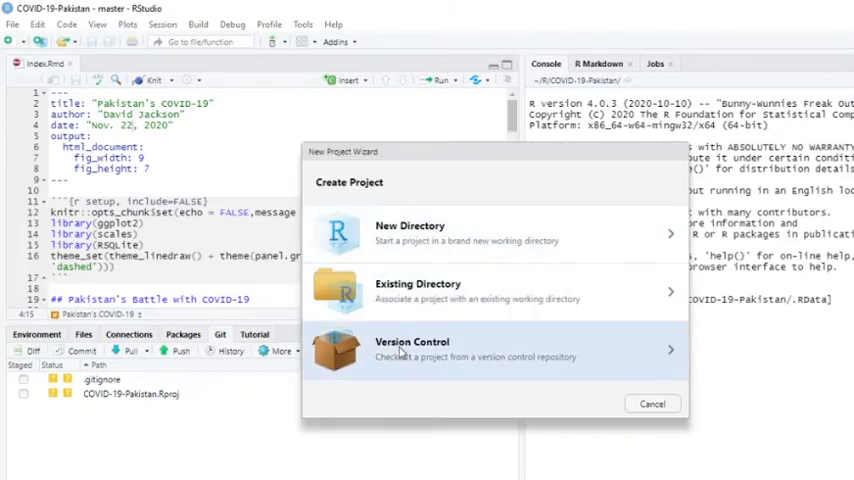
Clone the COVID-19-Great-Britian GitHub repository as a new RStudio project in ~/R.
{"action": "left_click", "coordinate": [410, 348]}
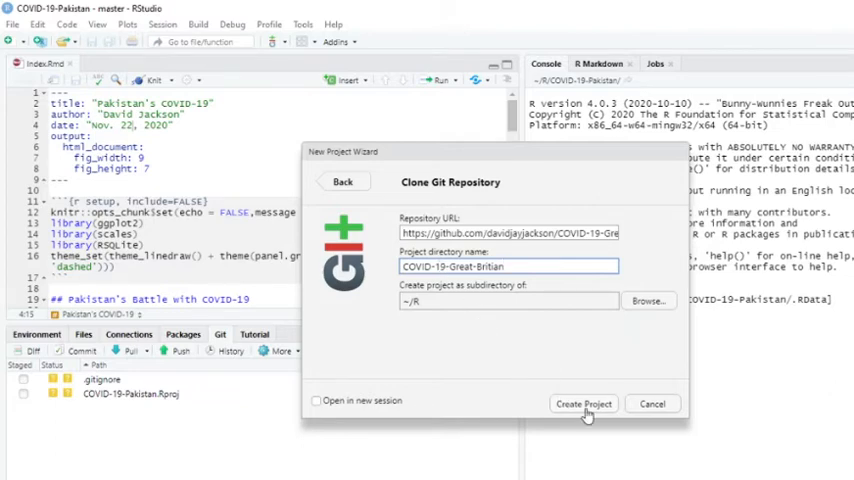
{"action": "left_click", "coordinate": [584, 404]}
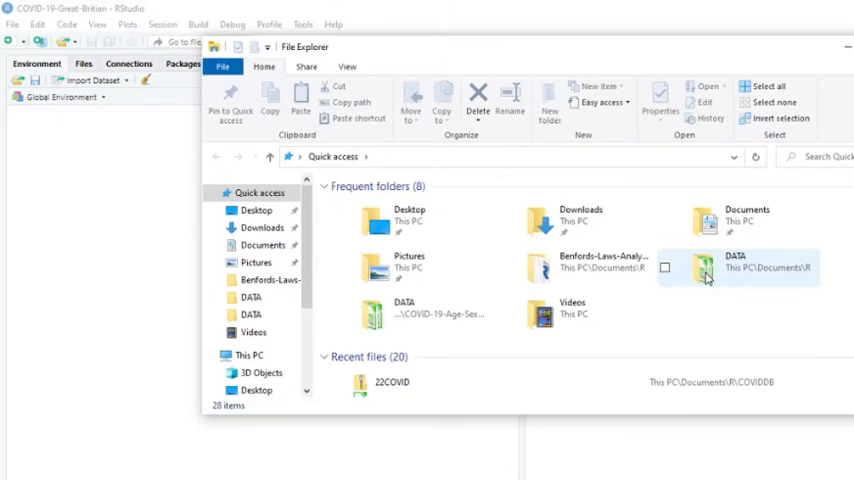
Browse Documents > R in File Explorer and enter the new COVID-19-Great-Britian folder.
{"action": "double_click", "coordinate": [704, 268]}
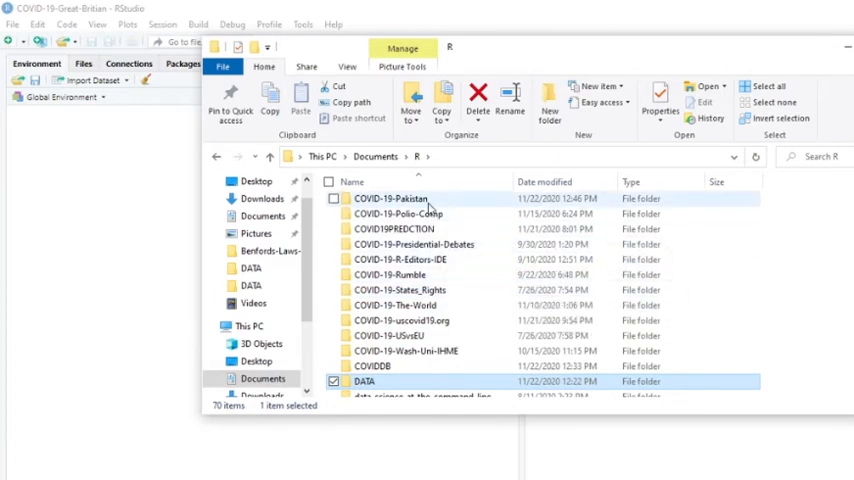
{"action": "double_click", "coordinate": [390, 198]}
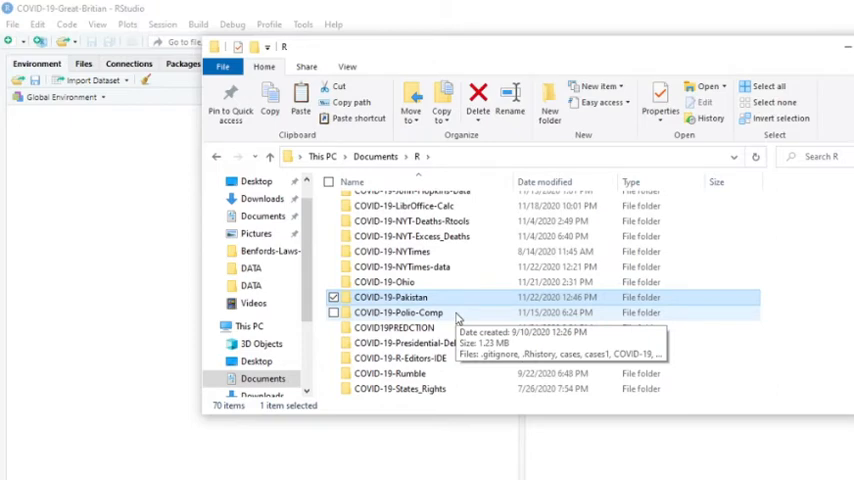
{"action": "scroll", "scroll_direction": "down", "scroll_amount": 3}
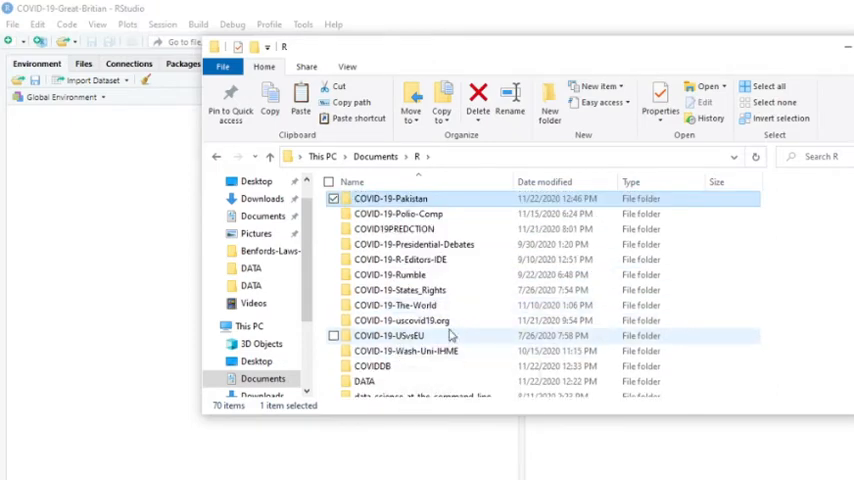
{"action": "mouse_move", "coordinate": [450, 320]}
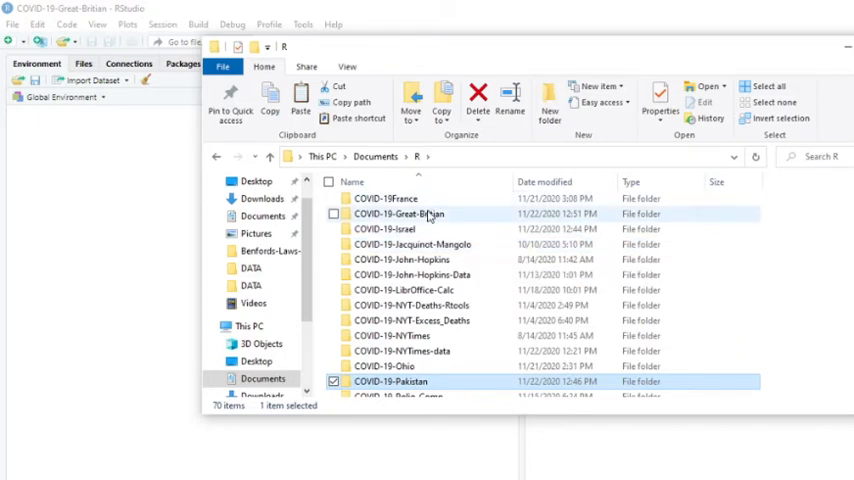
{"action": "double_click", "coordinate": [400, 214]}
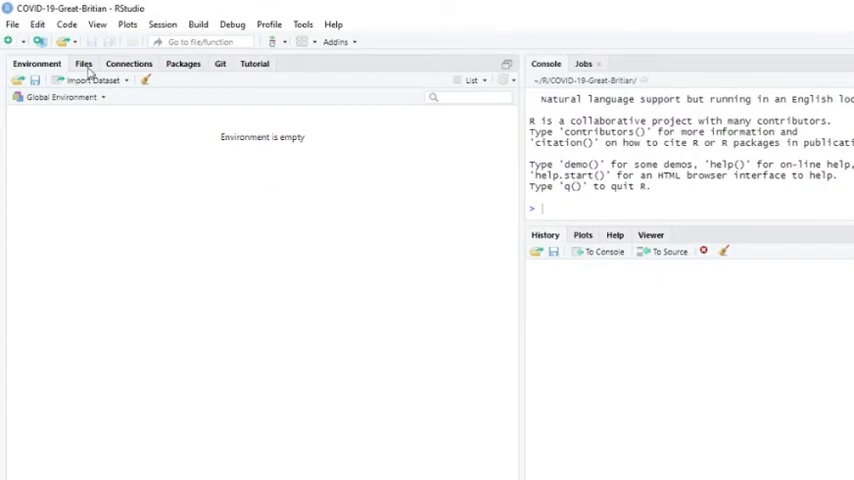
Open index.Rmd from the project files and change the subset() country filter to "uk".
{"action": "left_click", "coordinate": [84, 64]}
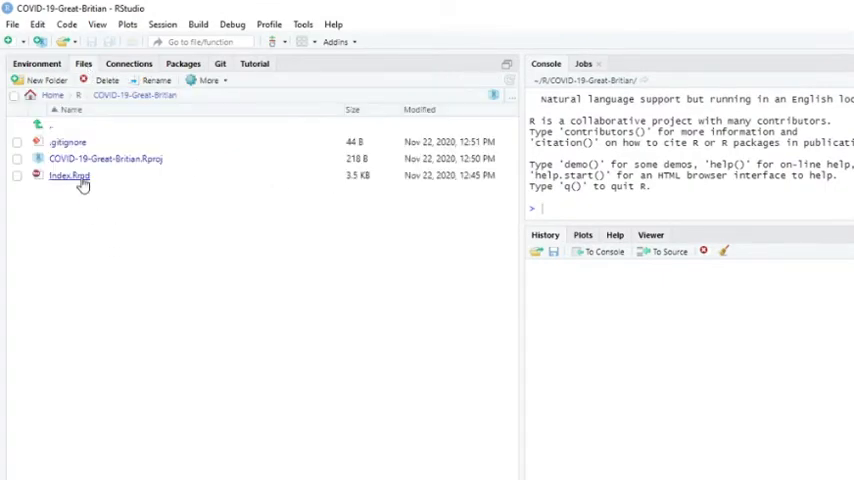
{"action": "double_click", "coordinate": [70, 176]}
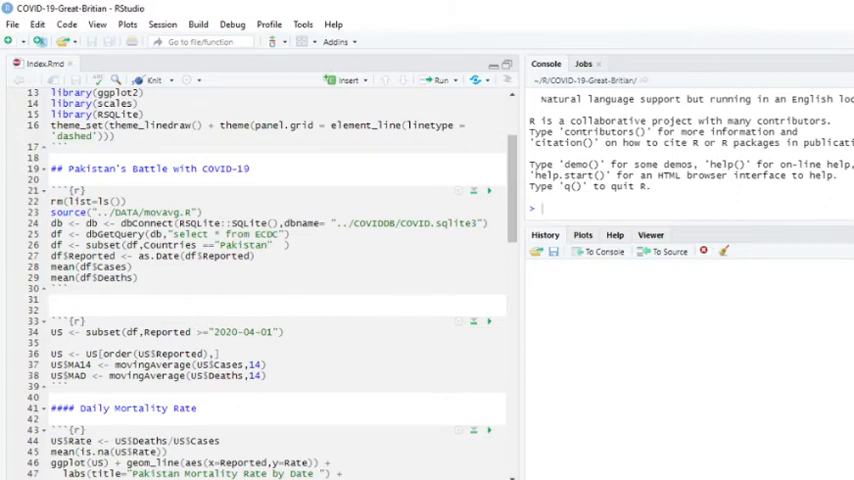
{"action": "mouse_move", "coordinate": [440, 188]}
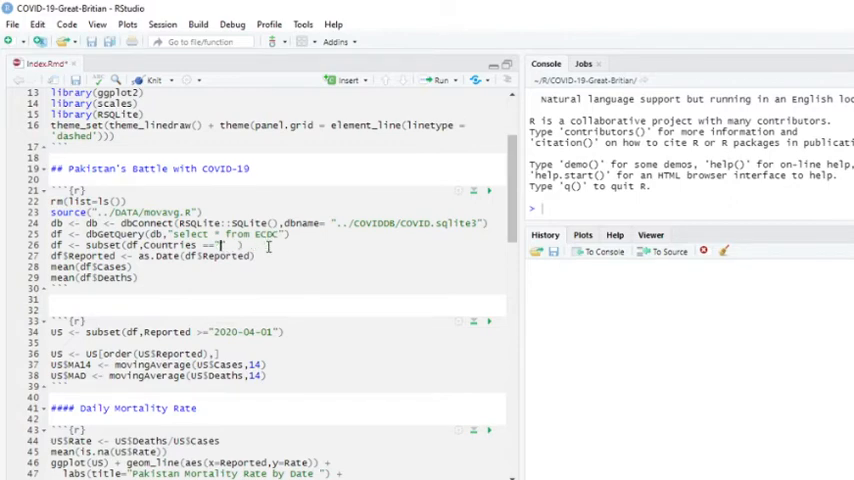
{"action": "type", "text": "uk"}
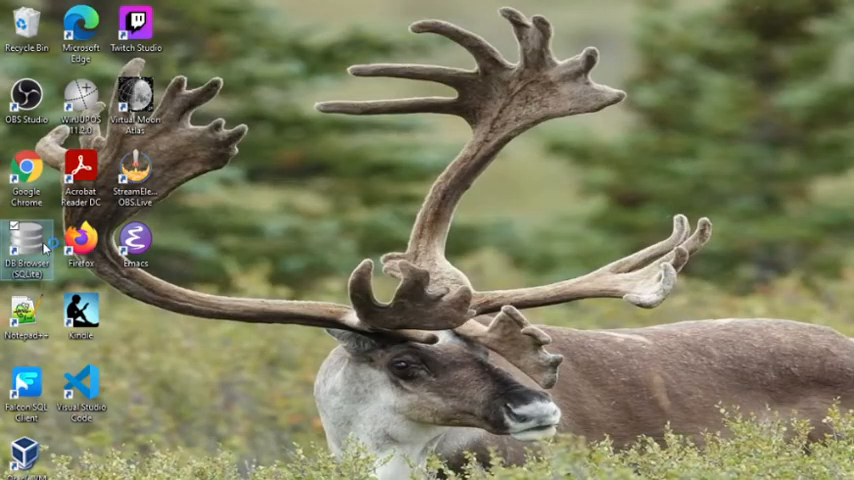
Launch DB Browser for SQLite and open COVID.sqlite3 to view its tables like ECDC.
{"action": "double_click", "coordinate": [28, 244]}
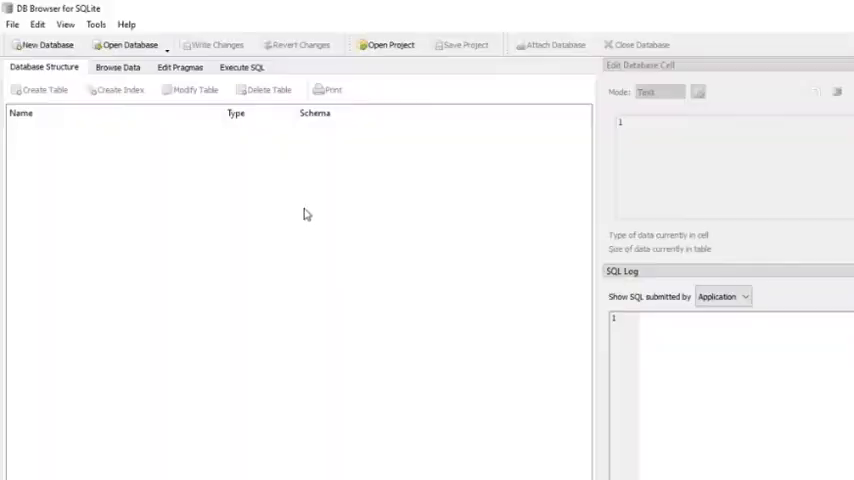
{"action": "left_click", "coordinate": [12, 24]}
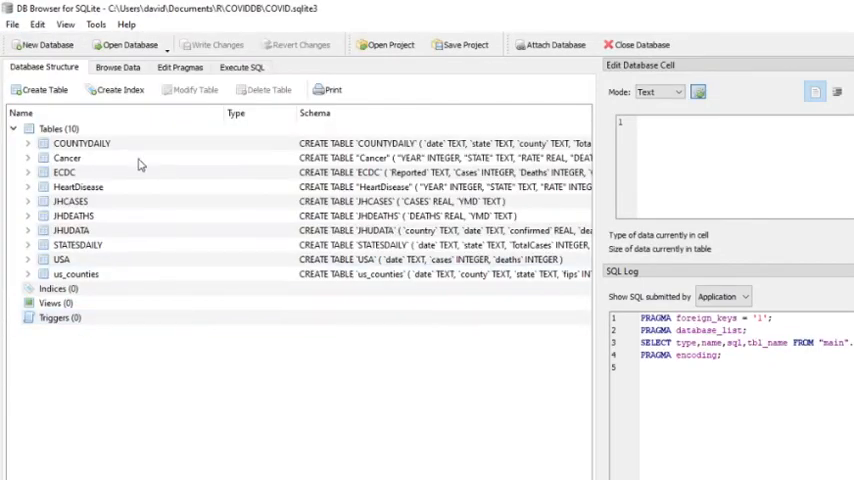
{"action": "left_click", "coordinate": [118, 68]}
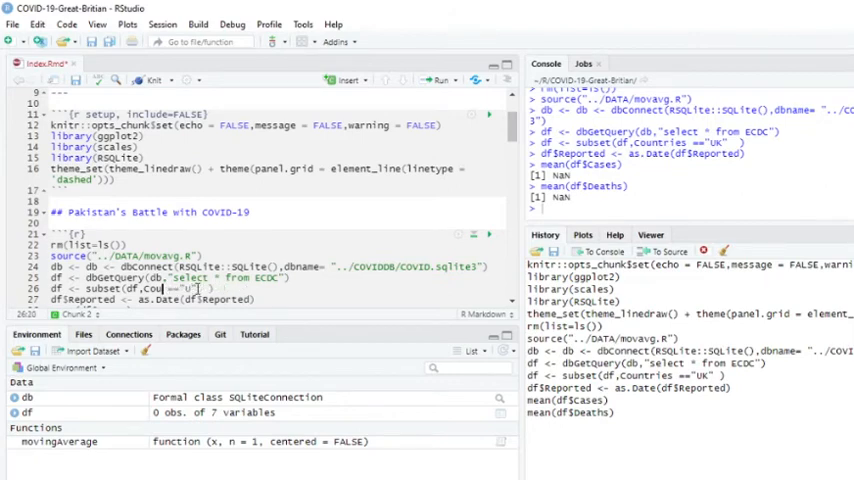
Subset the ECDC data to geoId == "UK" (328 rows) and view the filtered df.
{"action": "type", "text": "geoID"}
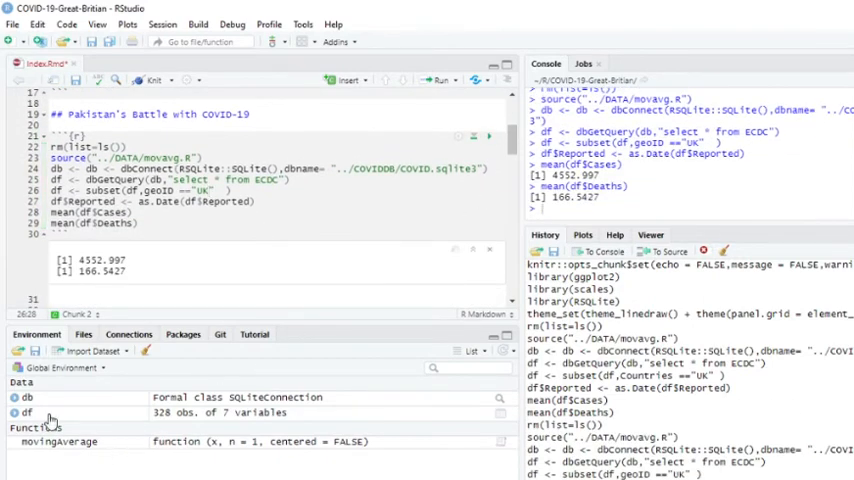
{"action": "left_click", "coordinate": [28, 412]}
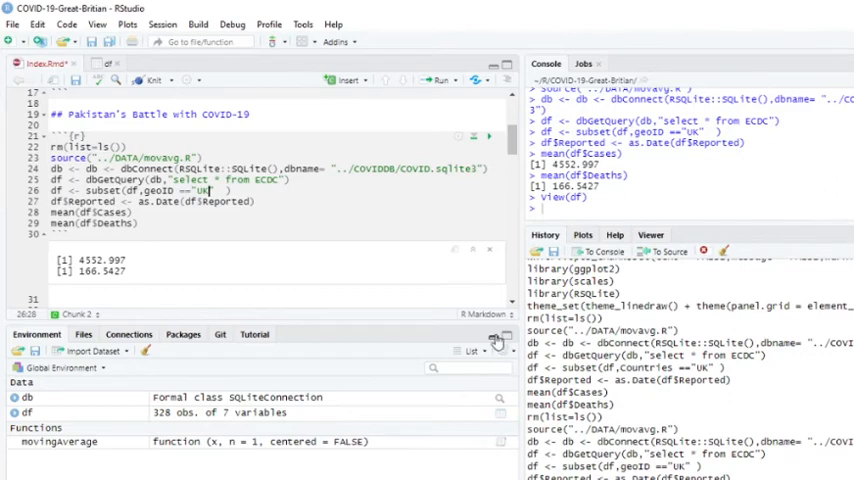
{"action": "scroll", "scroll_direction": "down", "scroll_amount": 3}
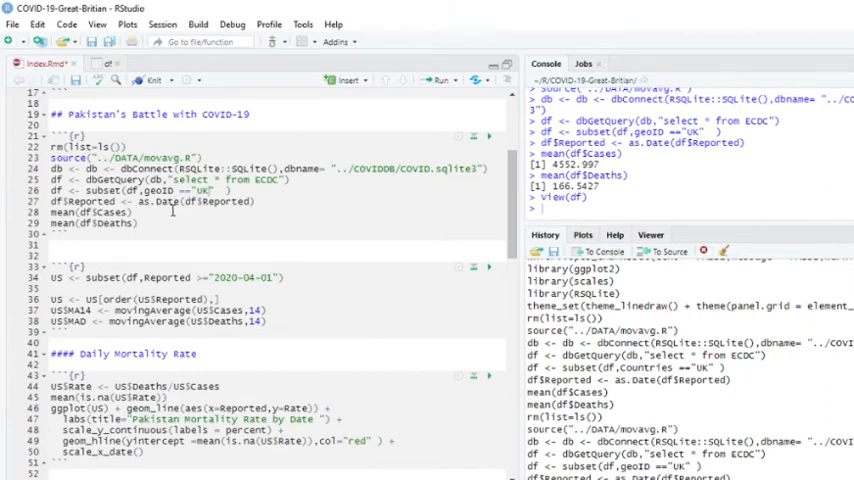
{"action": "mouse_move", "coordinate": [152, 80]}
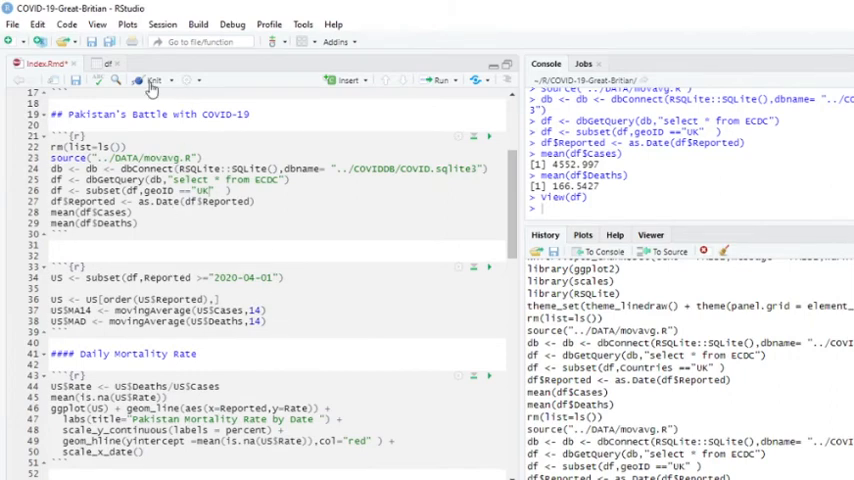
{"action": "left_click", "coordinate": [150, 80]}
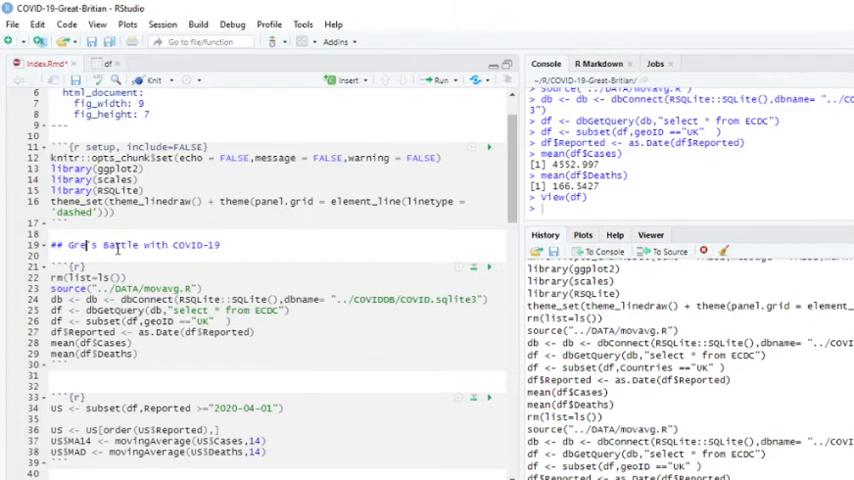
Retitle the heading to Great Britian's Battle with COVID-19 and switch to DB Browser for SQLite.
{"action": "type", "text": "Great Britian"}
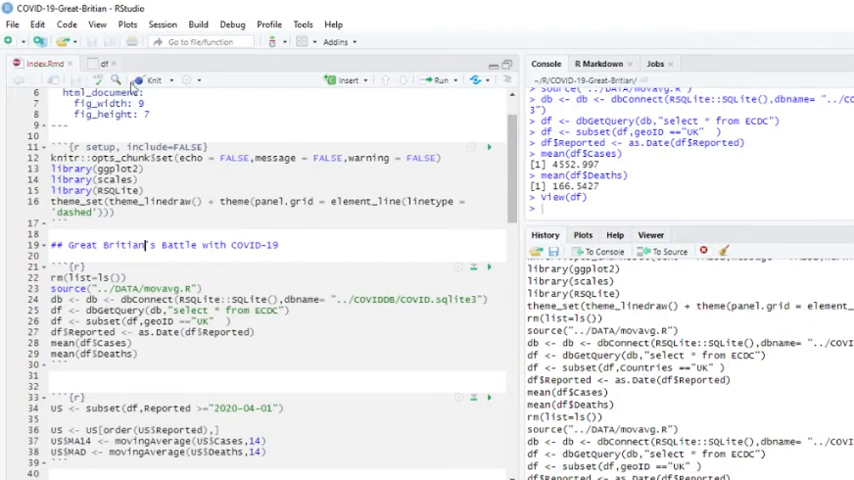
{"action": "left_click", "coordinate": [152, 80]}
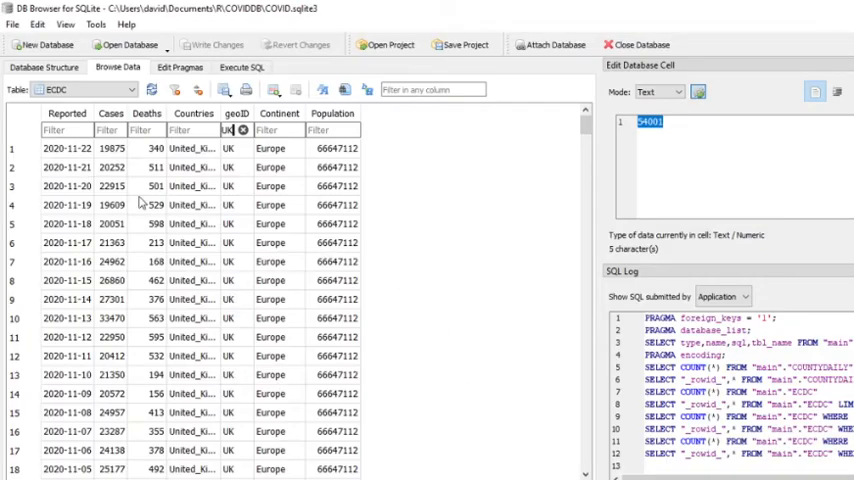
Sort the UK ECDC rows by Reported ascending and scroll from 2019-12-31 into March 2020.
{"action": "left_click", "coordinate": [62, 112]}
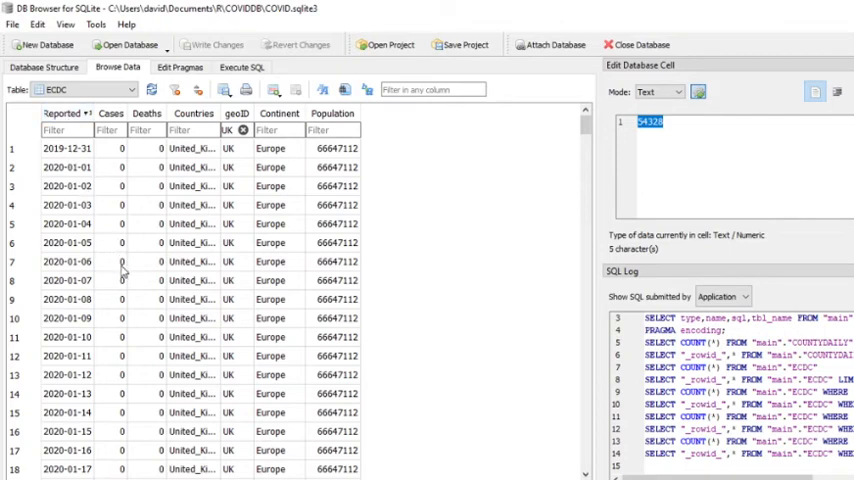
{"action": "scroll", "scroll_direction": "down", "scroll_amount": 3}
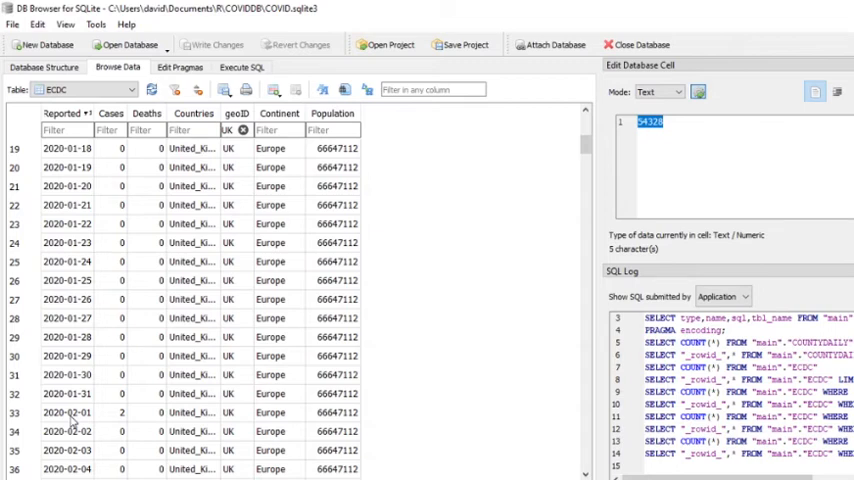
{"action": "scroll", "scroll_direction": "down", "scroll_amount": 3}
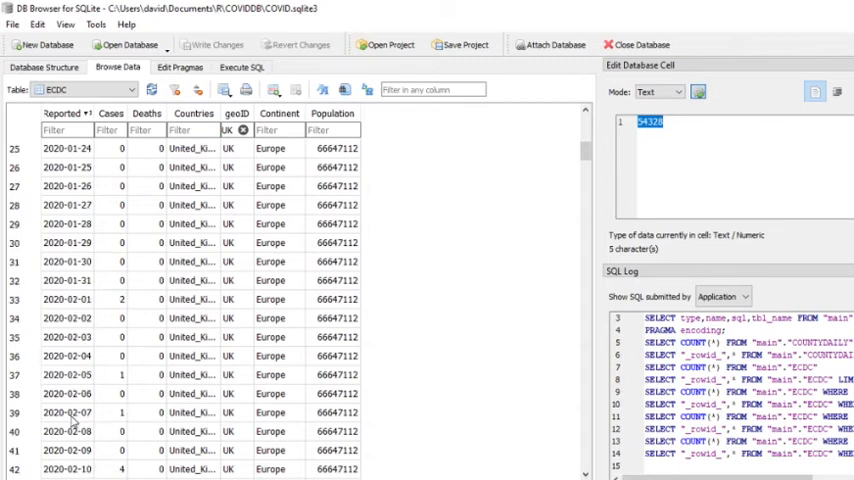
{"action": "scroll", "scroll_direction": "down", "scroll_amount": 3}
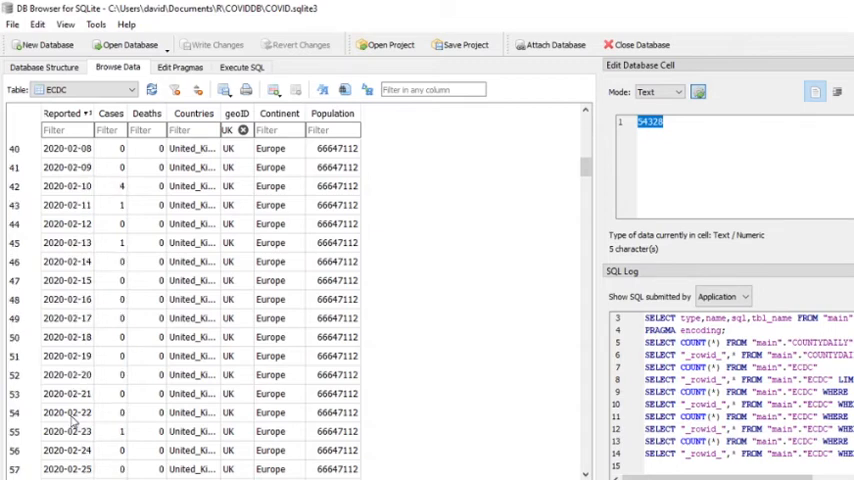
{"action": "scroll", "scroll_direction": "down", "scroll_amount": 3}
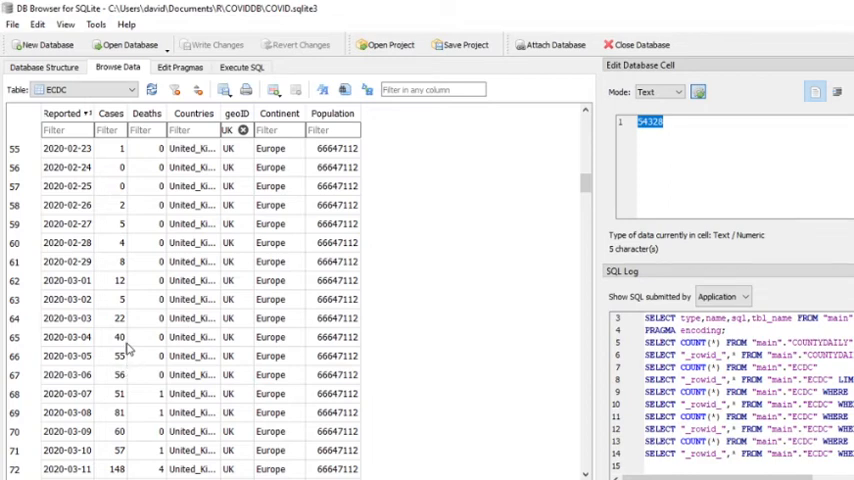
{"action": "mouse_move", "coordinate": [126, 342]}
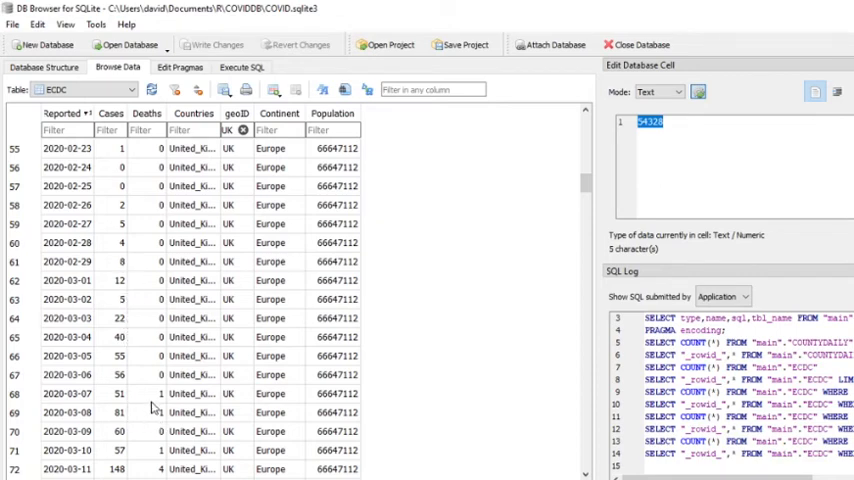
{"action": "scroll", "scroll_direction": "up", "scroll_amount": 3}
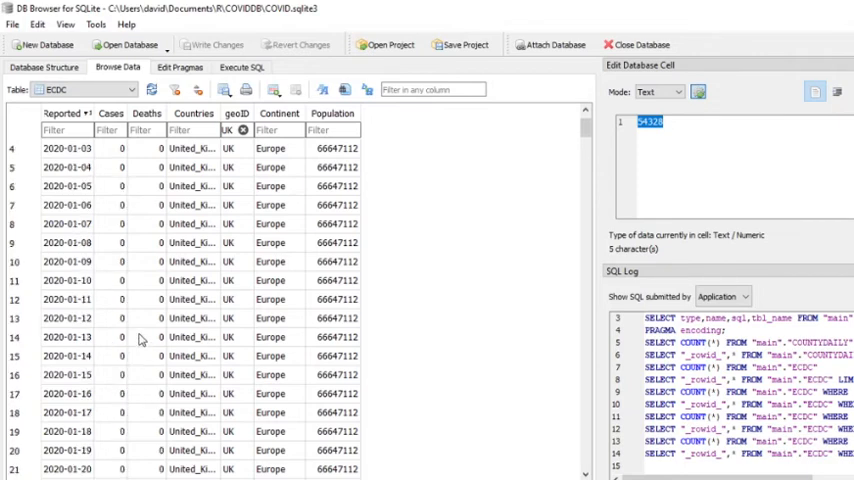
{"action": "scroll", "scroll_direction": "down", "scroll_amount": 3}
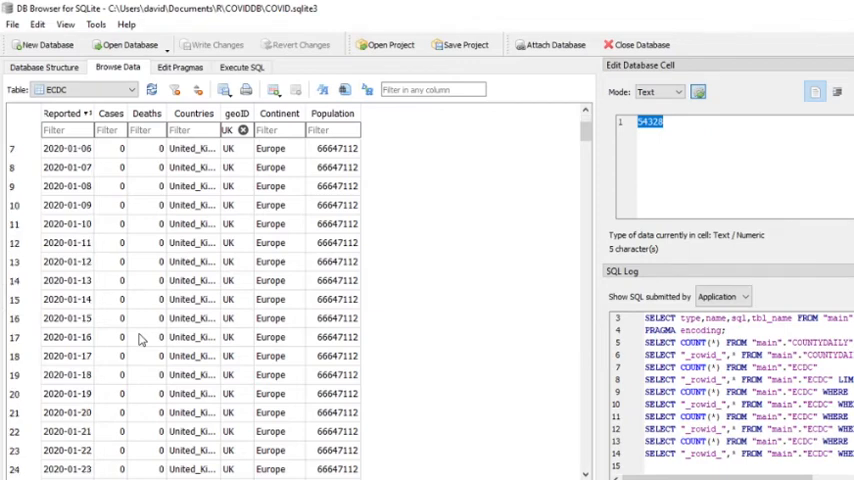
{"action": "scroll", "scroll_direction": "down", "scroll_amount": 3}
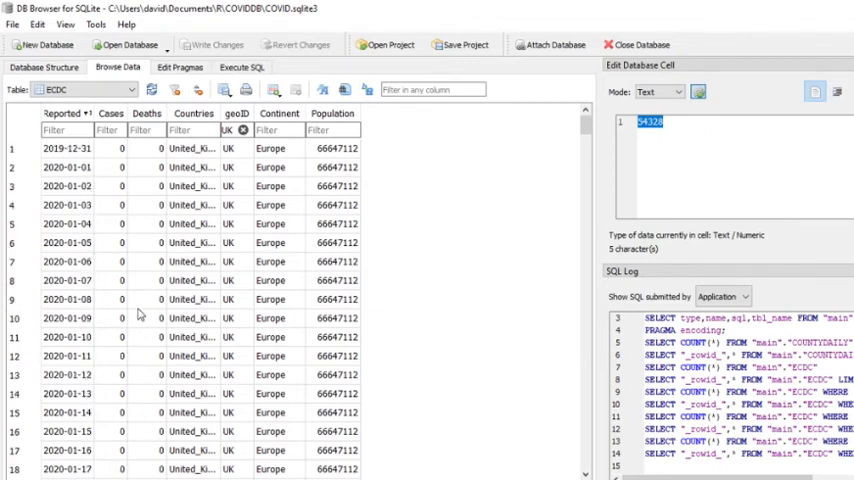
{"action": "scroll", "scroll_direction": "down", "scroll_amount": 3}
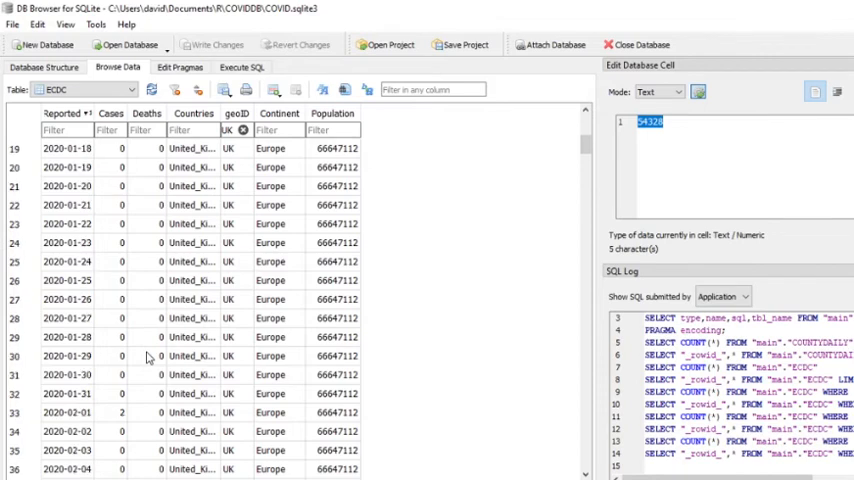
{"action": "mouse_move", "coordinate": [140, 418]}
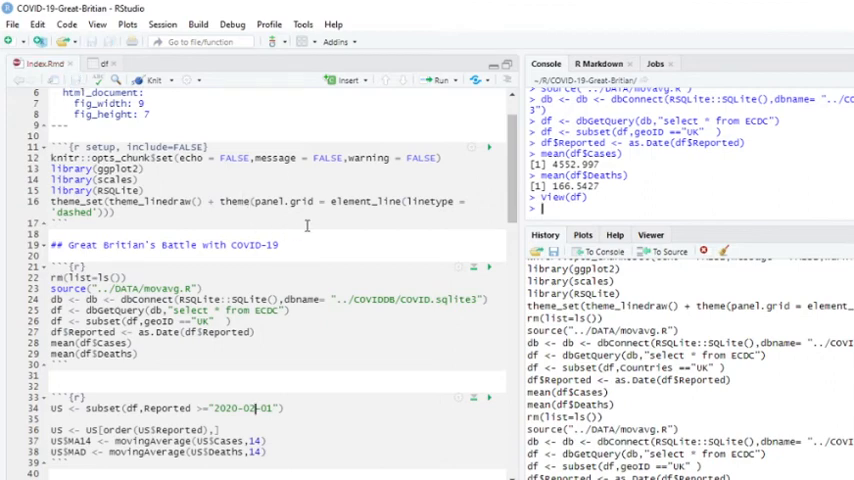
Review index.Rmd and knit it to an HTML preview of the Great Britian report.
{"action": "scroll", "scroll_direction": "down", "scroll_amount": 3}
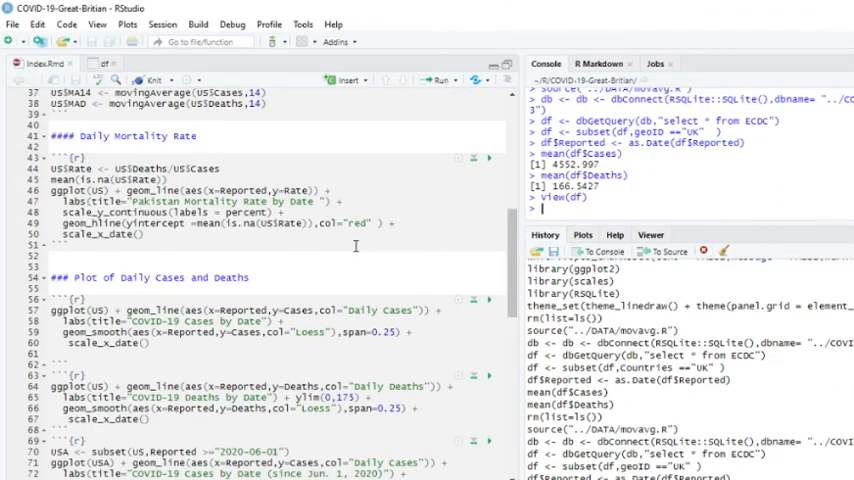
{"action": "scroll", "scroll_direction": "down", "scroll_amount": 3}
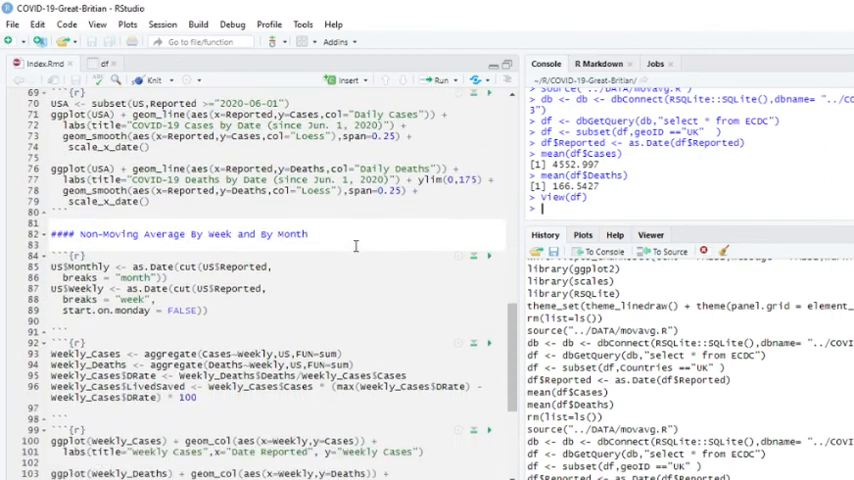
{"action": "scroll", "scroll_direction": "down", "scroll_amount": 3}
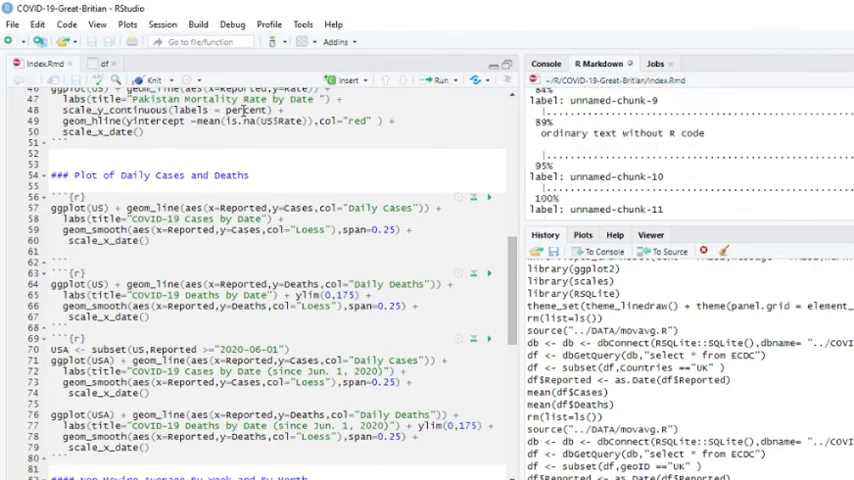
{"action": "left_click", "coordinate": [160, 80]}
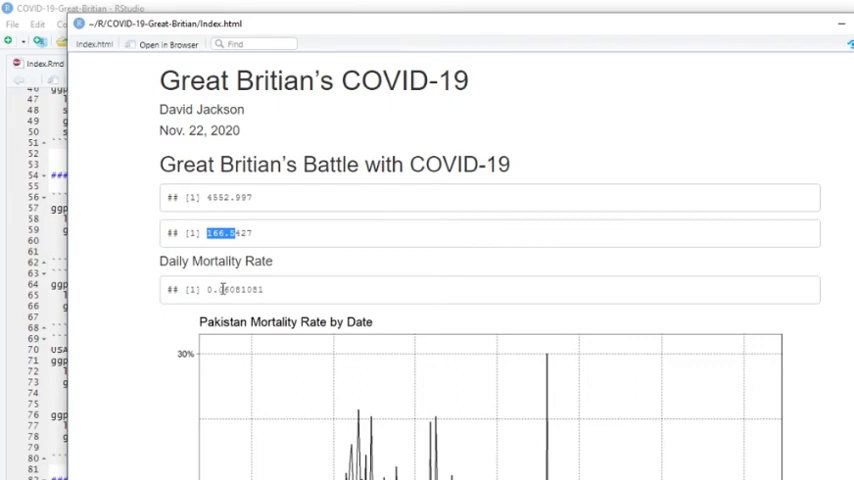
{"action": "scroll", "scroll_direction": "down", "scroll_amount": 3}
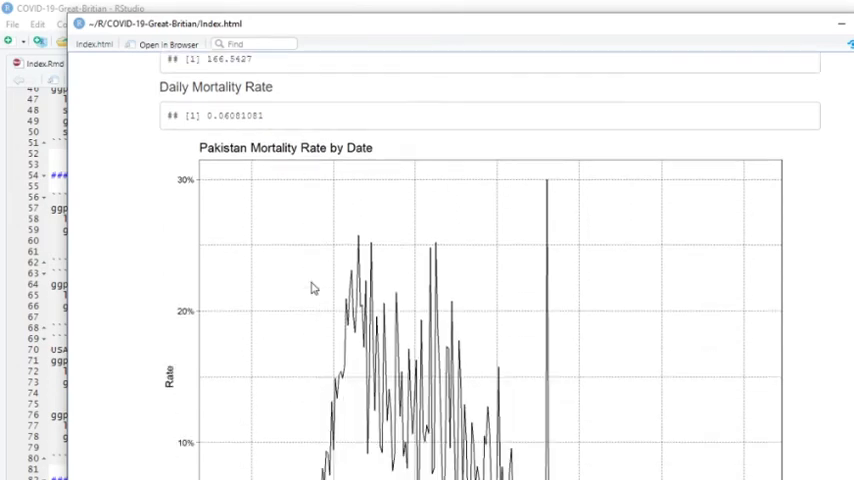
{"action": "scroll", "scroll_direction": "down", "scroll_amount": 3}
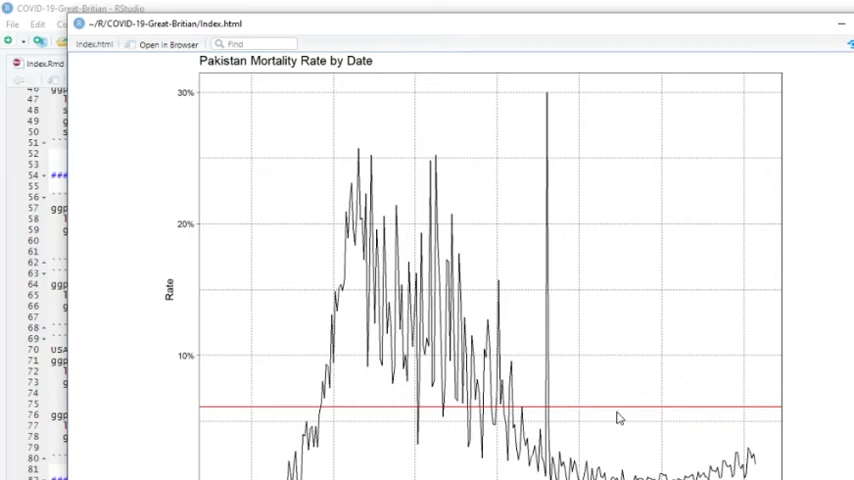
{"action": "mouse_move", "coordinate": [444, 424]}
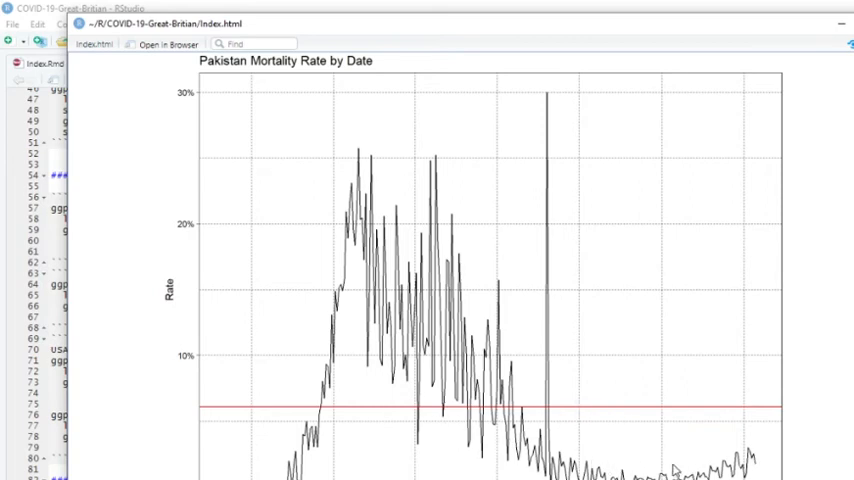
{"action": "scroll", "scroll_direction": "down", "scroll_amount": 3}
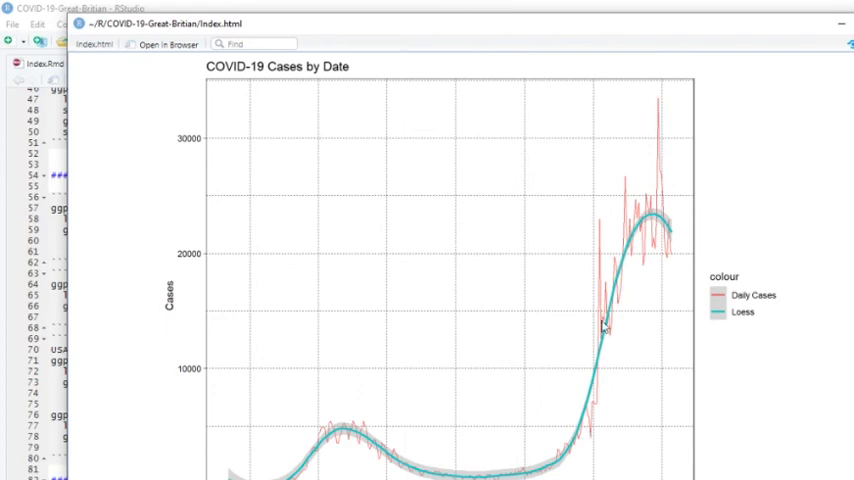
{"action": "mouse_move", "coordinate": [664, 228]}
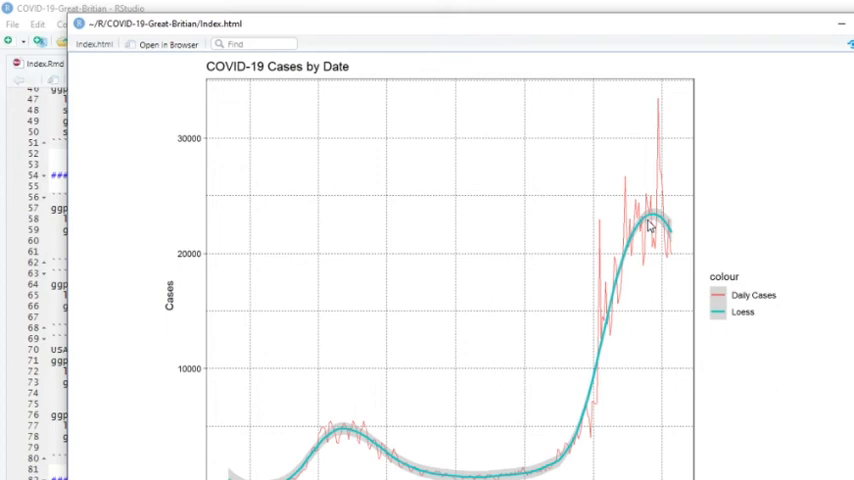
{"action": "mouse_move", "coordinate": [500, 400]}
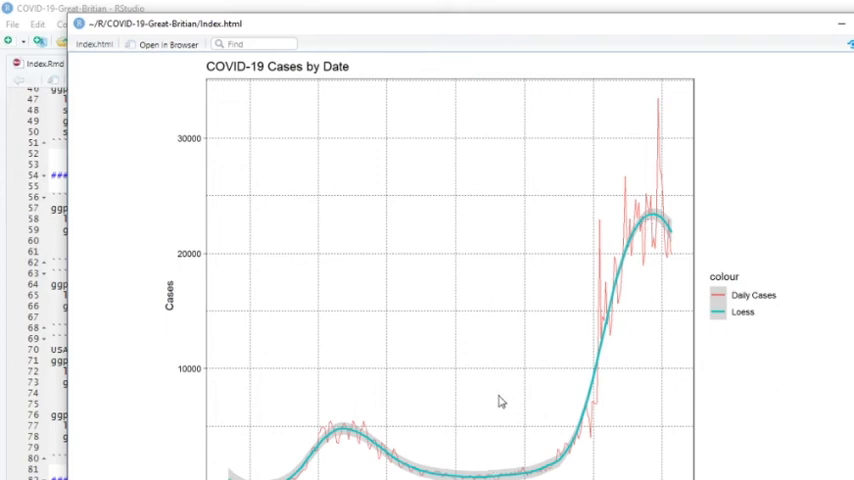
{"action": "scroll", "scroll_direction": "down", "scroll_amount": 3}
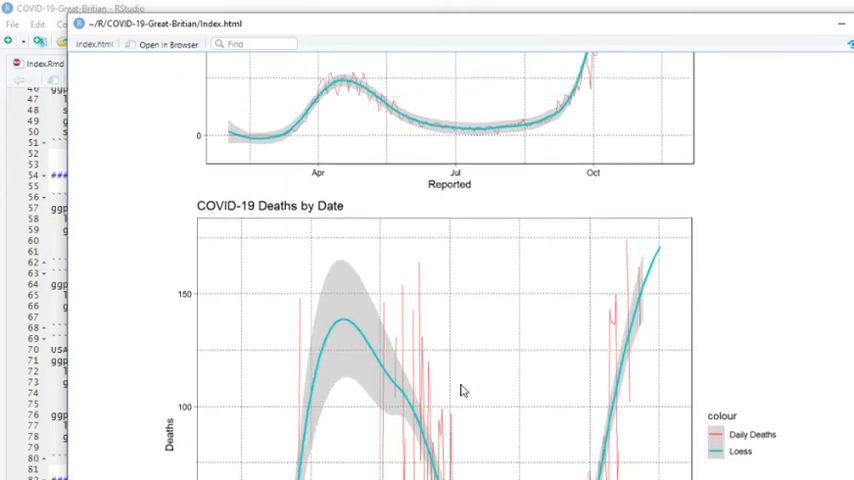
{"action": "scroll", "scroll_direction": "down", "scroll_amount": 3}
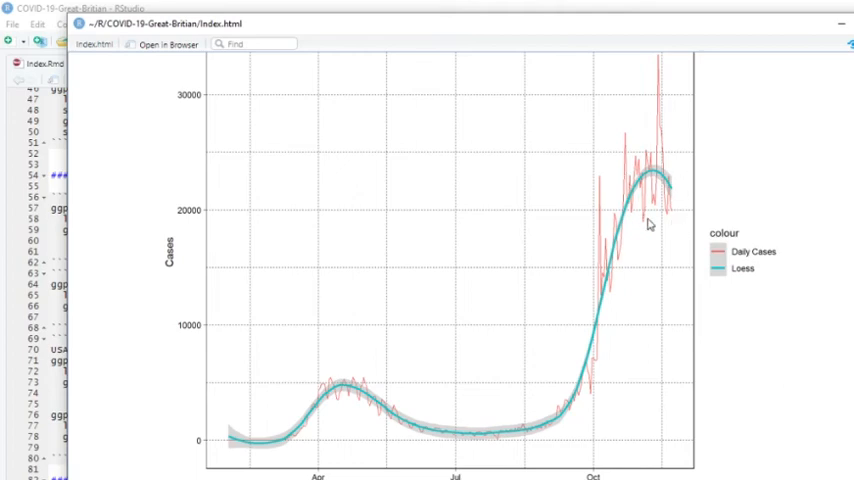
{"action": "scroll", "scroll_direction": "down", "scroll_amount": 3}
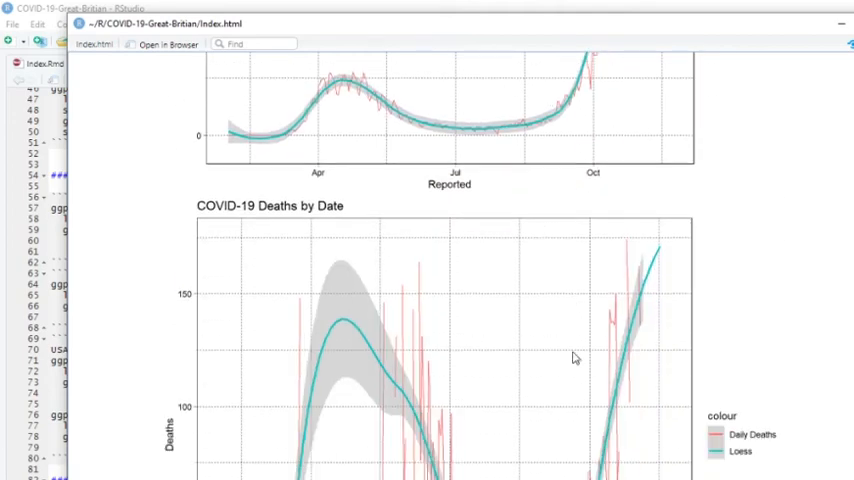
{"action": "mouse_move", "coordinate": [516, 292]}
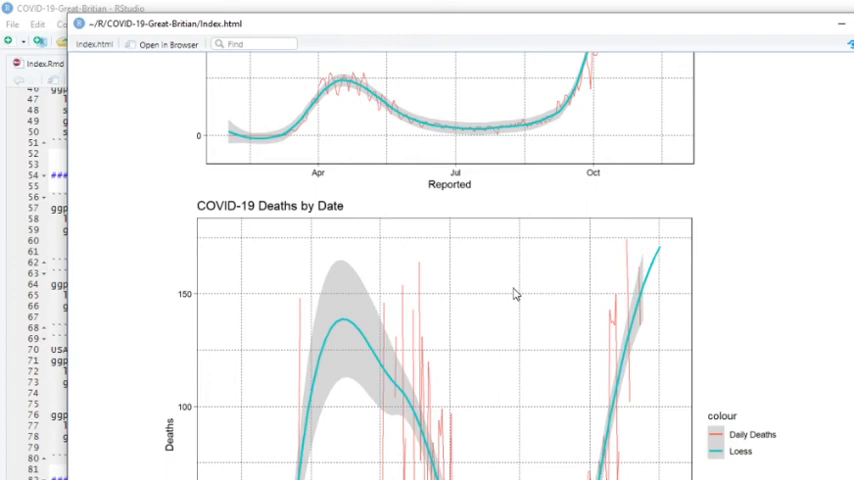
{"action": "mouse_move", "coordinate": [640, 264]}
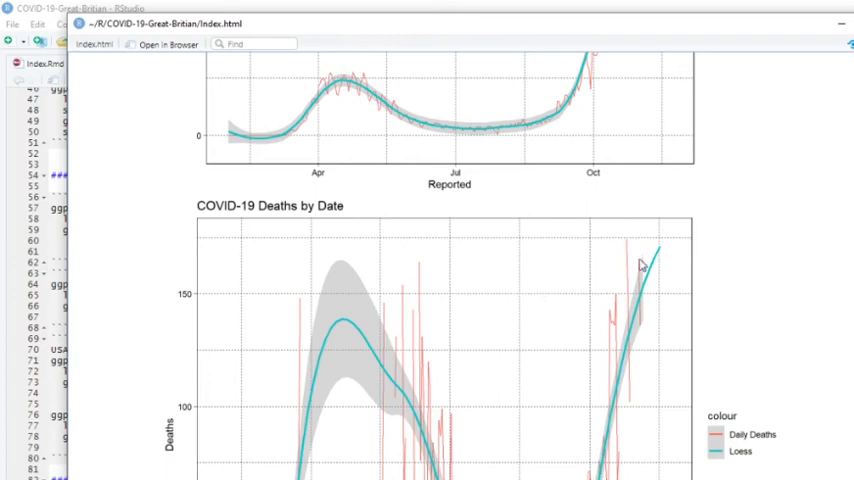
{"action": "scroll", "scroll_direction": "down", "scroll_amount": 3}
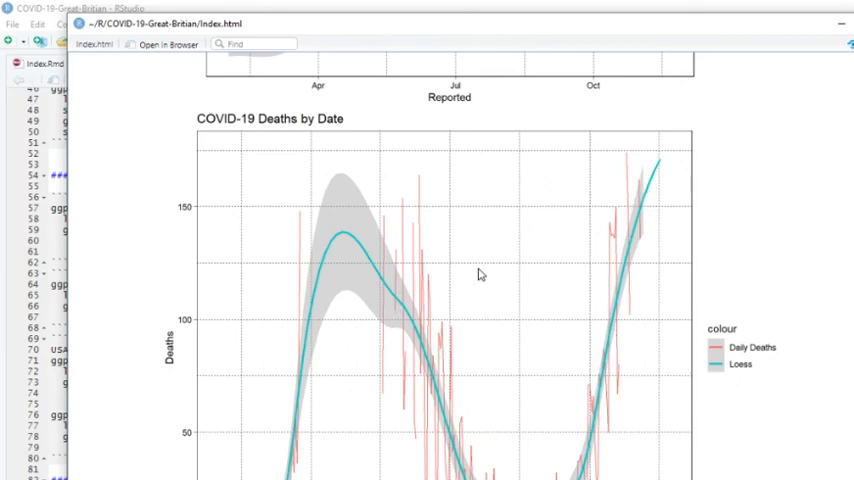
{"action": "scroll", "scroll_direction": "down", "scroll_amount": 3}
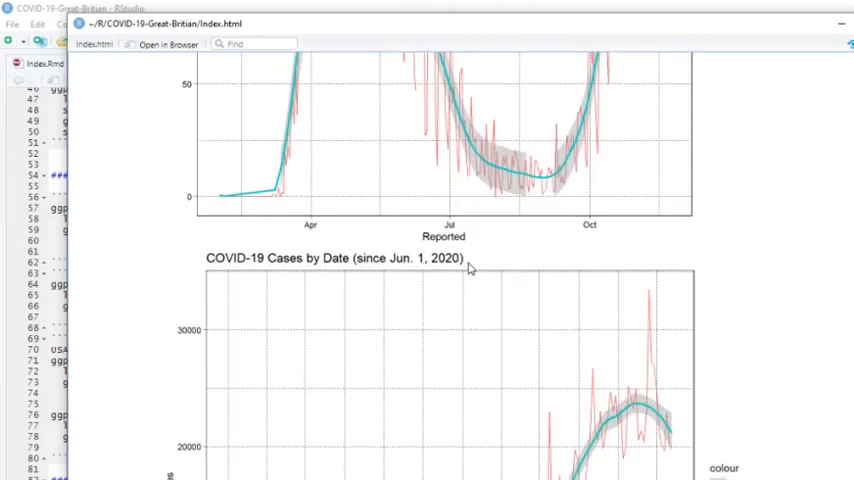
{"action": "scroll", "scroll_direction": "down", "scroll_amount": 3}
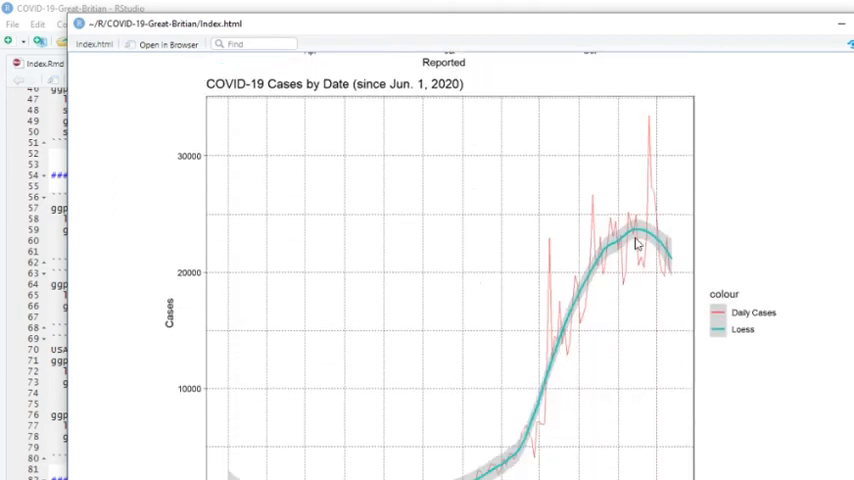
{"action": "scroll", "scroll_direction": "down", "scroll_amount": 3}
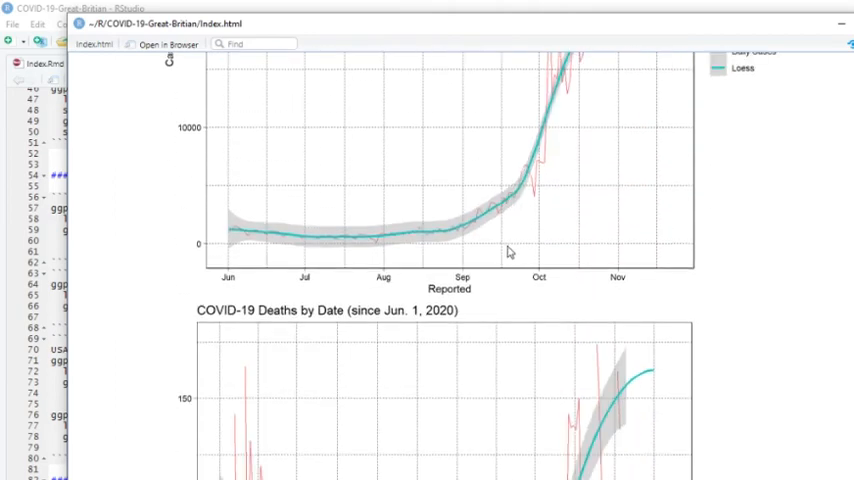
{"action": "scroll", "scroll_direction": "down", "scroll_amount": 3}
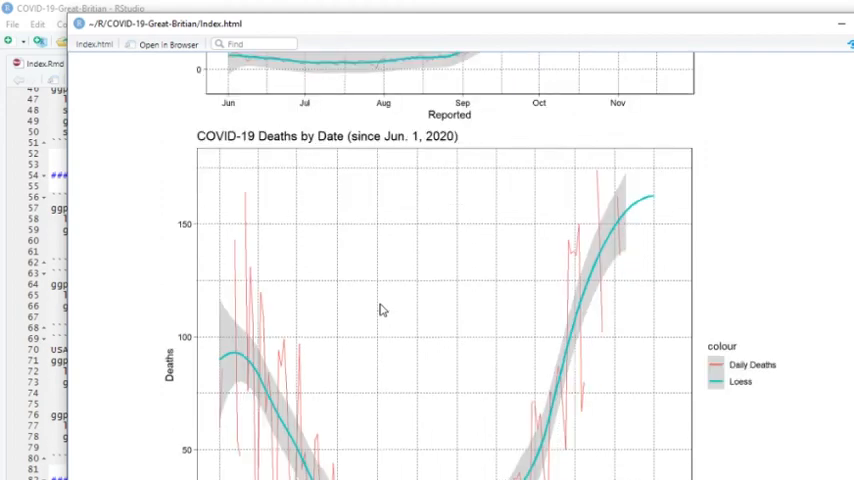
{"action": "scroll", "scroll_direction": "down", "scroll_amount": 3}
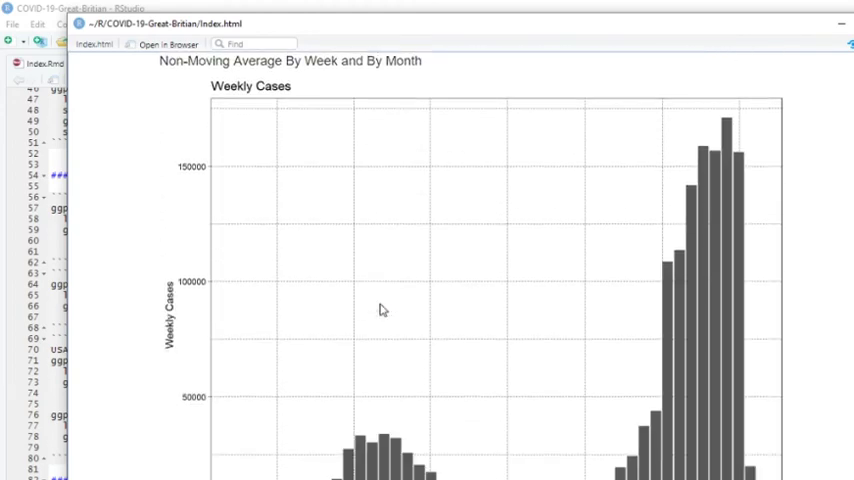
{"action": "mouse_move", "coordinate": [688, 220]}
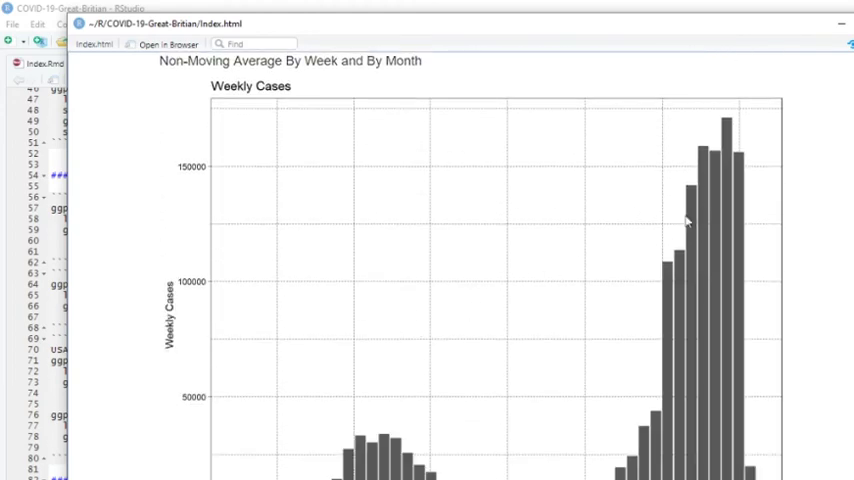
{"action": "mouse_move", "coordinate": [716, 184]}
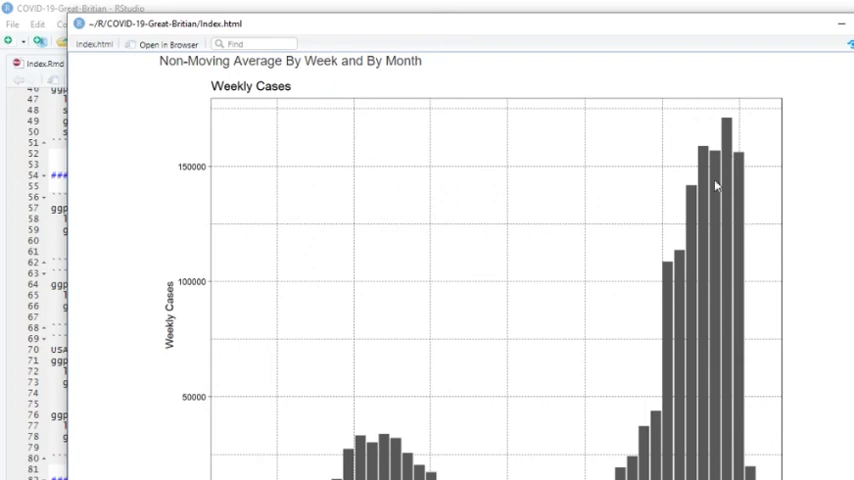
{"action": "mouse_move", "coordinate": [520, 392]}
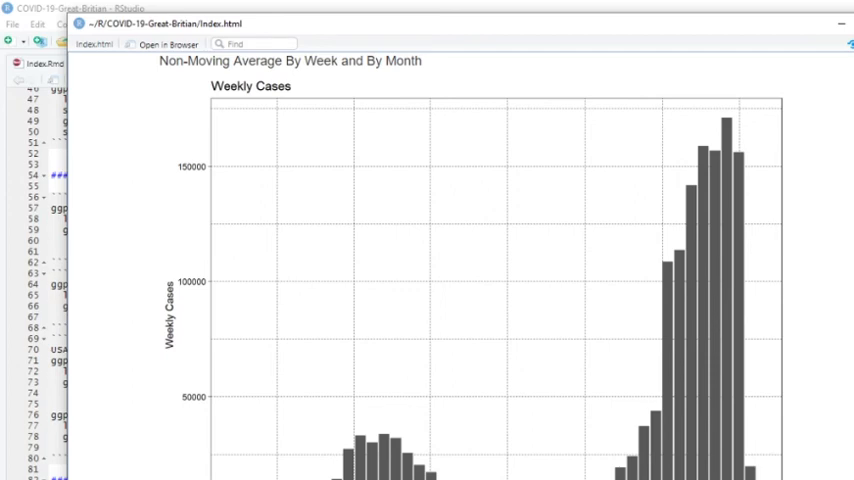
{"action": "mouse_move", "coordinate": [722, 144]}
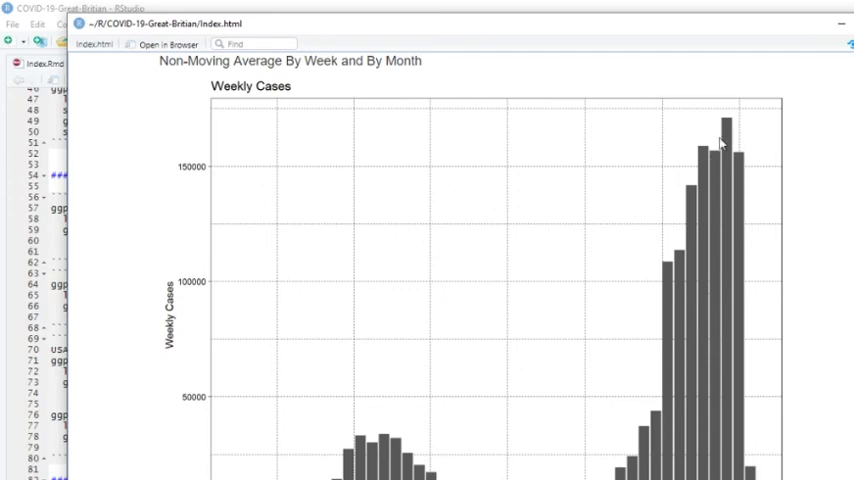
{"action": "mouse_move", "coordinate": [740, 196]}
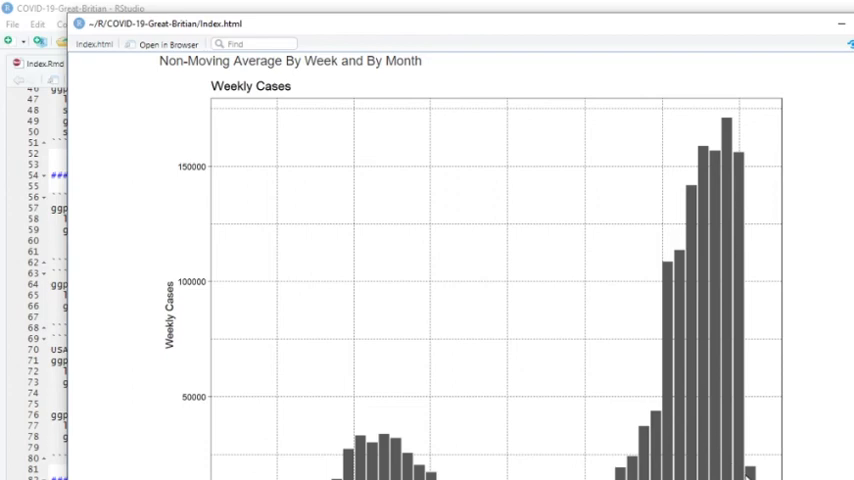
{"action": "scroll", "scroll_direction": "down", "scroll_amount": 3}
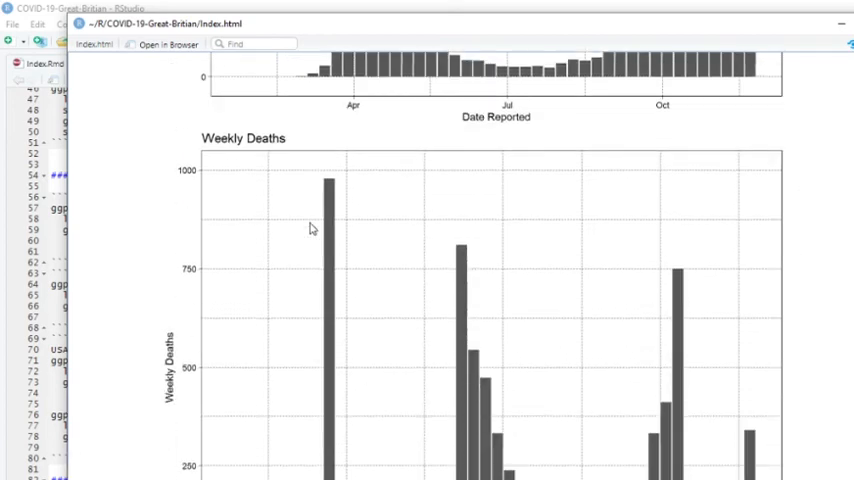
{"action": "scroll", "scroll_direction": "down", "scroll_amount": 3}
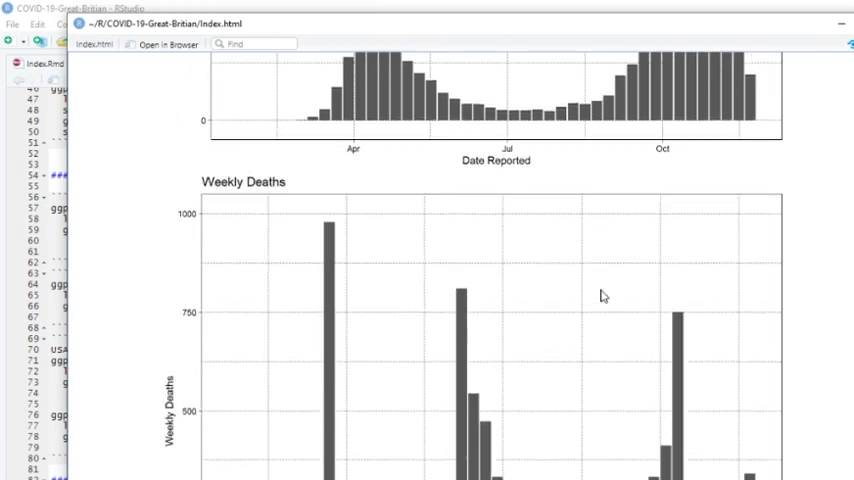
{"action": "scroll", "scroll_direction": "down", "scroll_amount": 3}
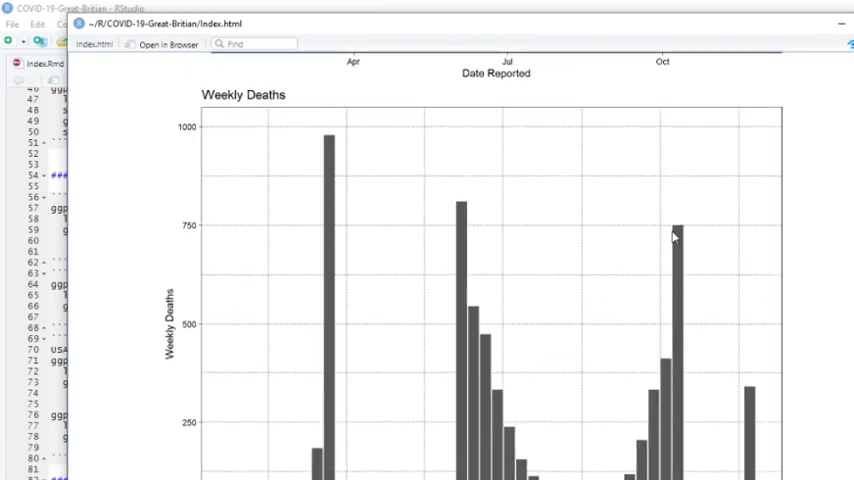
{"action": "scroll", "scroll_direction": "down", "scroll_amount": 3}
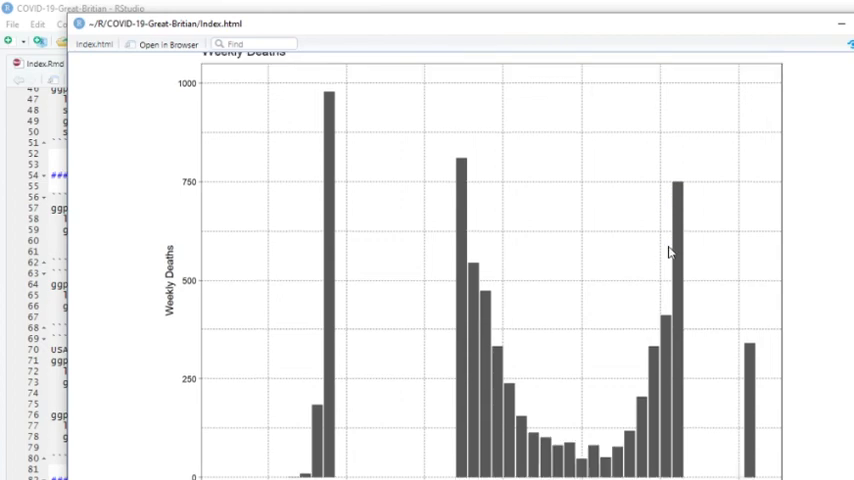
{"action": "mouse_move", "coordinate": [676, 200]}
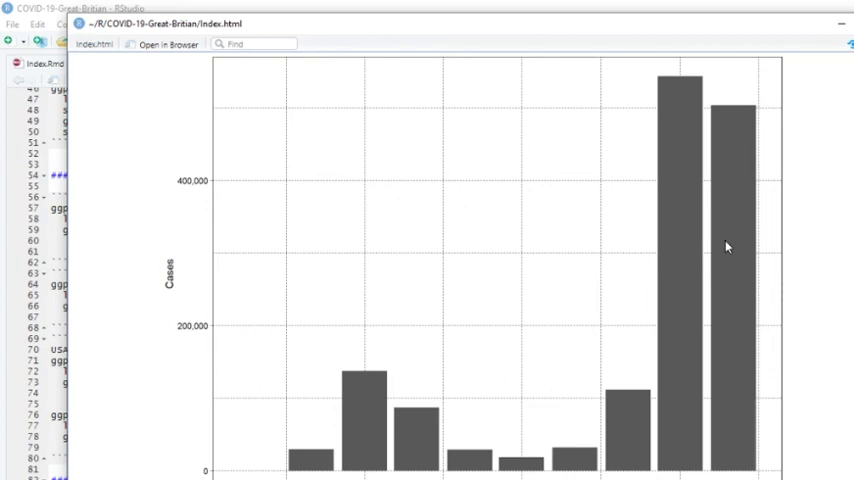
{"action": "scroll", "scroll_direction": "down", "scroll_amount": 3}
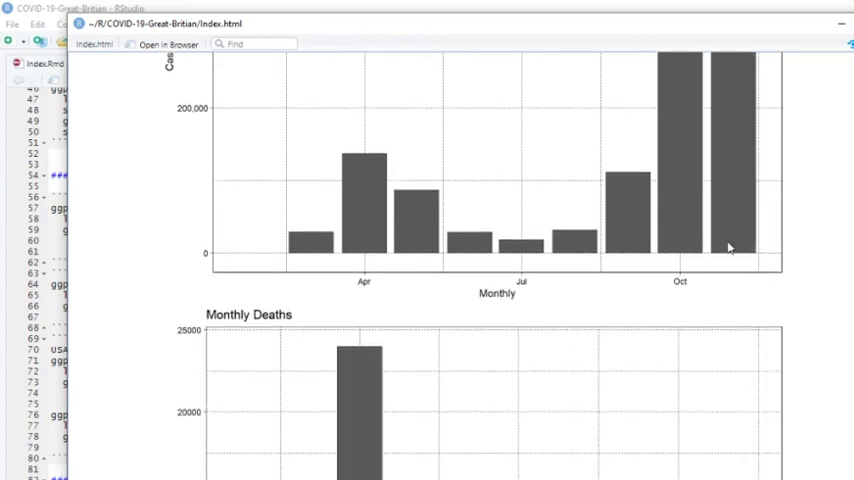
{"action": "scroll", "scroll_direction": "down", "scroll_amount": 3}
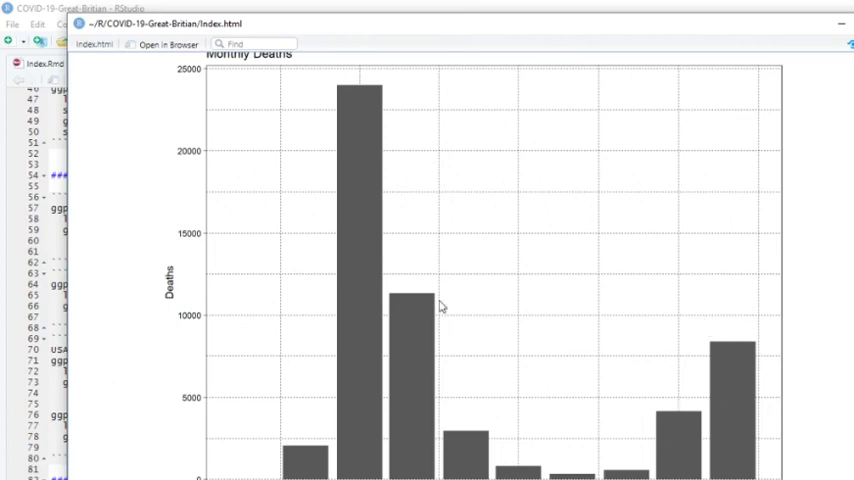
{"action": "mouse_move", "coordinate": [728, 372]}
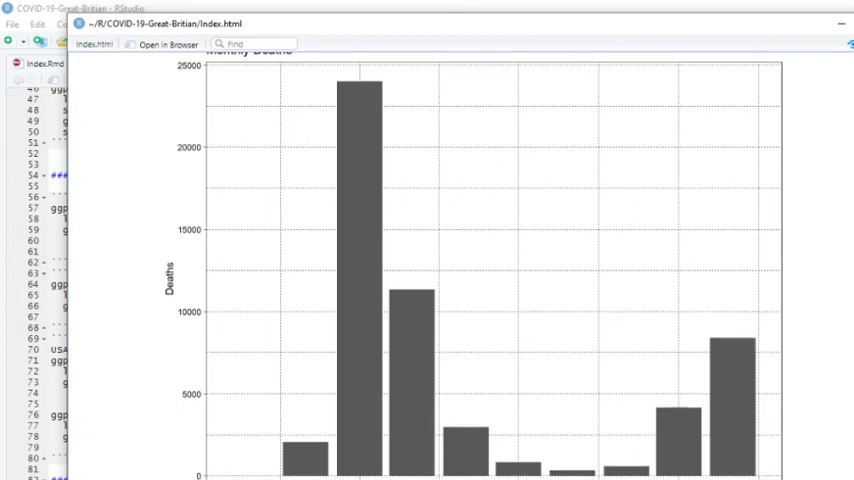
{"action": "scroll", "scroll_direction": "down", "scroll_amount": 3}
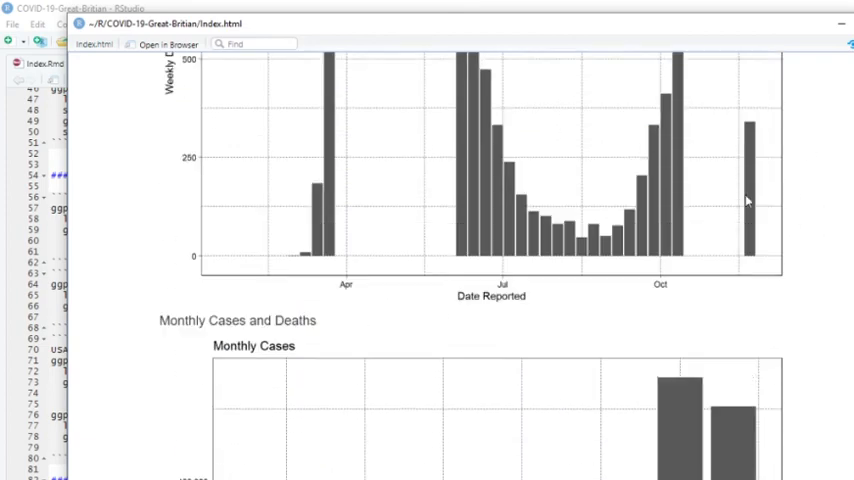
Scroll the preview to the COVID-19 Deaths by Date since Jun. 1, 2020 chart.
{"action": "scroll", "scroll_direction": "down", "scroll_amount": 3}
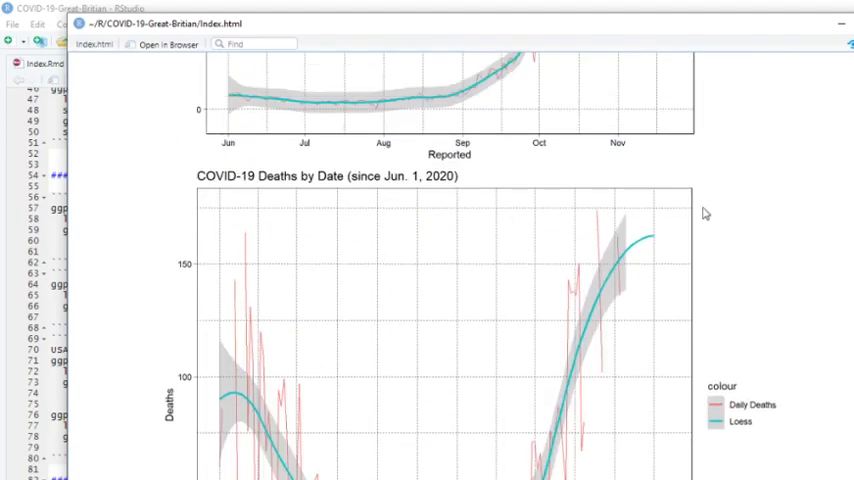
{"action": "scroll", "scroll_direction": "down", "scroll_amount": 3}
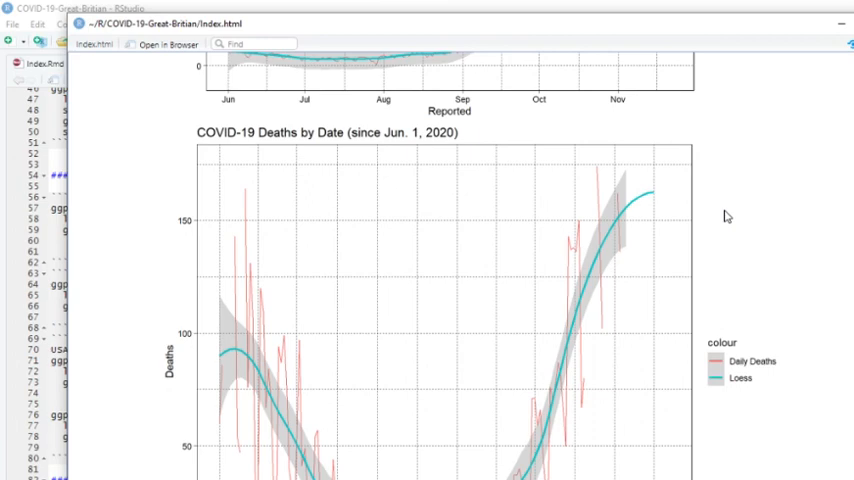
{"action": "mouse_move", "coordinate": [732, 250]}
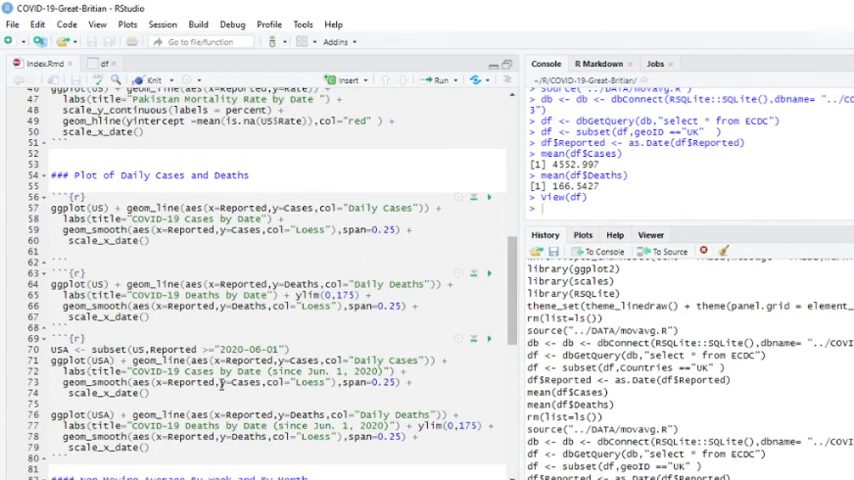
Stage index.Rmd and index.html in the Git pane and bring up Review Changes.
{"action": "scroll", "scroll_direction": "down", "scroll_amount": 3}
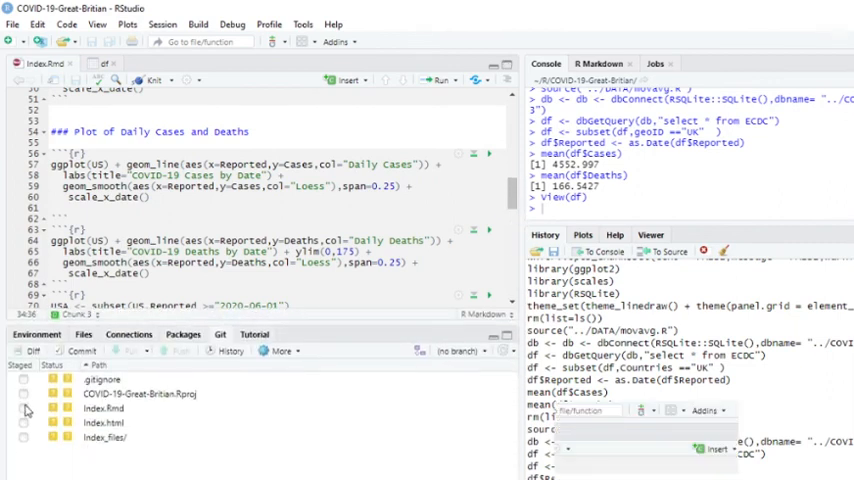
{"action": "left_click", "coordinate": [104, 408]}
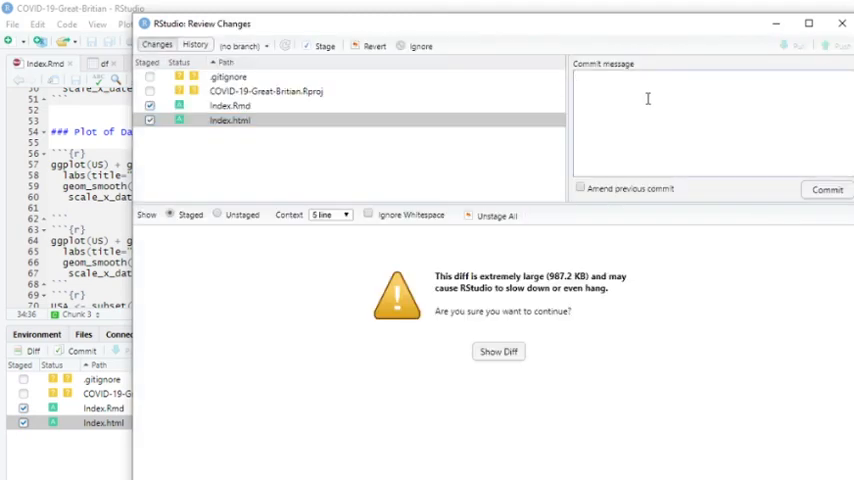
Commit as 'Updated Nov. 22, 2020.' and push to the COVID-19-Great-Britian GitHub repository.
{"action": "type", "text": "Updated Nov. 22, 2020."}
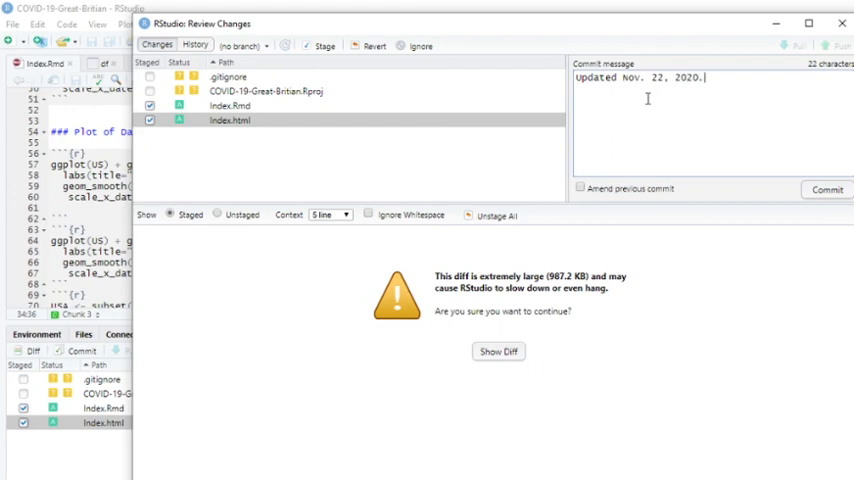
{"action": "mouse_move", "coordinate": [826, 190]}
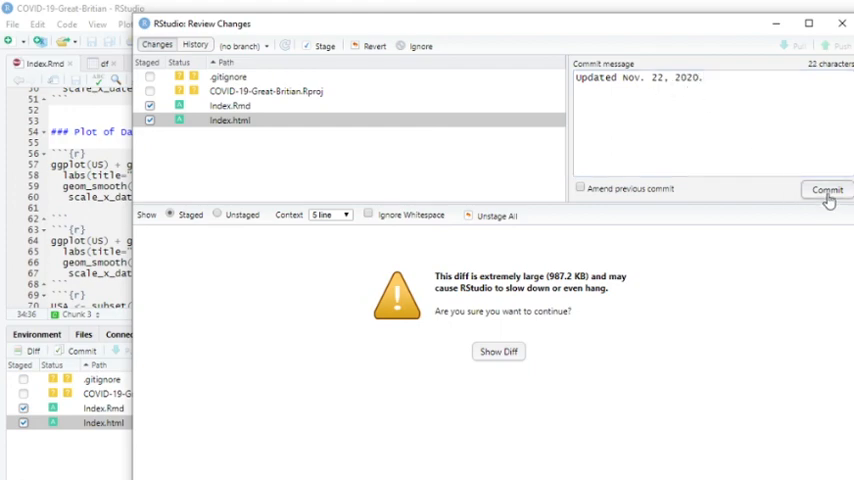
{"action": "left_click", "coordinate": [826, 190]}
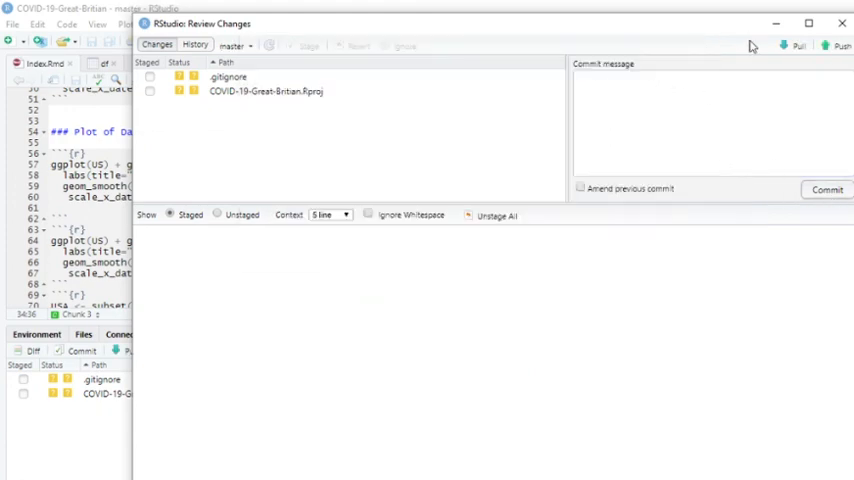
{"action": "left_click", "coordinate": [814, 46]}
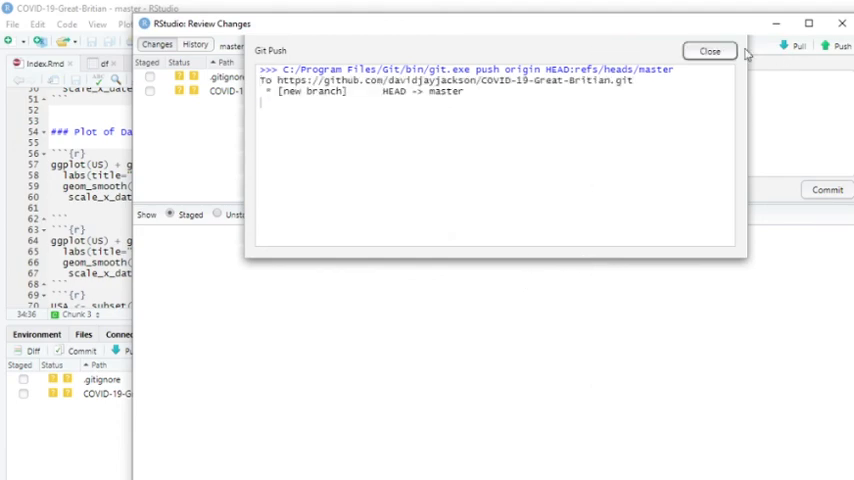
{"action": "left_click", "coordinate": [710, 52]}
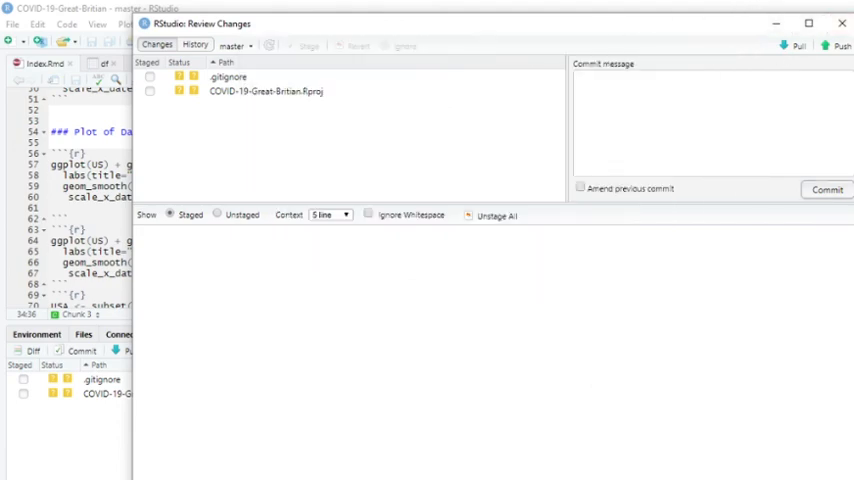